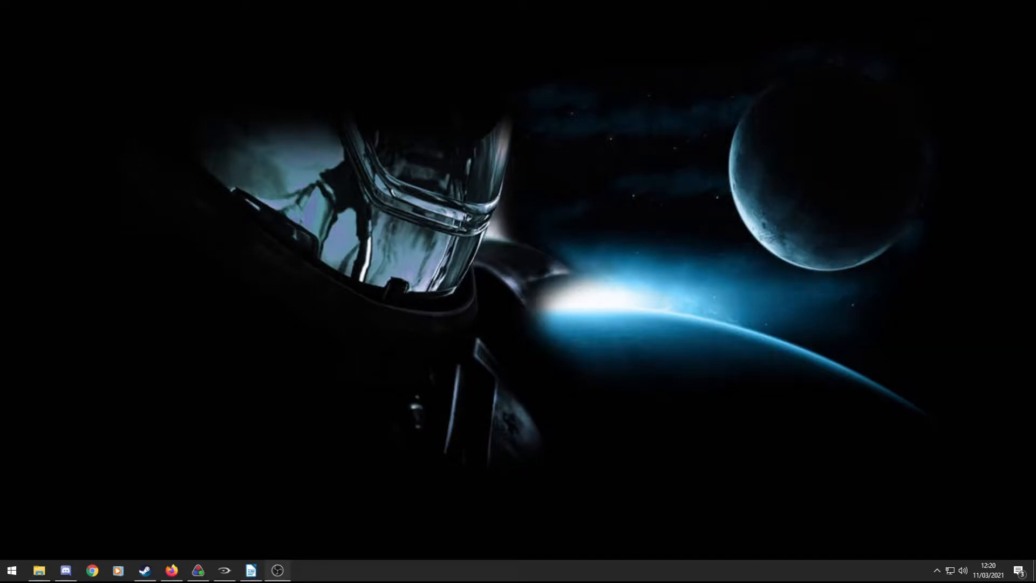
pyautogui.moveTo(89, 543)
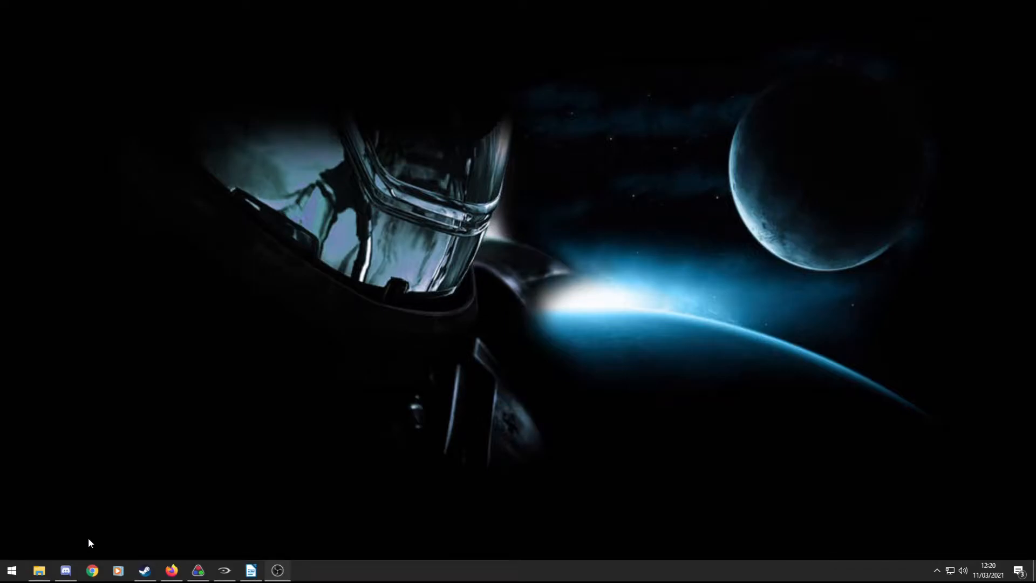
pyautogui.moveTo(66, 570)
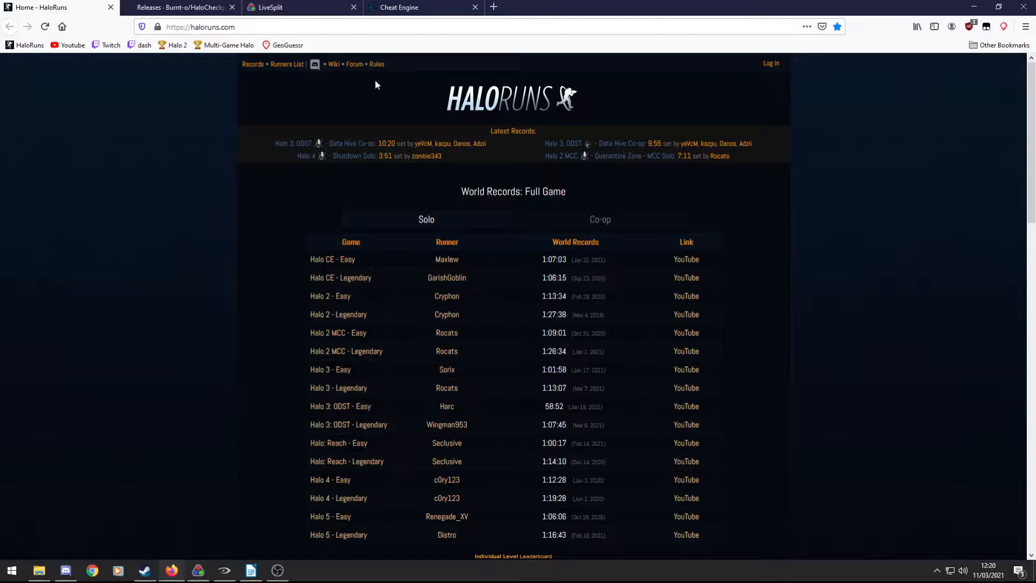
pyautogui.moveTo(183, 173)
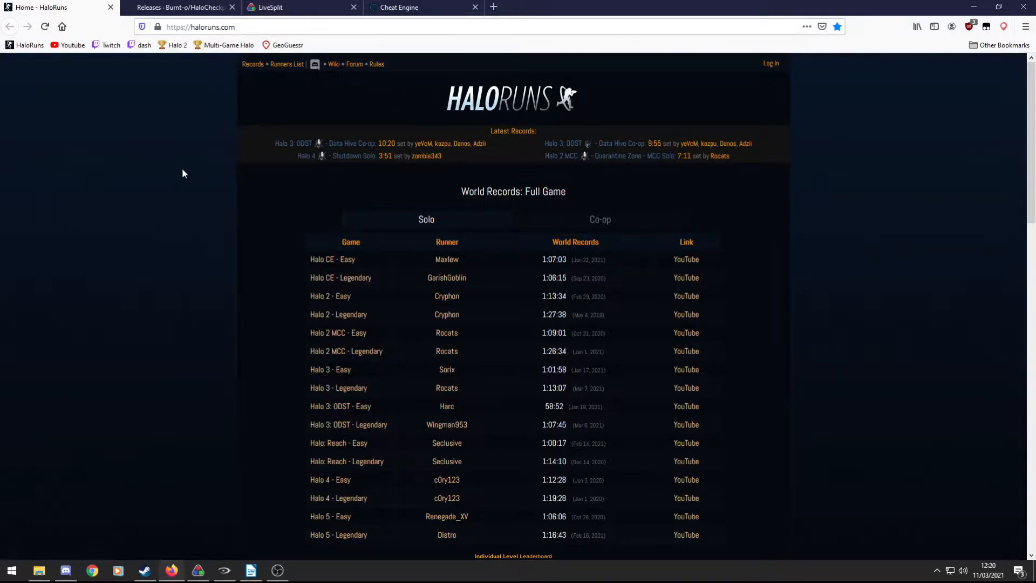
pyautogui.moveTo(195, 80)
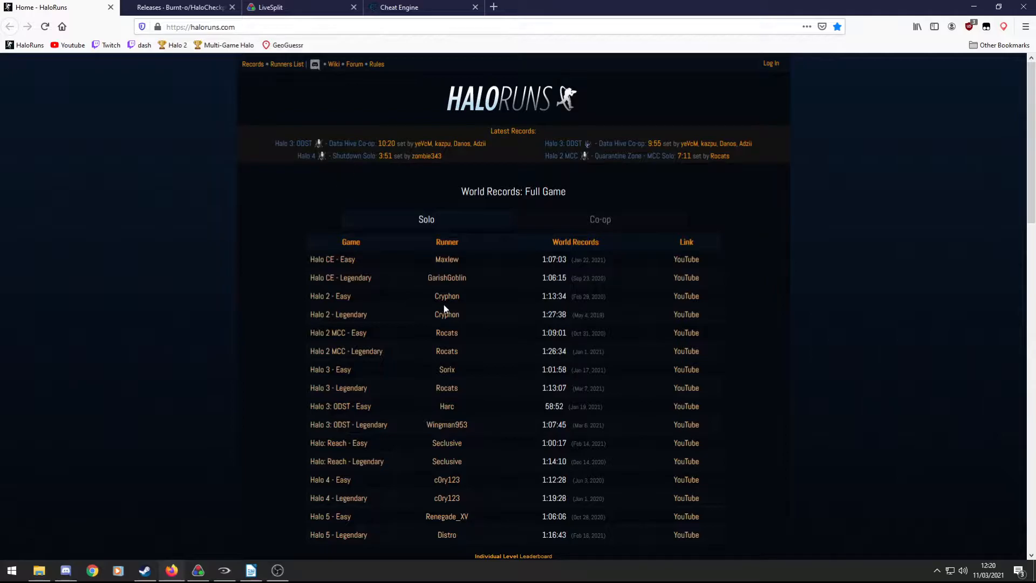
pyautogui.moveTo(664, 400)
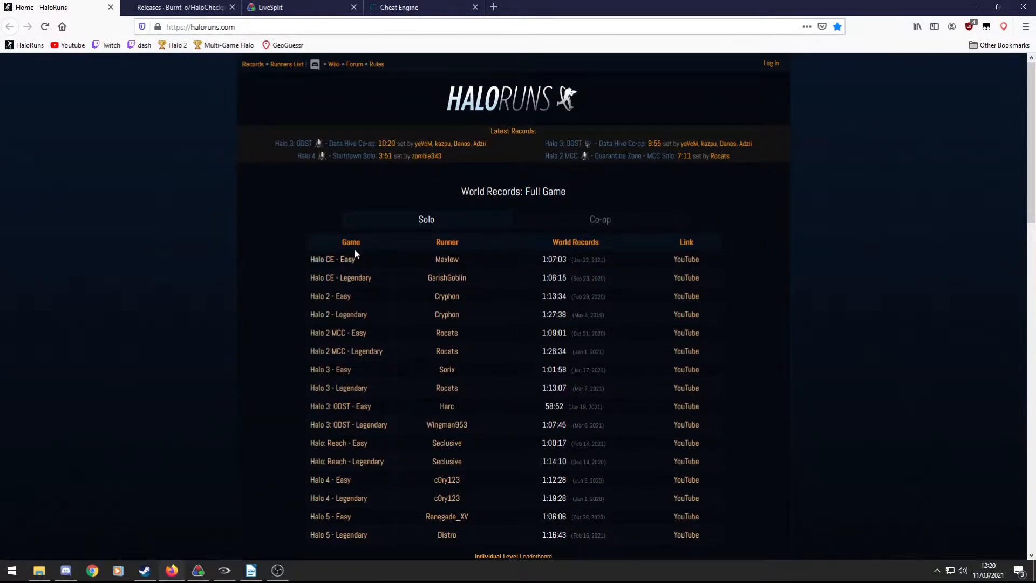
# Scroll through the full-game solo world records table on the HaloRuns homepage.
pyautogui.scroll(-3)
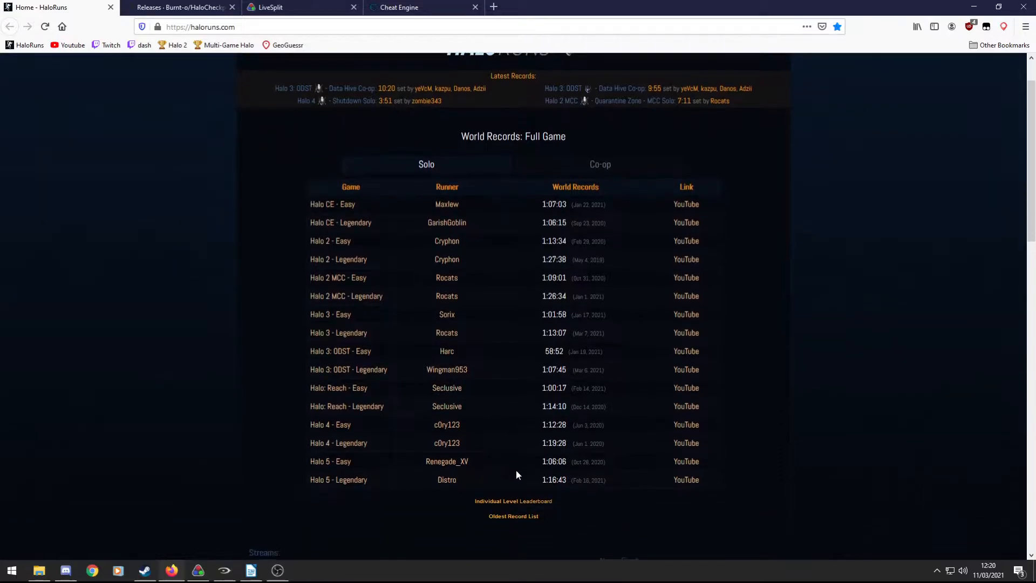
pyautogui.moveTo(514, 501)
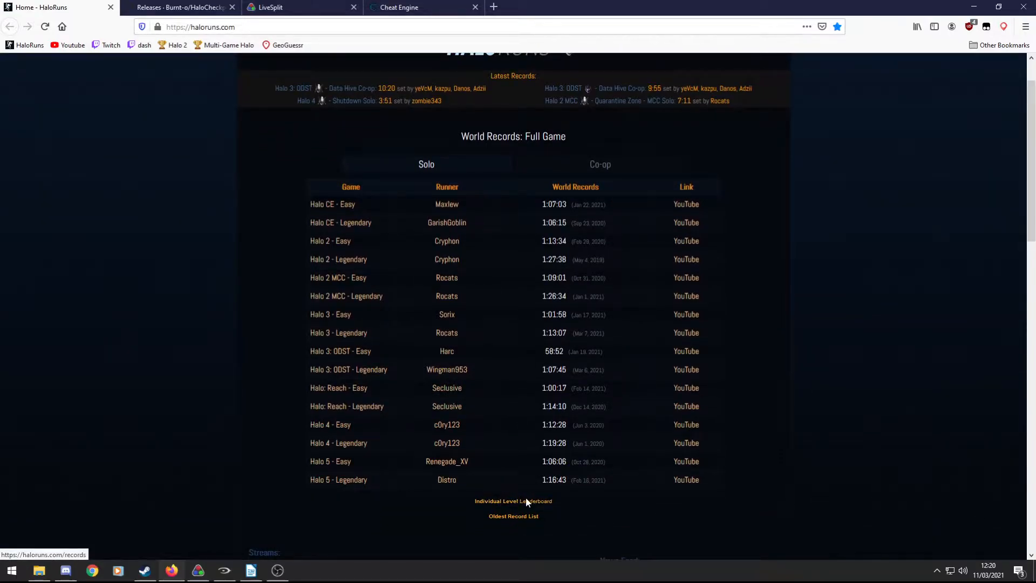
pyautogui.scroll(3)
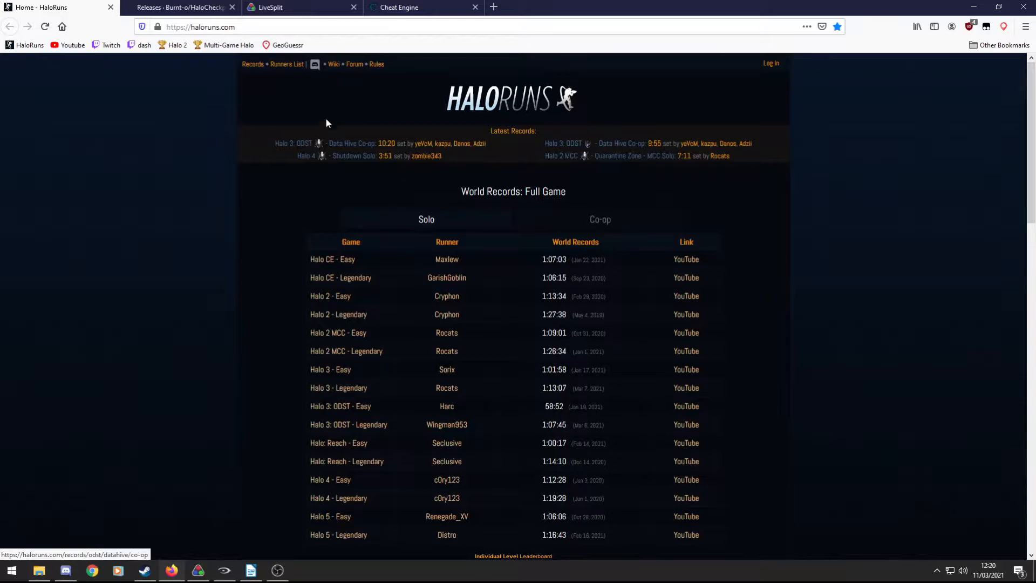
pyautogui.moveTo(314, 64)
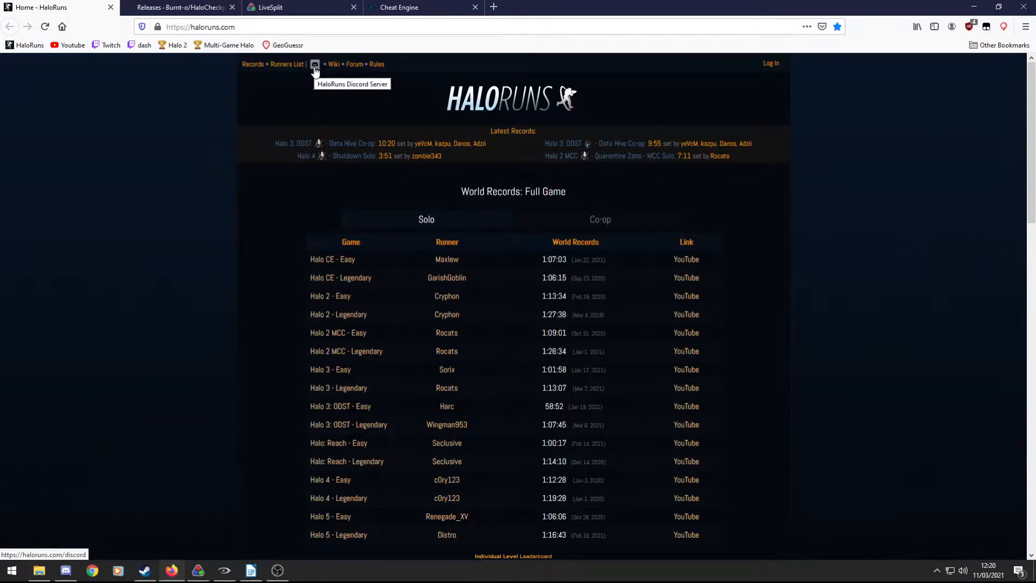
# Join the HaloRuns Discord server via the site's invite link.
pyautogui.click(315, 63)
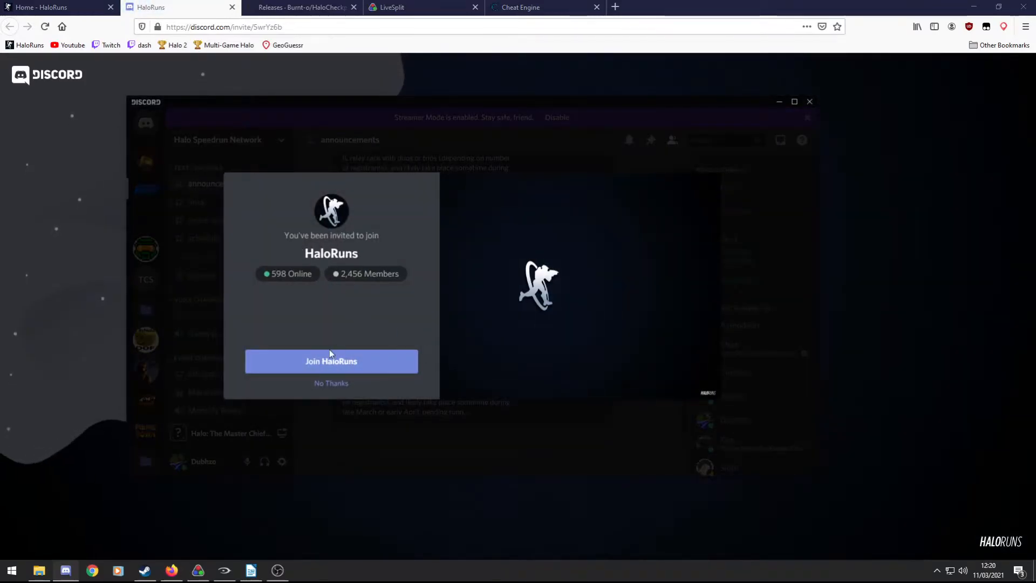
pyautogui.click(330, 361)
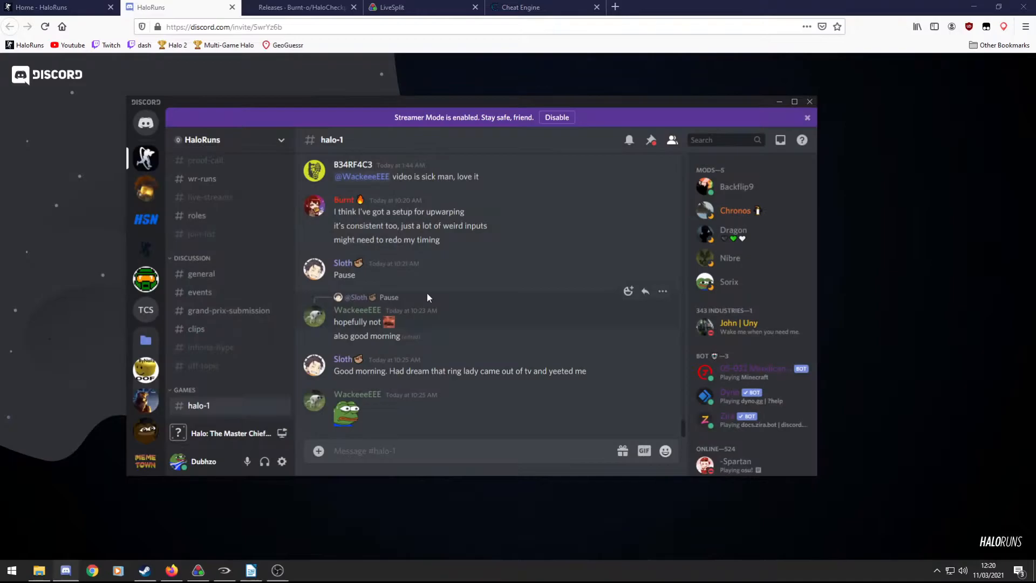
pyautogui.scroll(-3)
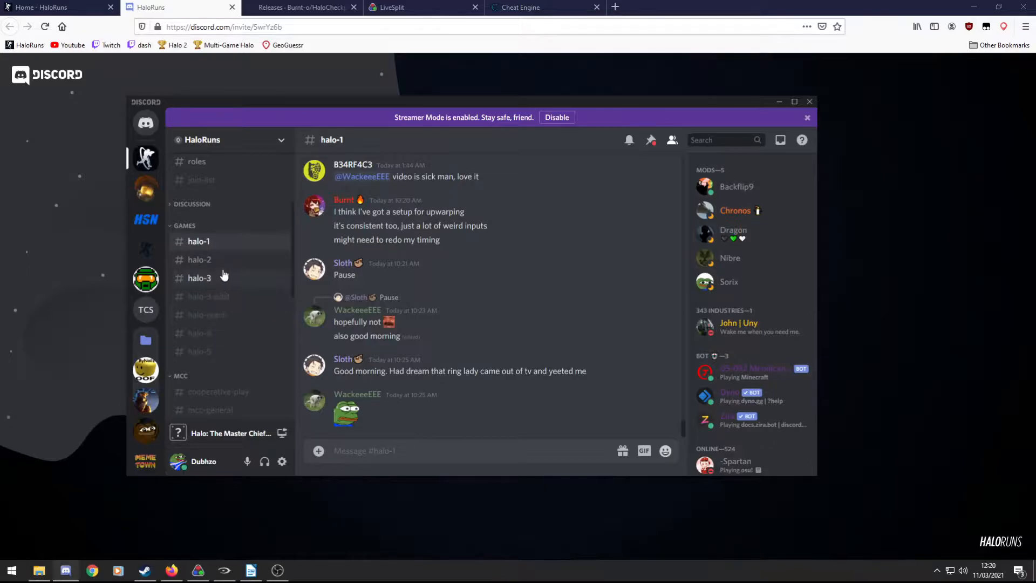
# Read the pinned messages of the #halo-2 channel.
pyautogui.click(200, 259)
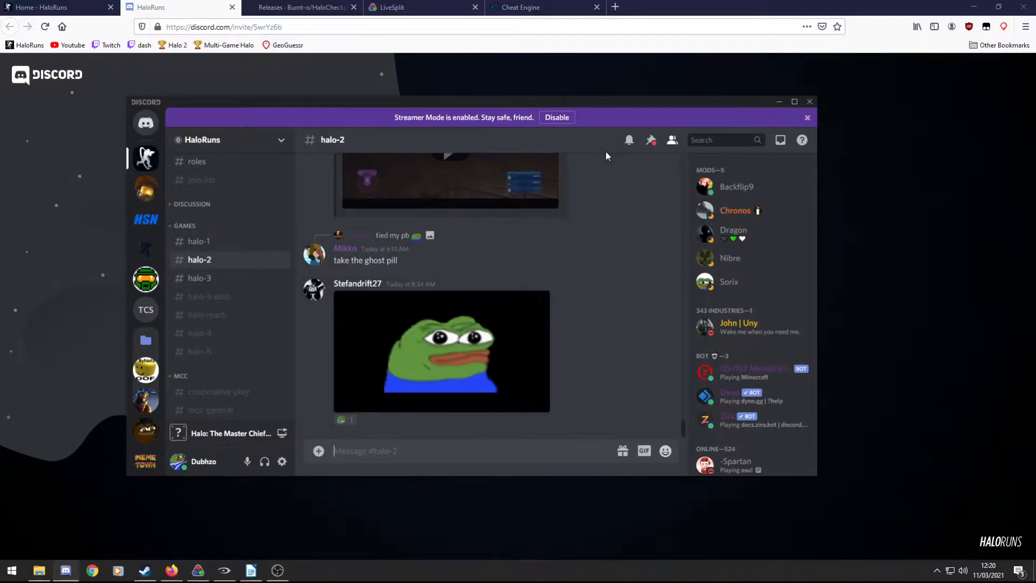
pyautogui.click(650, 139)
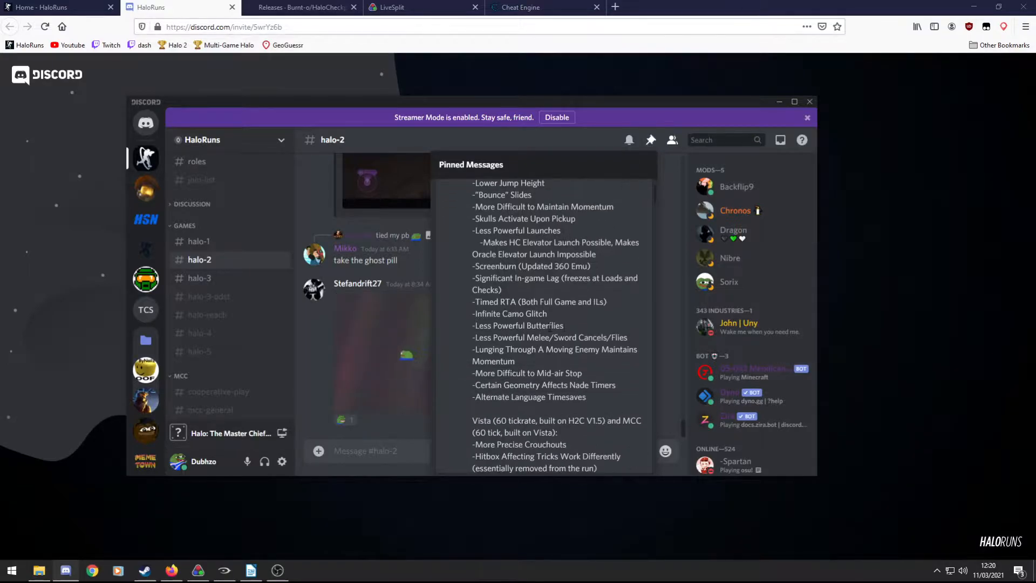
pyautogui.scroll(-3)
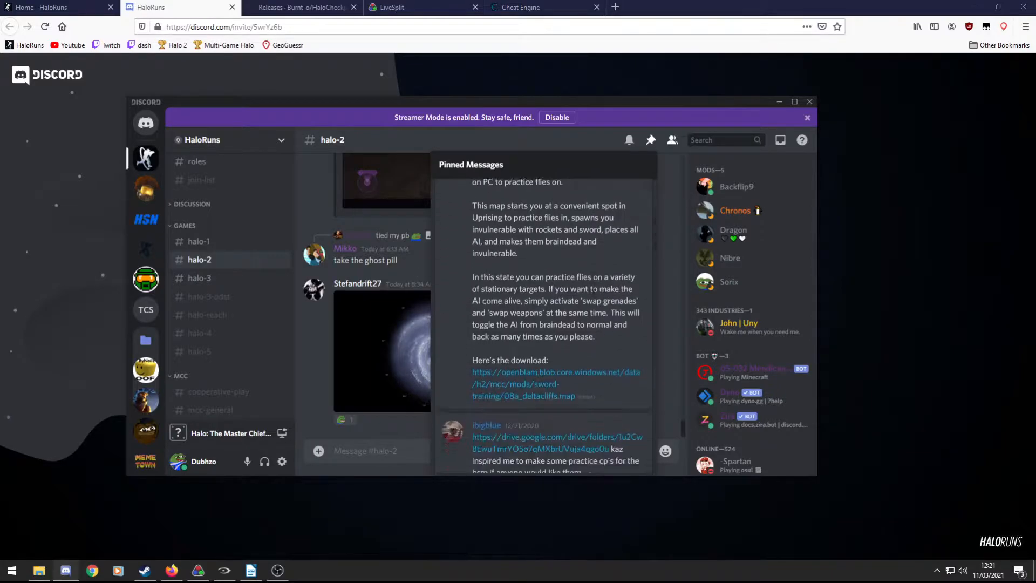
pyautogui.scroll(3)
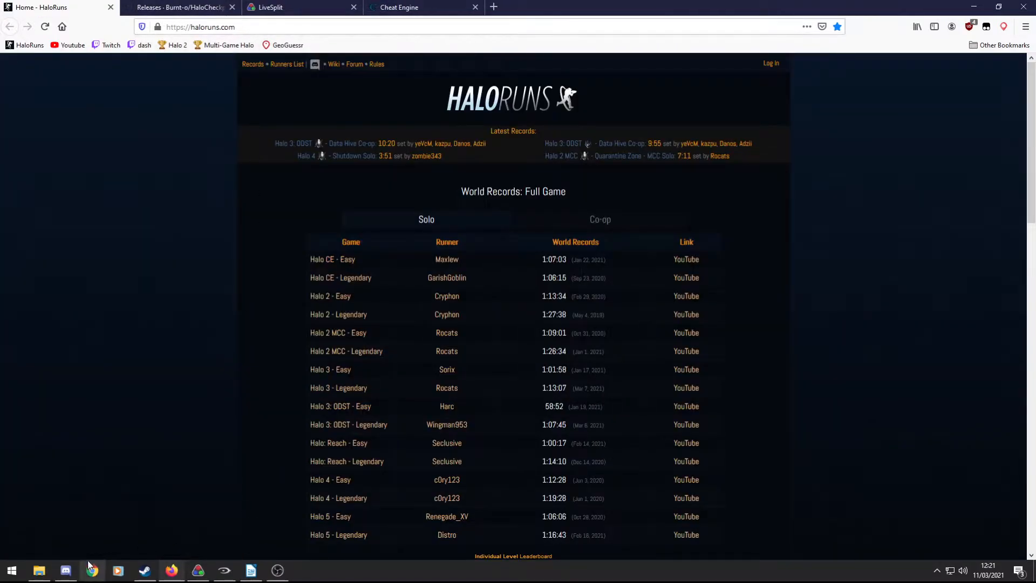
# Bring up the Cheat Engine 7.2 download page in its browser tab.
pyautogui.click(39, 570)
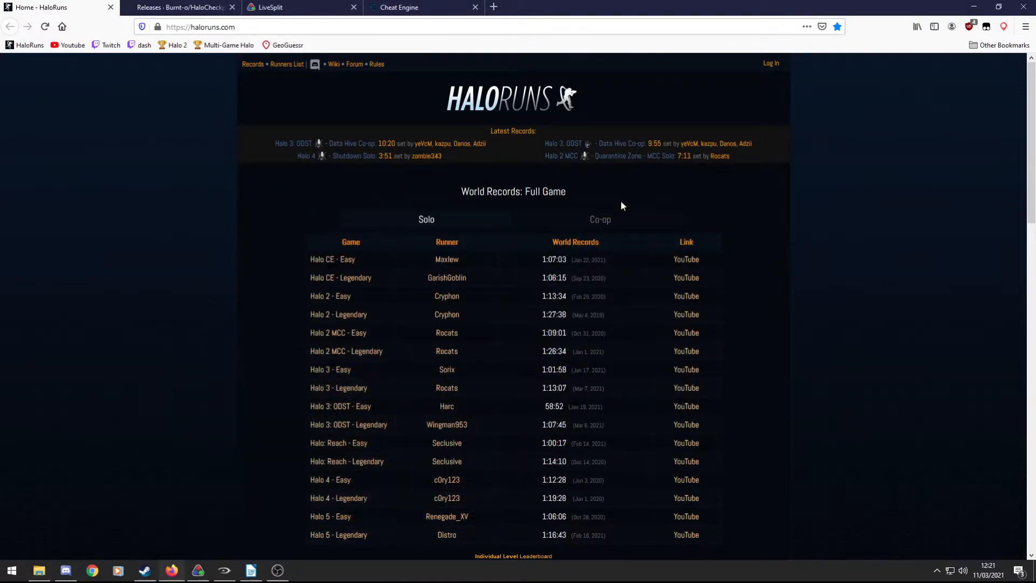
pyautogui.moveTo(277, 182)
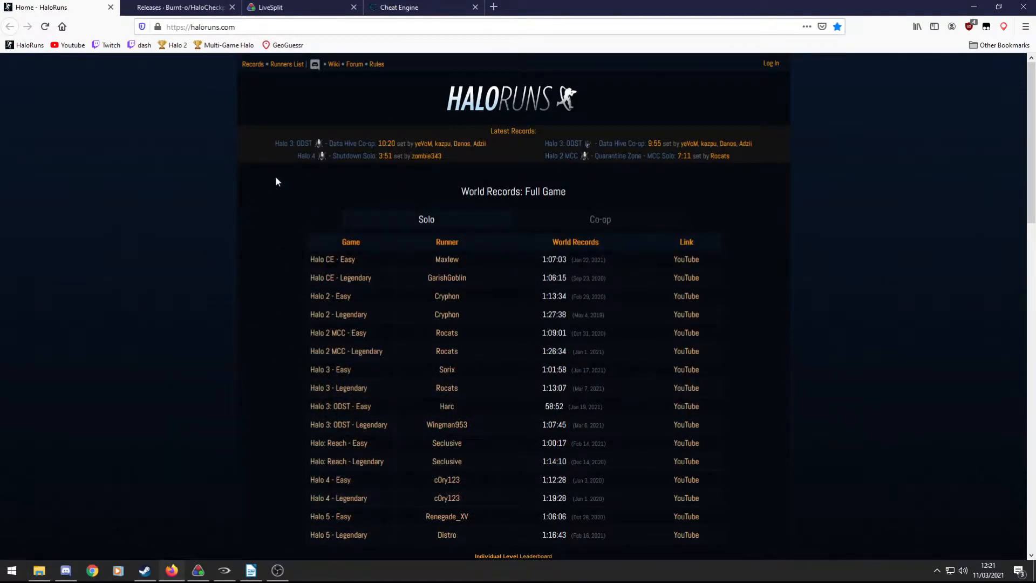
pyautogui.click(399, 8)
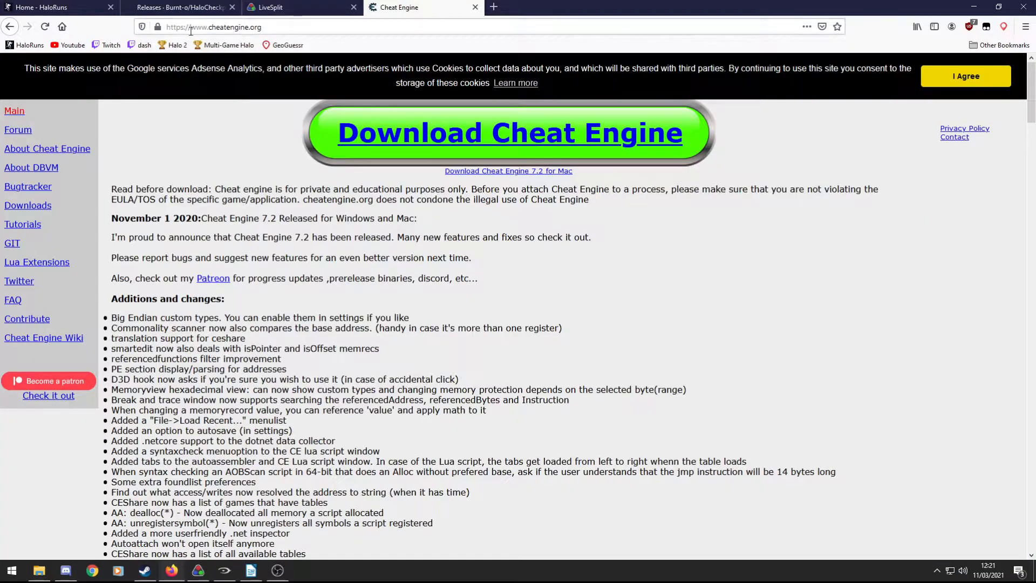
pyautogui.click(213, 26)
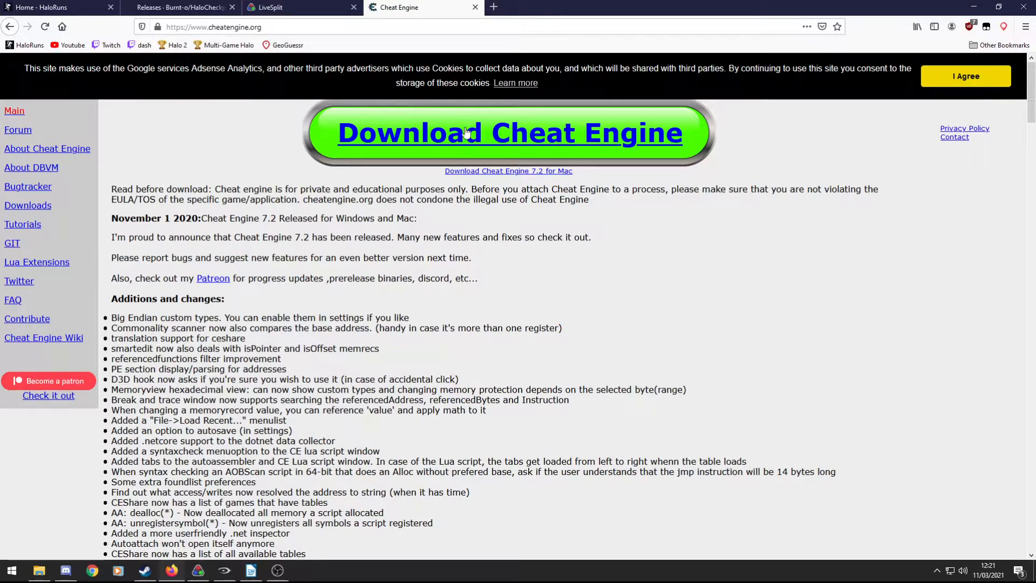
pyautogui.moveTo(557, 151)
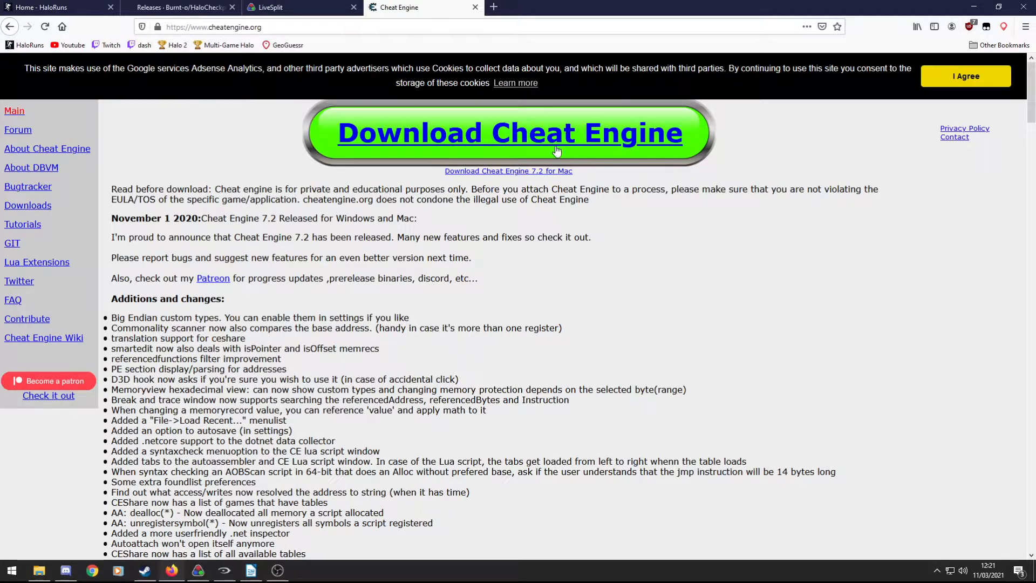
pyautogui.moveTo(519, 131)
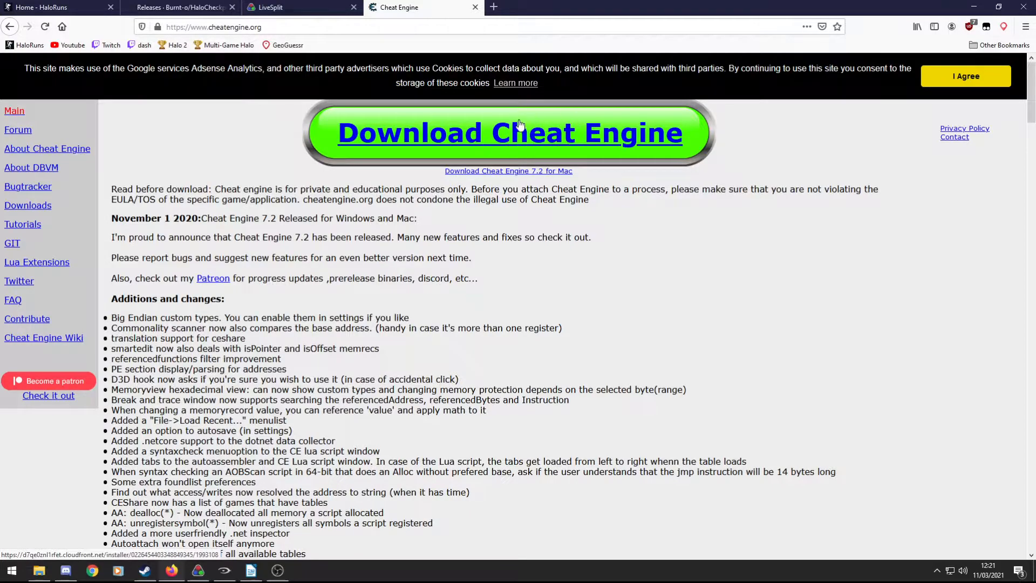
pyautogui.moveTo(508, 112)
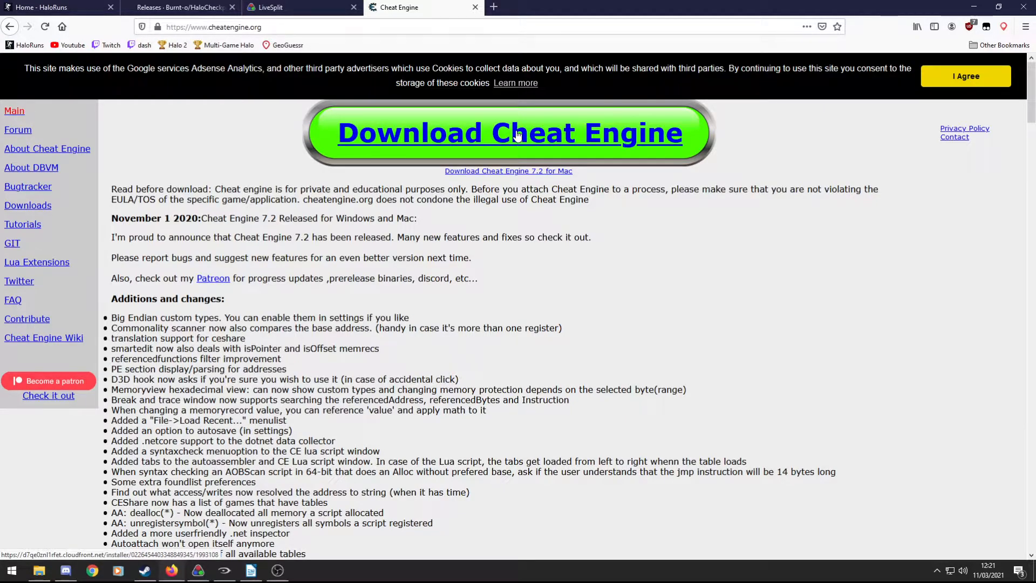
pyautogui.moveTo(454, 132)
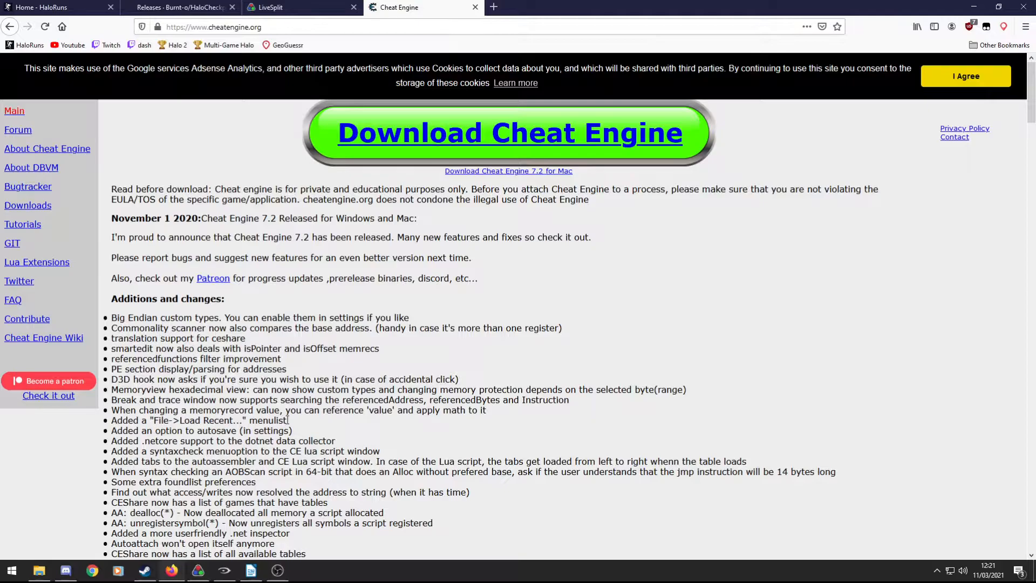
pyautogui.moveTo(231, 267)
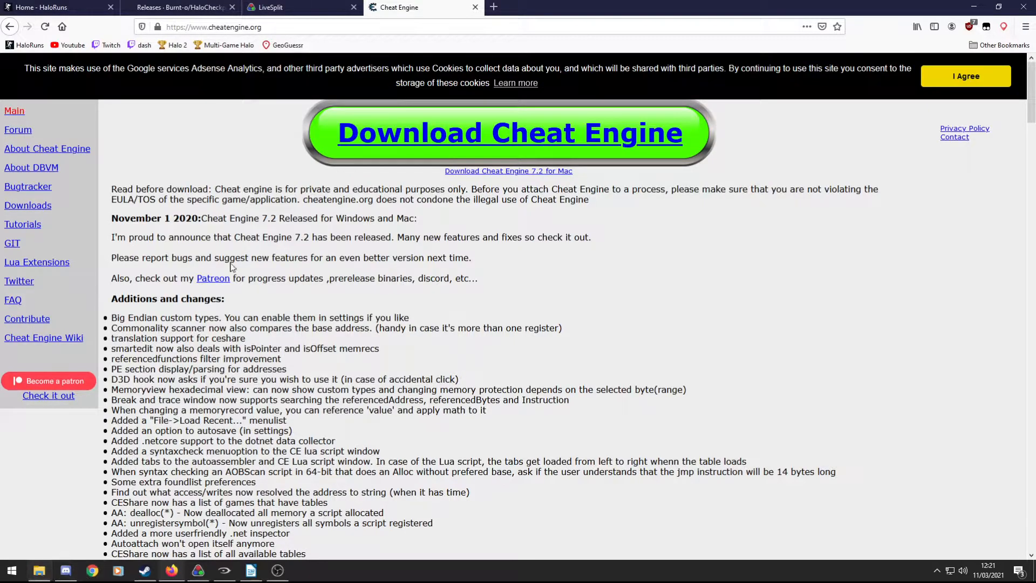
pyautogui.moveTo(474, 8)
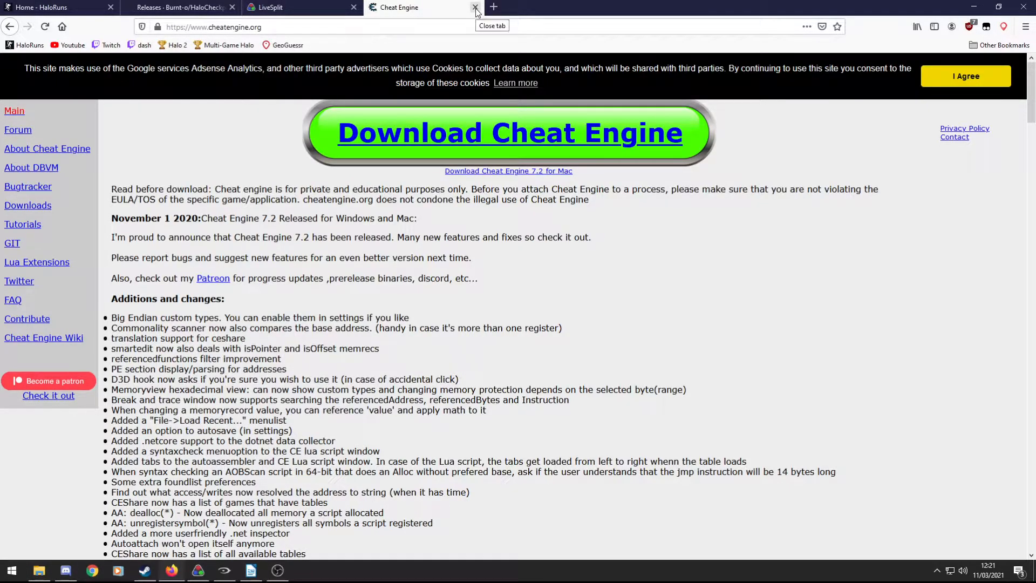
pyautogui.moveTo(476, 19)
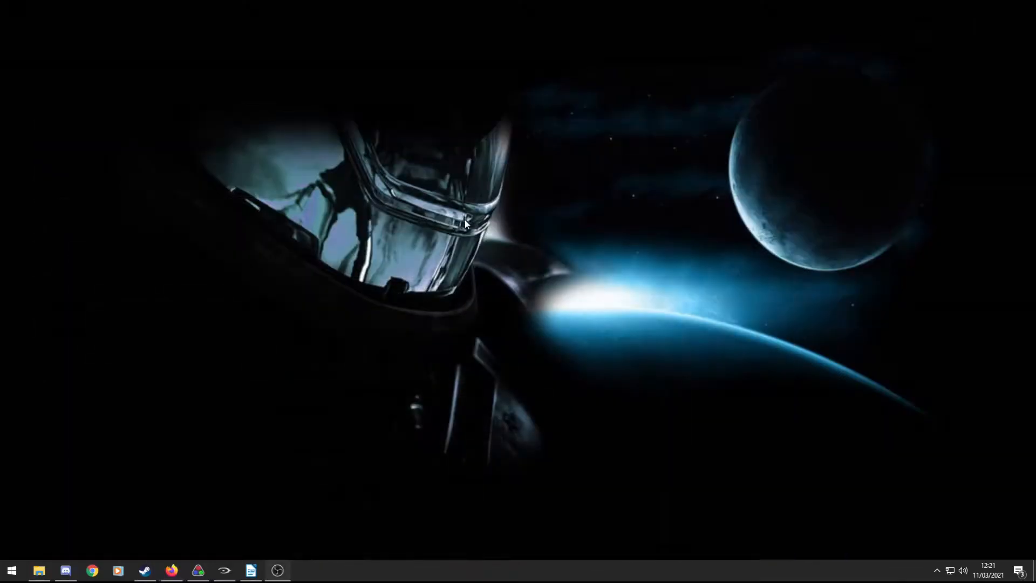
# Launch H2A_Checkpoints_v6.CETRAINER from the speedrun tools folder.
pyautogui.click(38, 569)
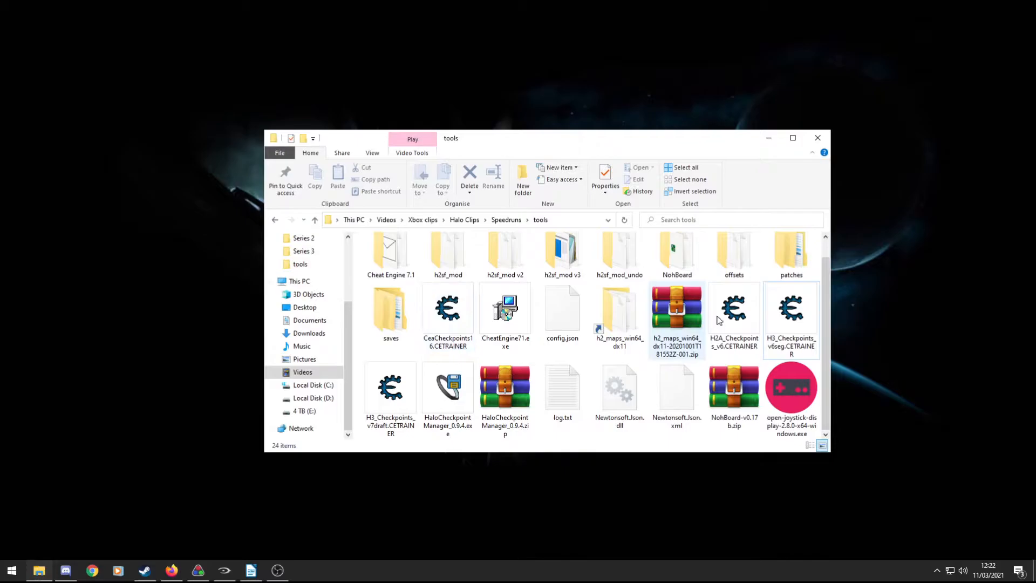
pyautogui.click(733, 307)
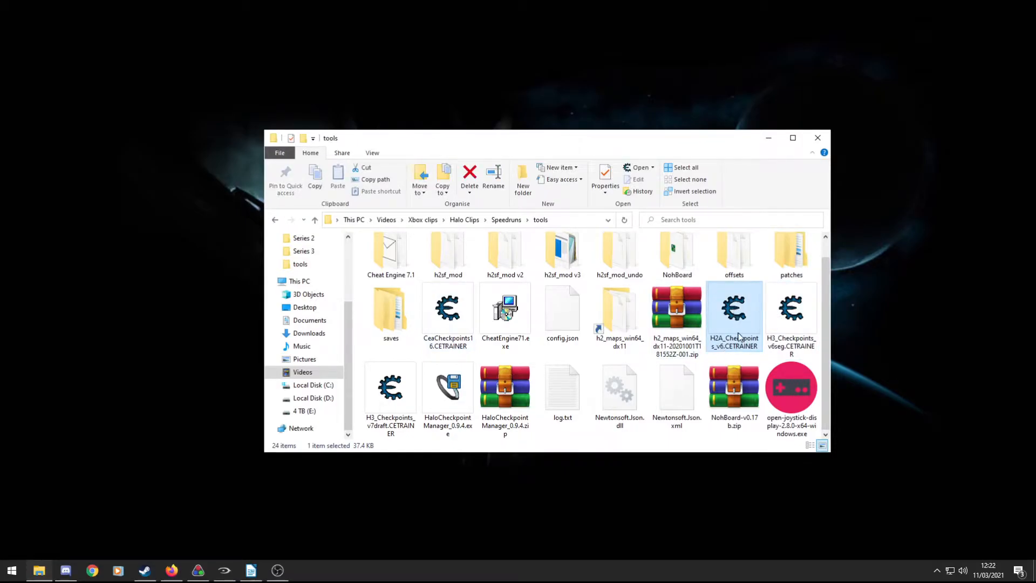
pyautogui.doubleClick(734, 306)
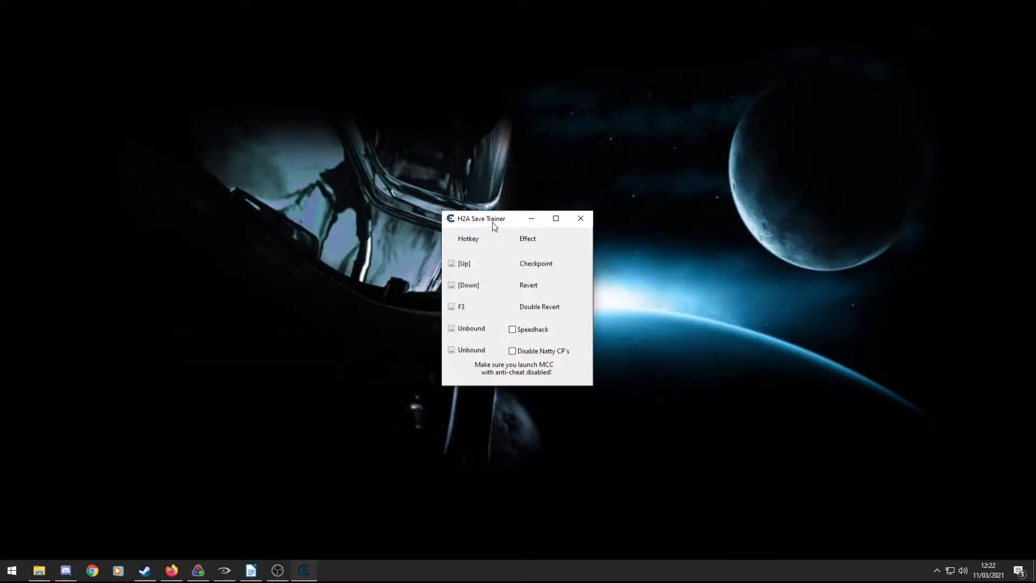
# Drag the trainer window by its title bar toward the centre of the desktop.
pyautogui.moveTo(492, 218); pyautogui.dragTo(384, 189)
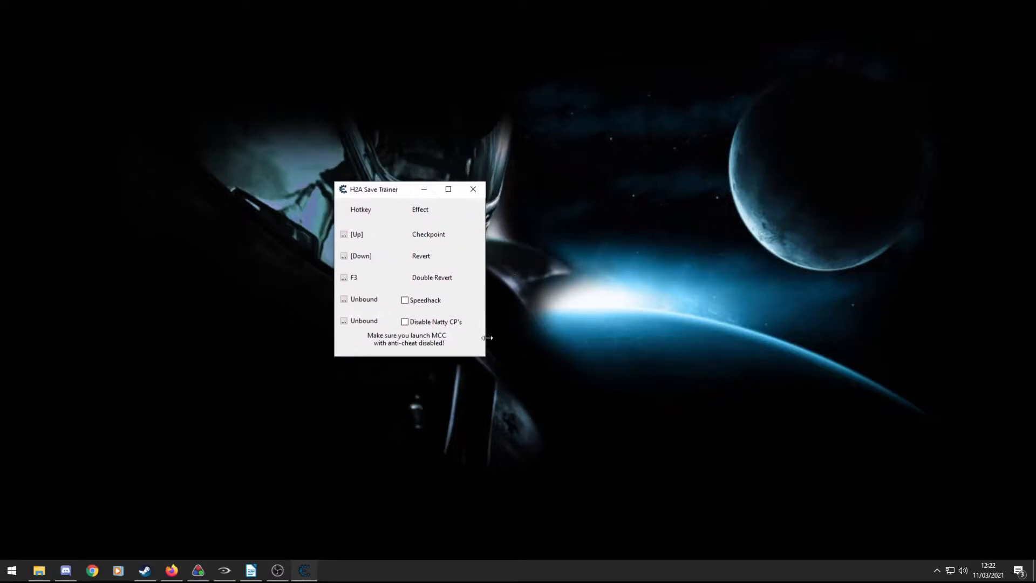
pyautogui.moveTo(441, 218)
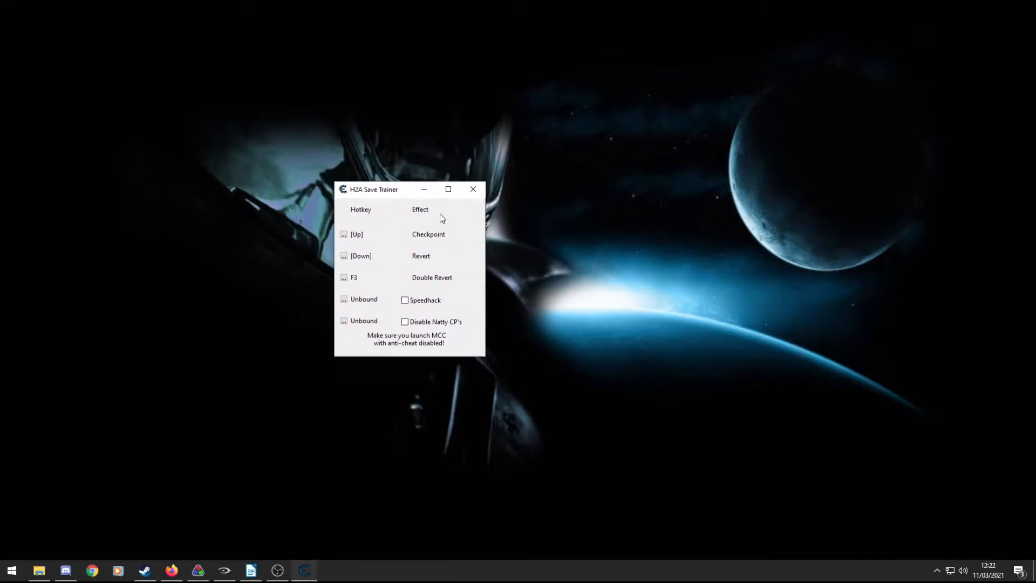
pyautogui.moveTo(373, 190); pyautogui.dragTo(413, 210)
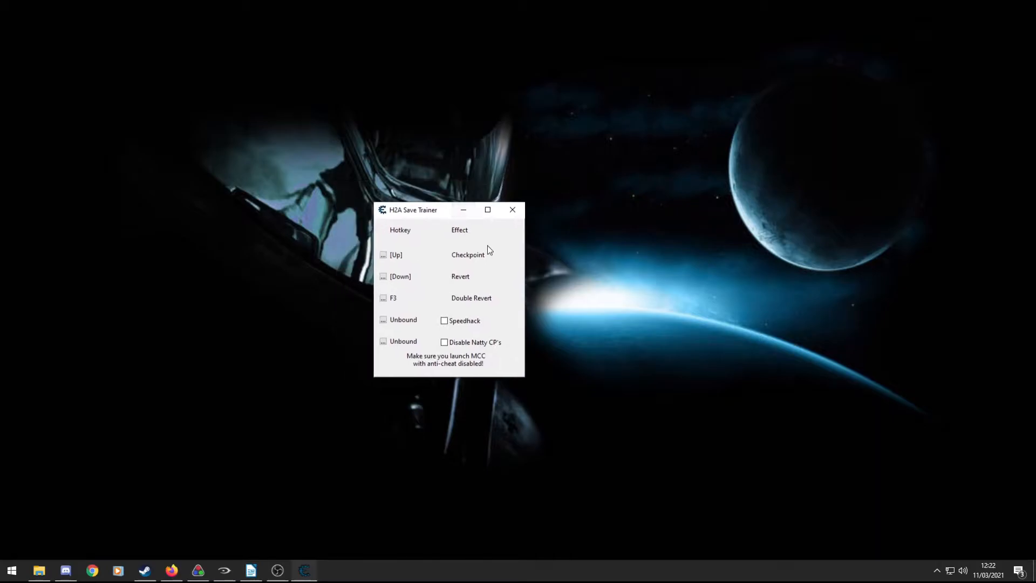
pyautogui.moveTo(449, 251)
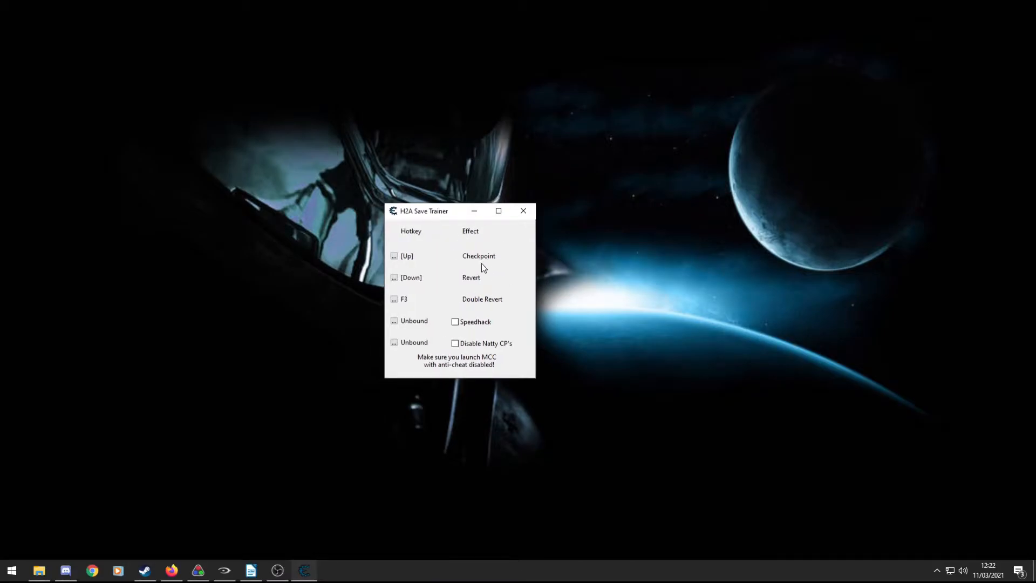
pyautogui.moveTo(478, 270)
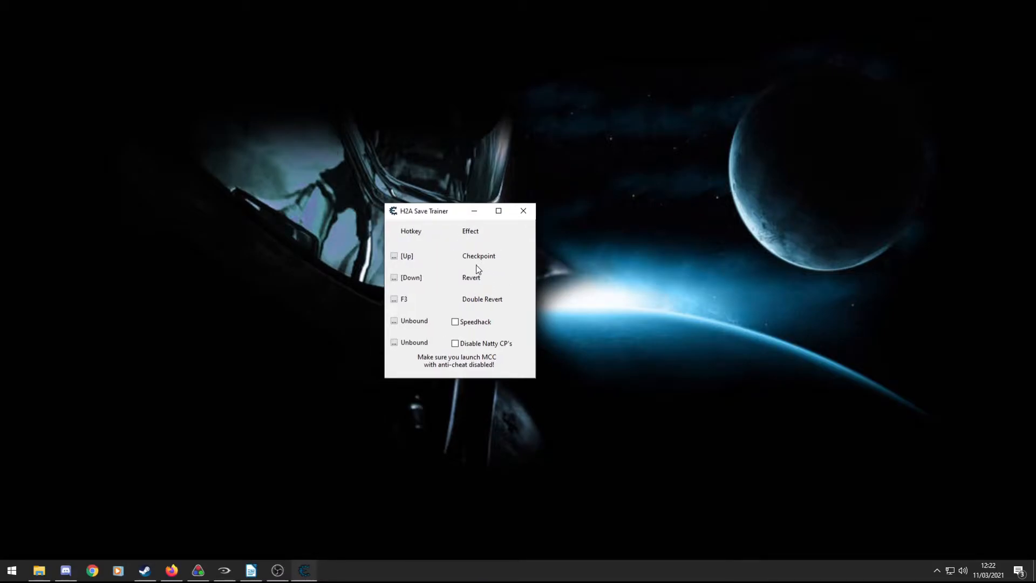
pyautogui.moveTo(408, 220)
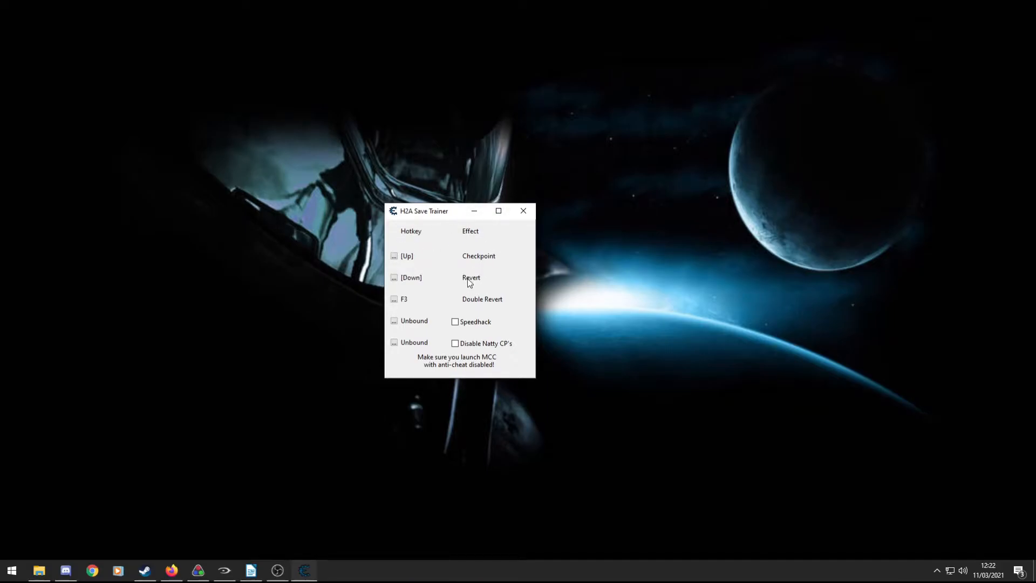
pyautogui.moveTo(471, 264)
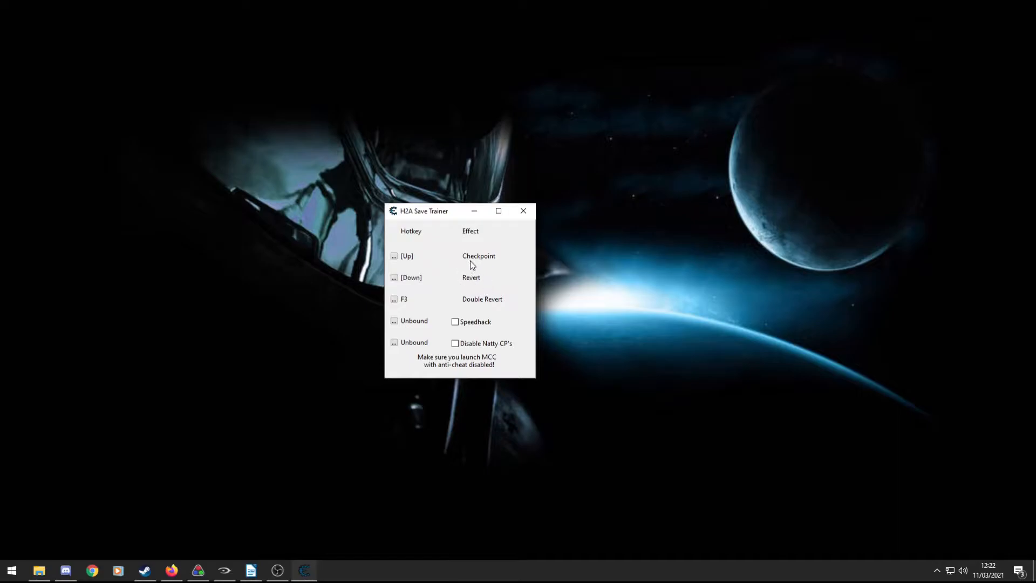
pyautogui.moveTo(477, 272)
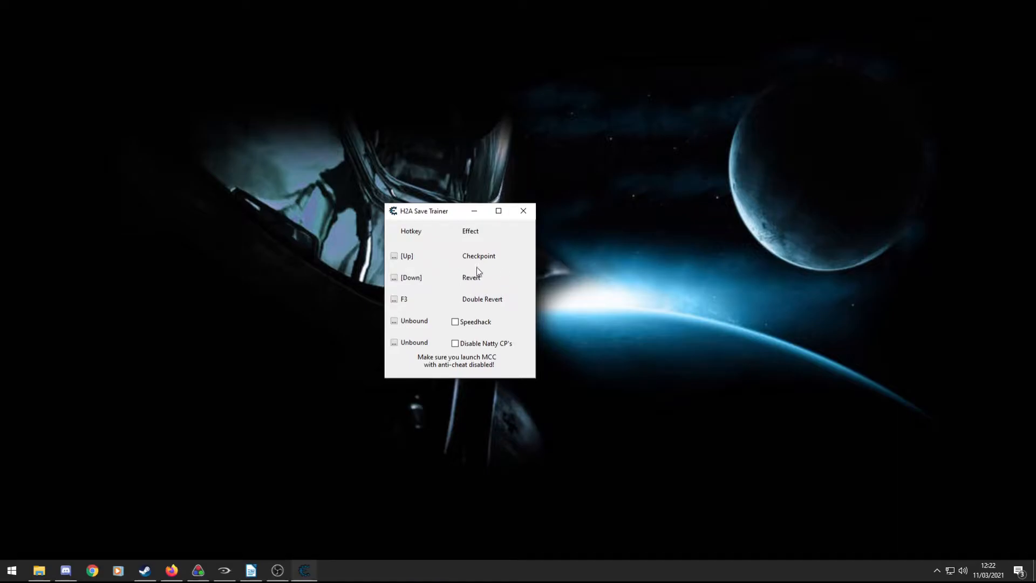
pyautogui.moveTo(487, 289)
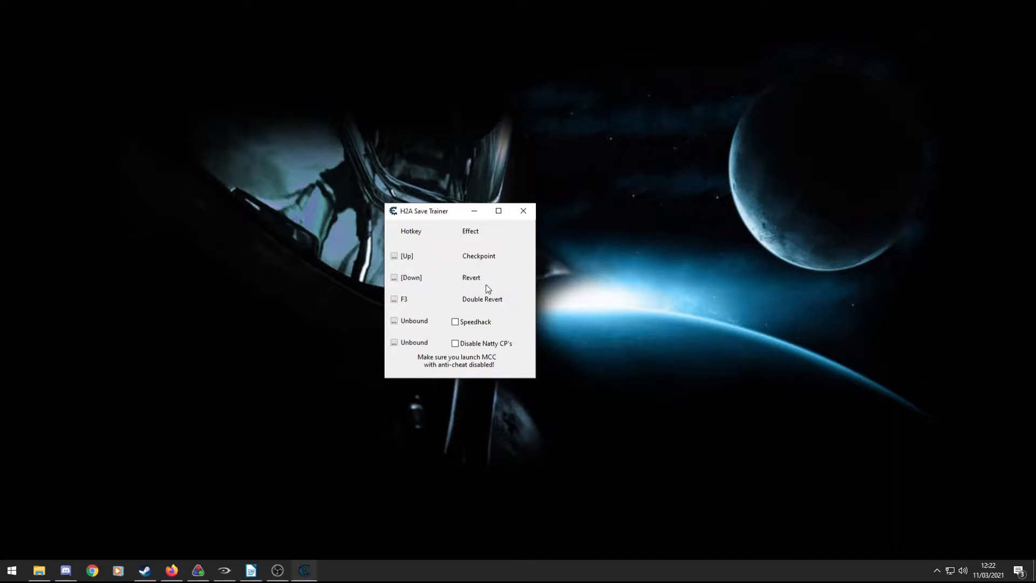
pyautogui.moveTo(479, 316)
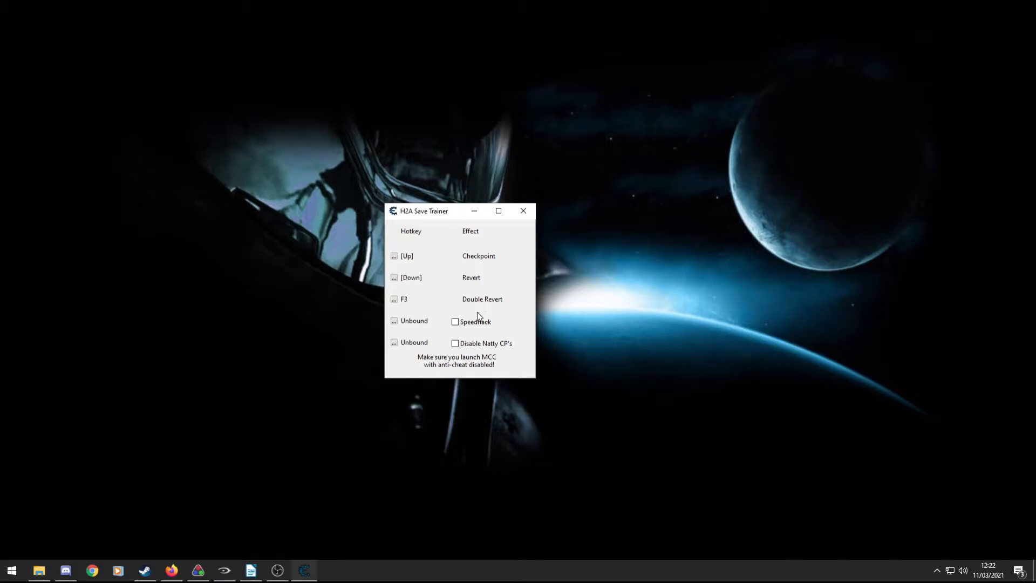
pyautogui.moveTo(481, 299)
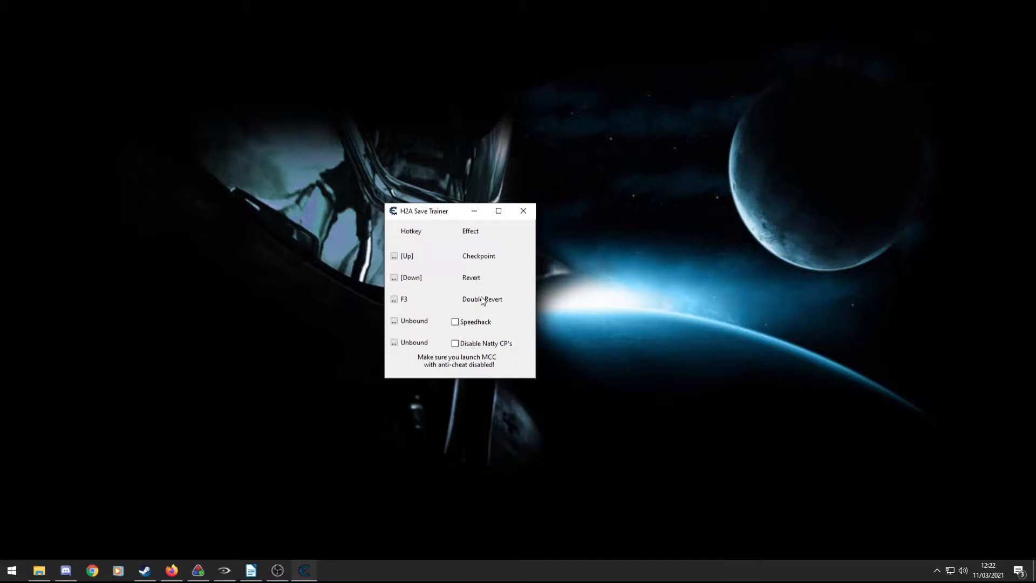
pyautogui.moveTo(486, 306)
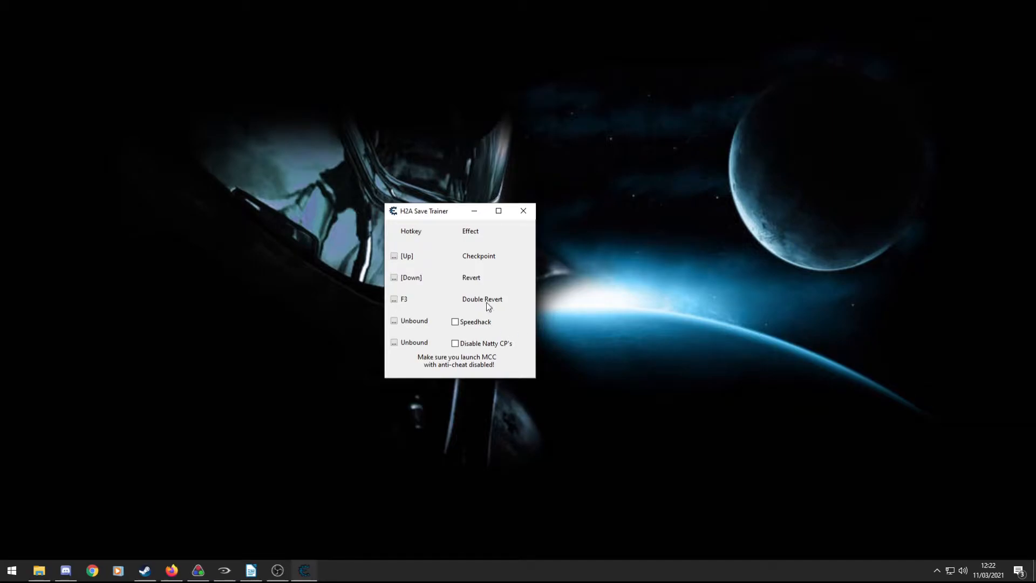
pyautogui.moveTo(397, 325)
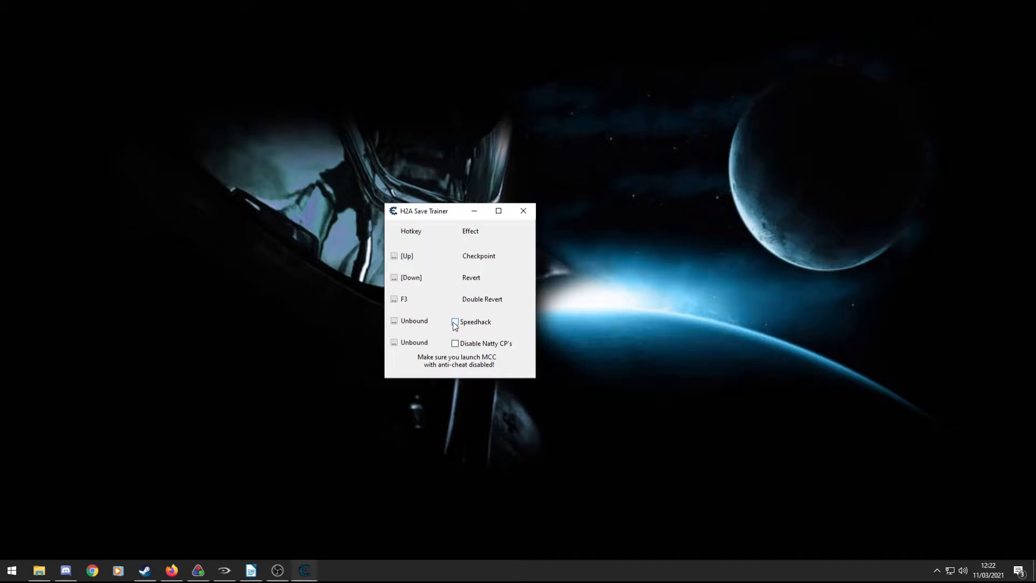
pyautogui.moveTo(452, 332)
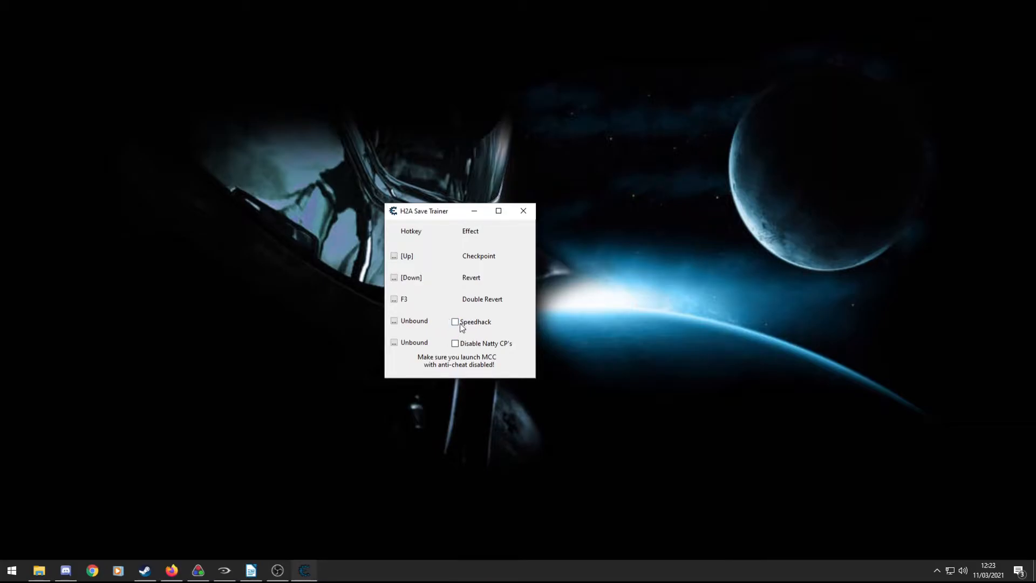
pyautogui.moveTo(499, 350)
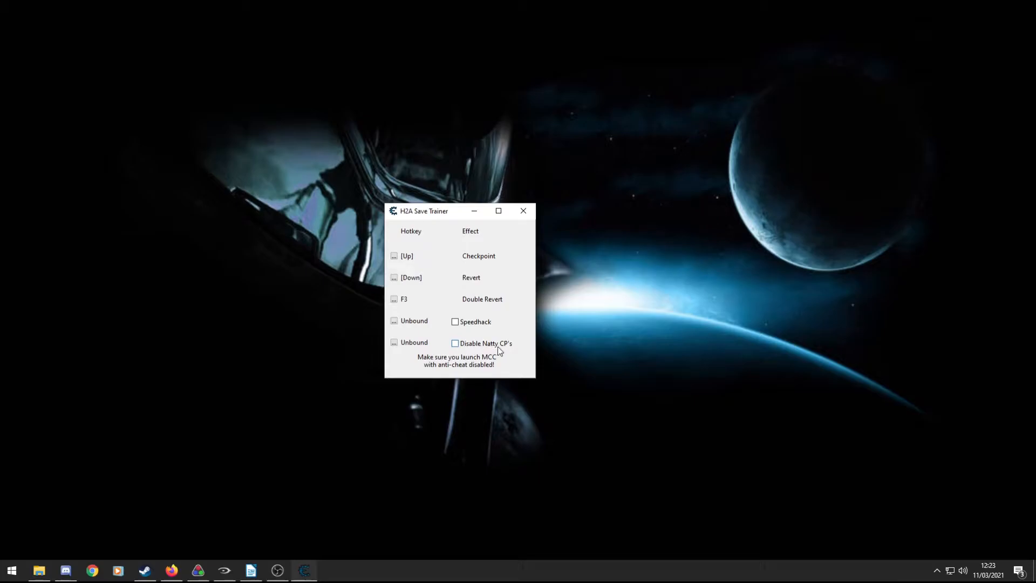
pyautogui.moveTo(493, 348)
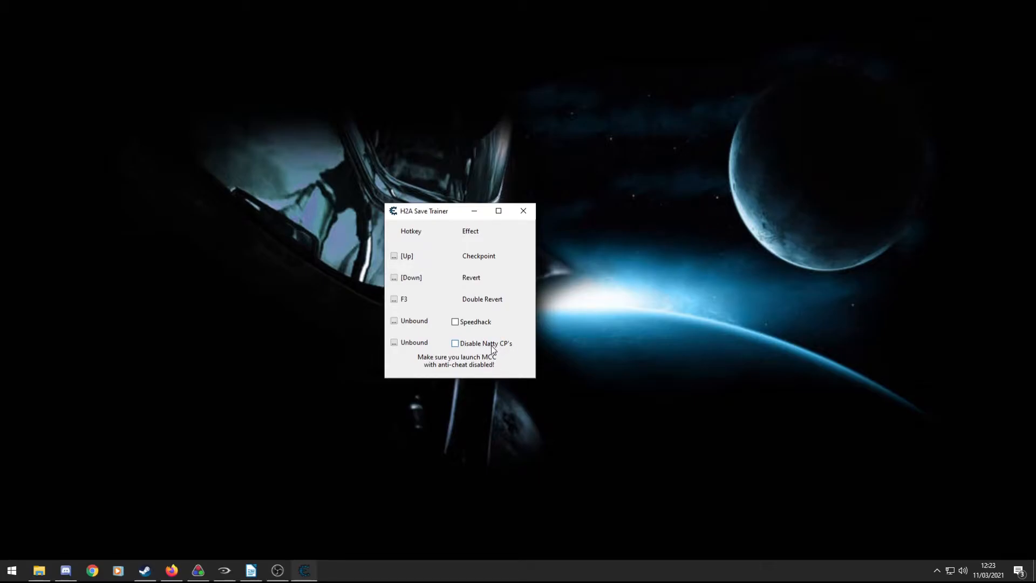
pyautogui.moveTo(475, 348)
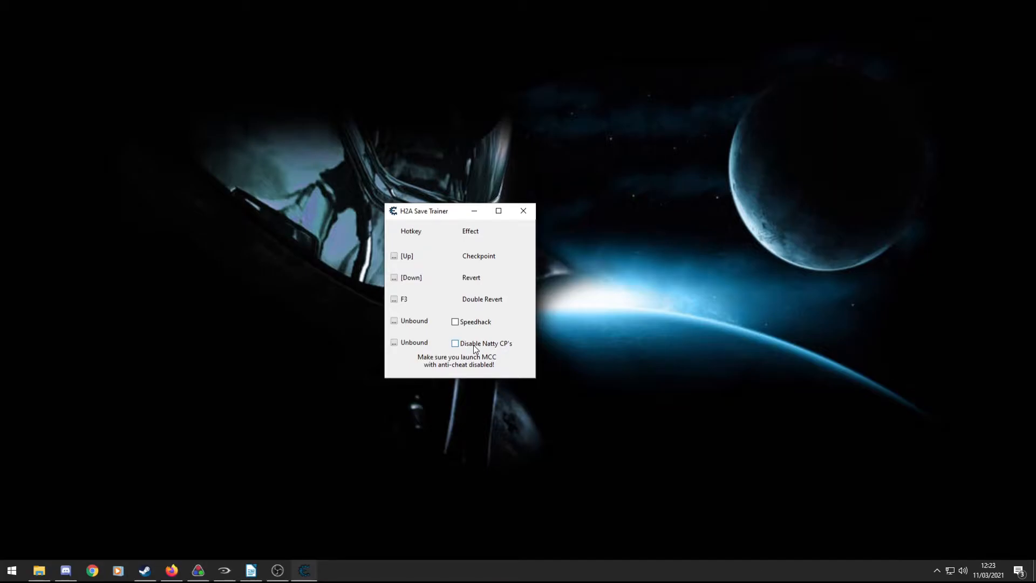
pyautogui.moveTo(532, 268)
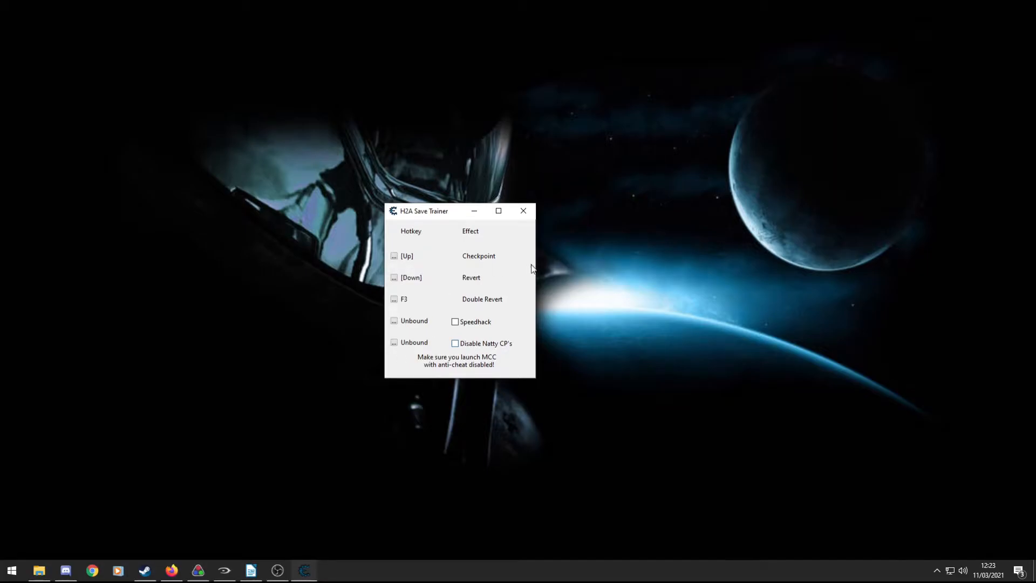
pyautogui.moveTo(393, 343)
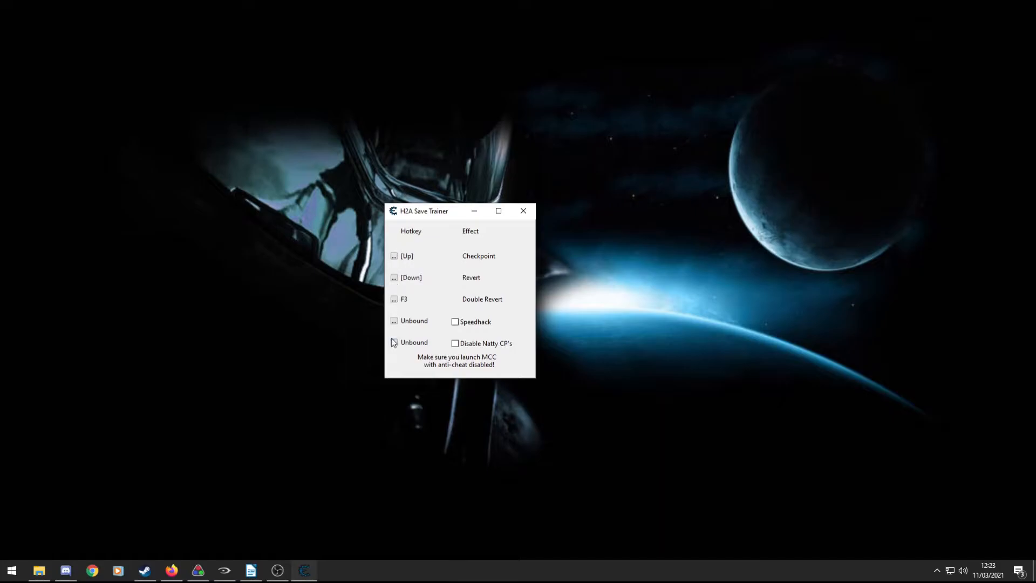
pyautogui.moveTo(399, 264)
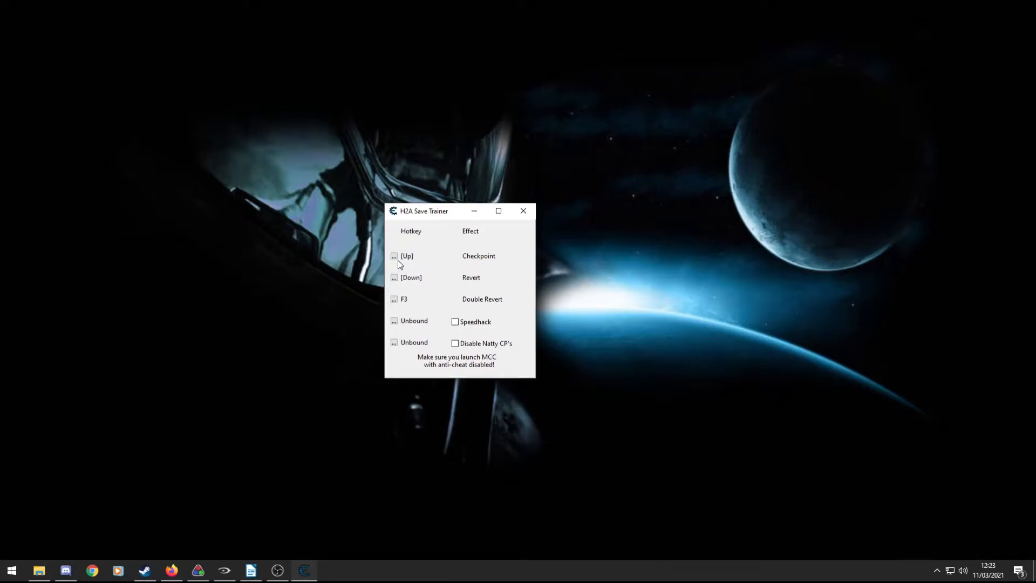
# Clear the Checkpoint hotkey, rebind it to the Up arrow and apply.
pyautogui.click(394, 257)
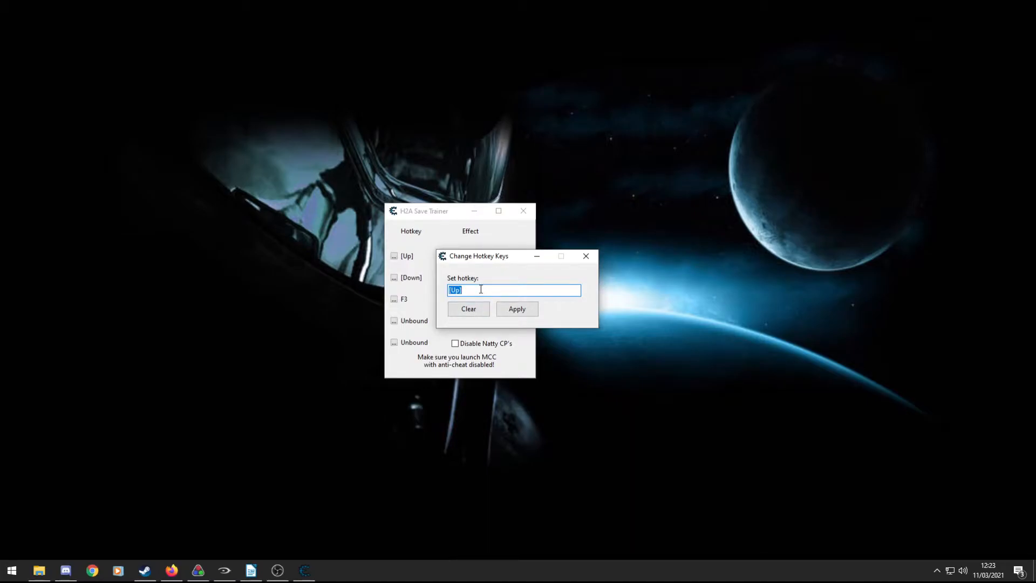
pyautogui.click(467, 309)
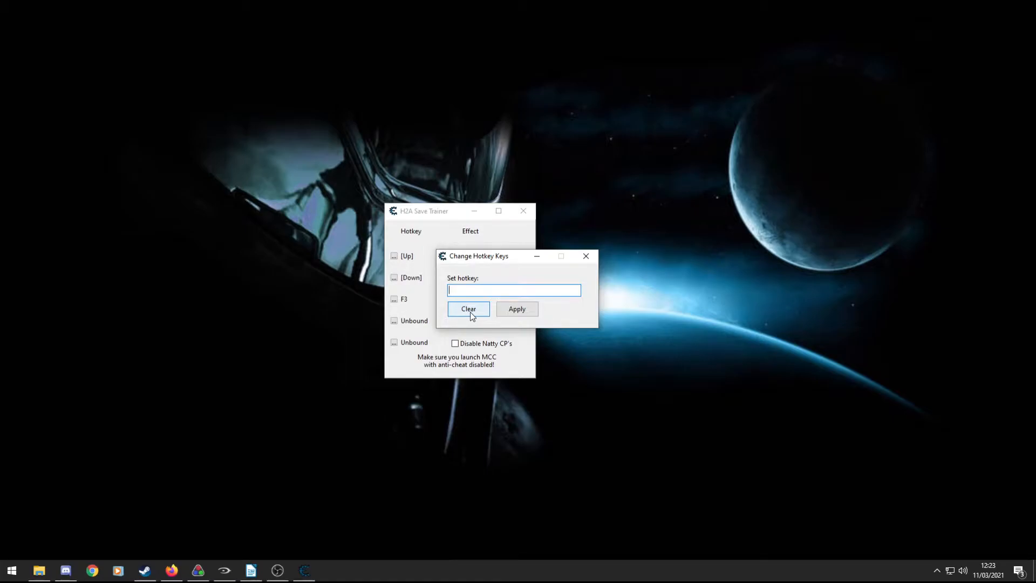
pyautogui.press('Up')
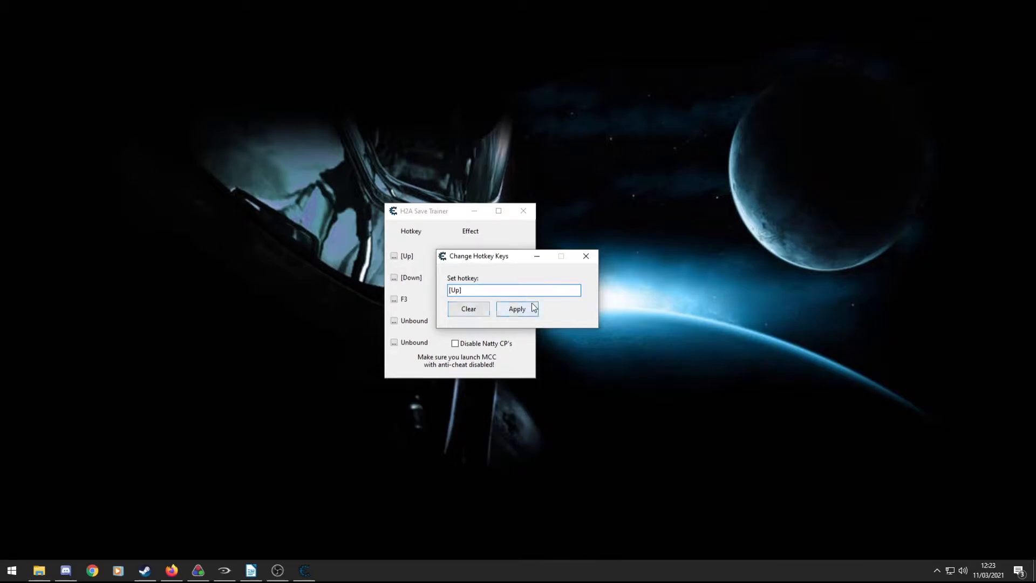
pyautogui.click(517, 309)
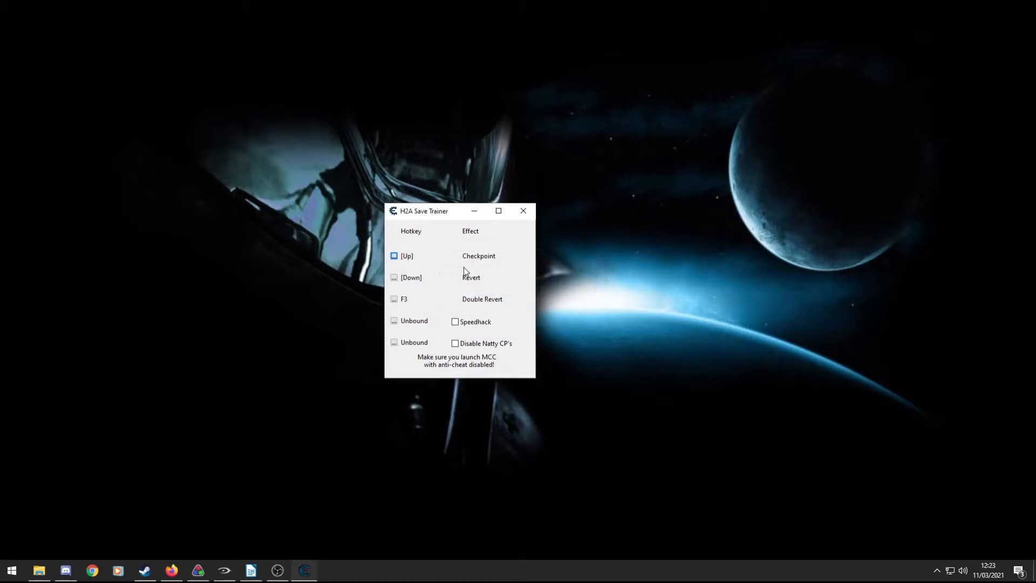
pyautogui.moveTo(221, 528)
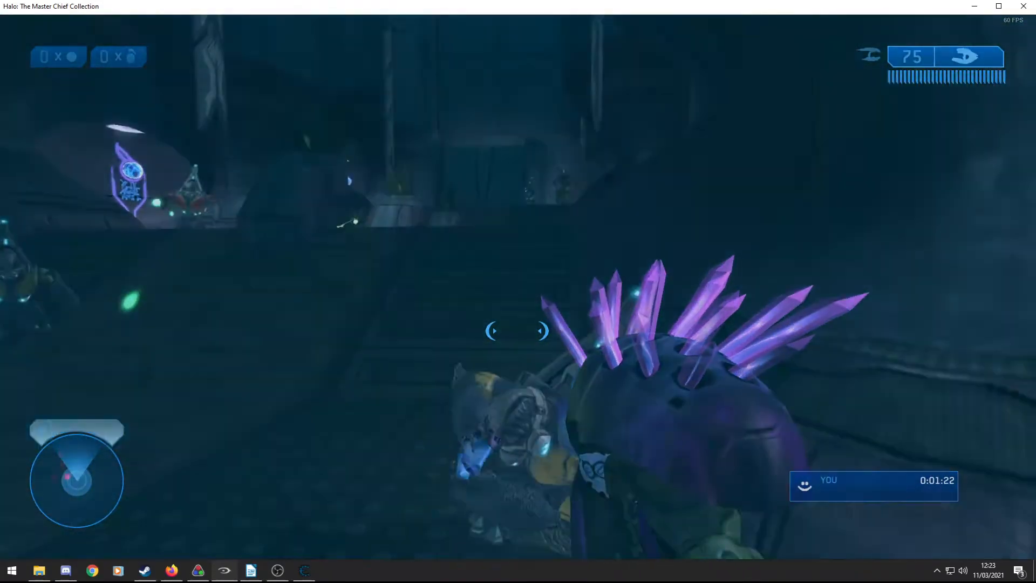
pyautogui.moveTo(518, 330)
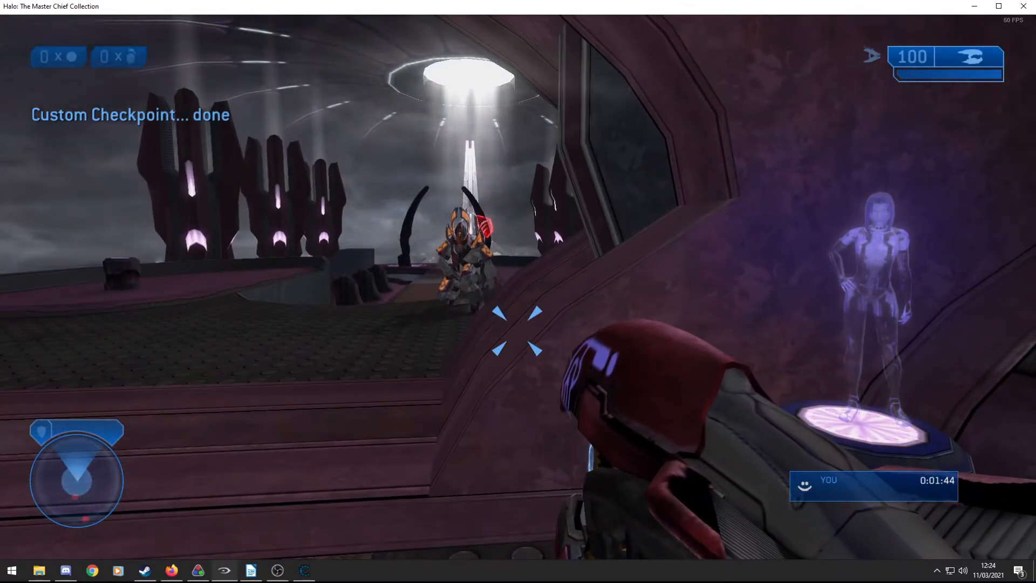
# Return from Halo MCC to the trainer after the custom checkpoint message.
pyautogui.press('Escape')
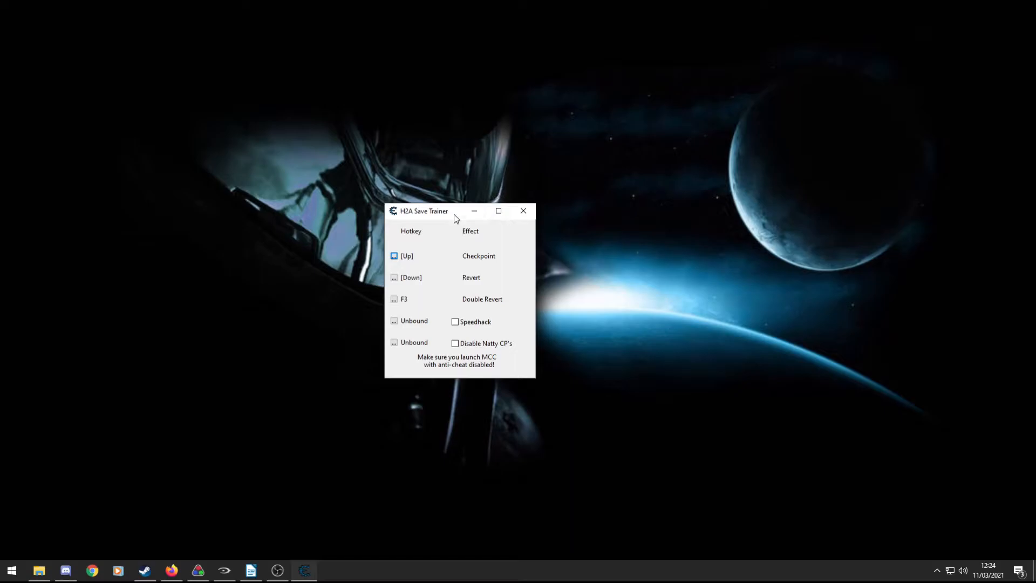
pyautogui.moveTo(440, 322)
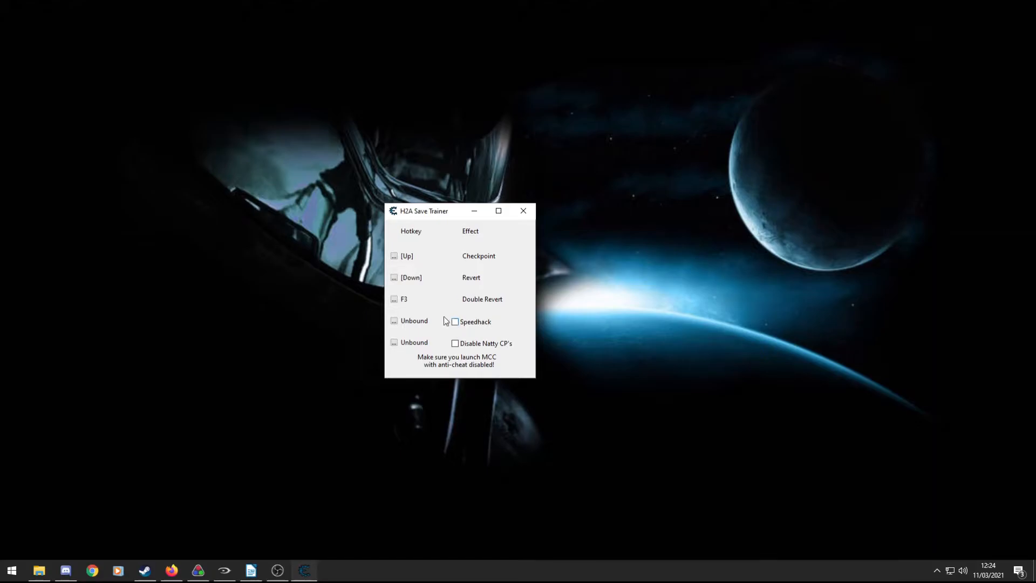
pyautogui.moveTo(452, 372)
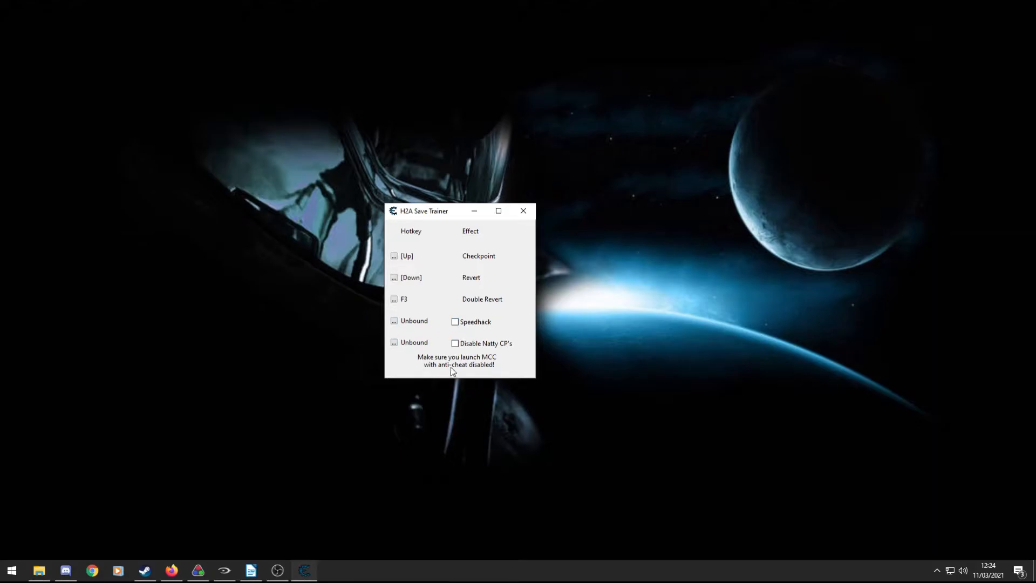
pyautogui.moveTo(497, 210)
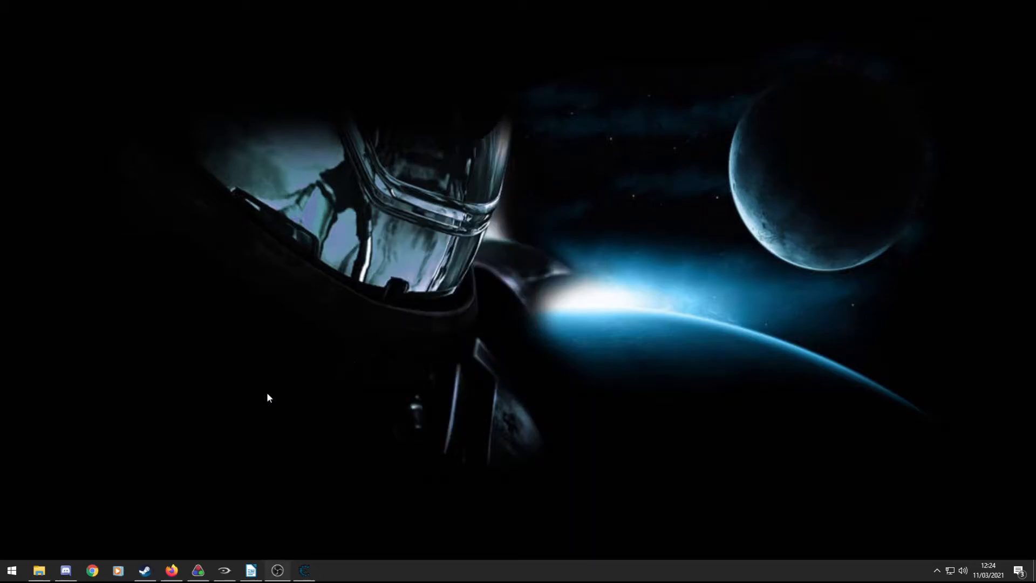
pyautogui.moveTo(172, 569)
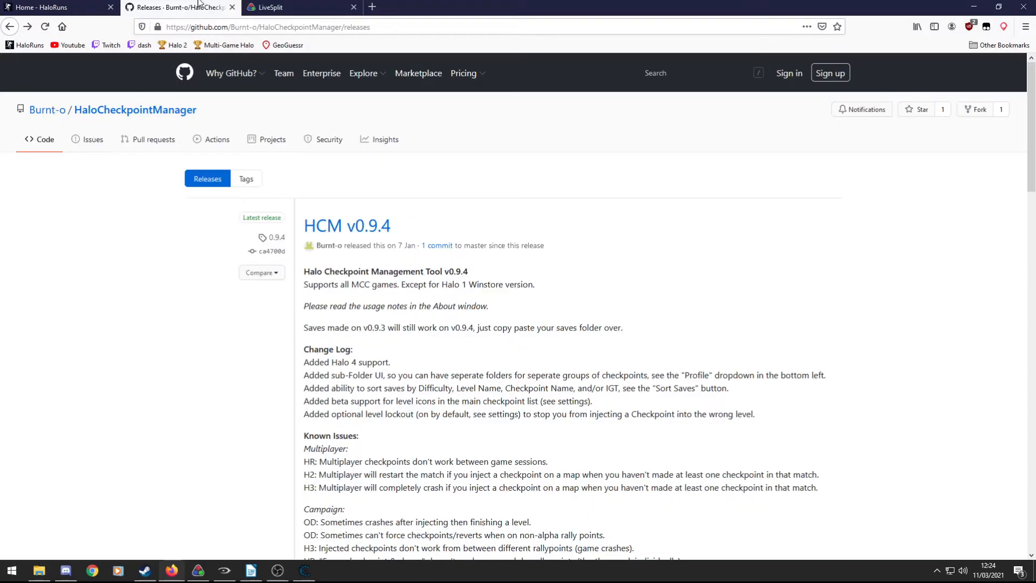
pyautogui.moveTo(445, 348)
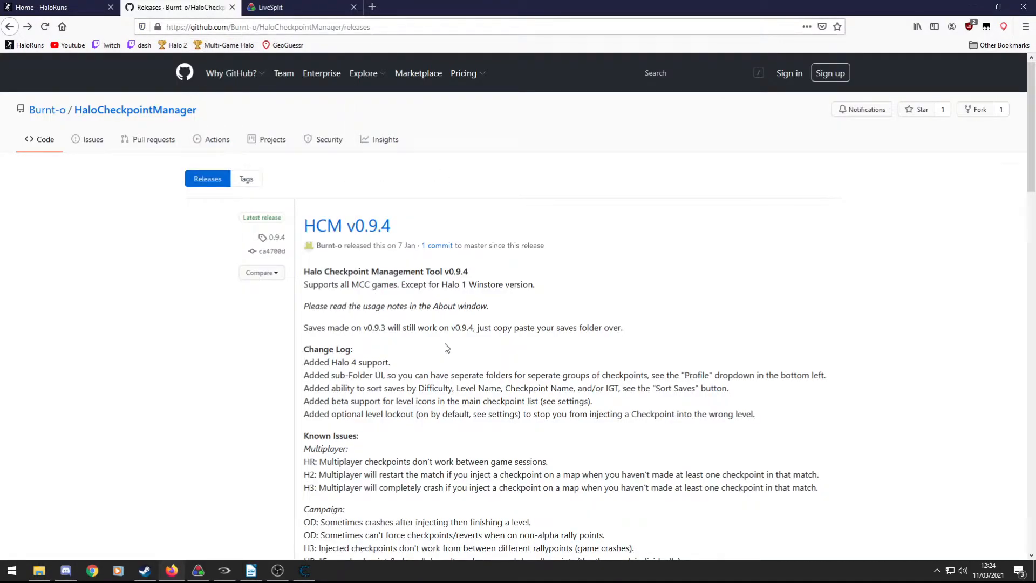
pyautogui.moveTo(265, 122)
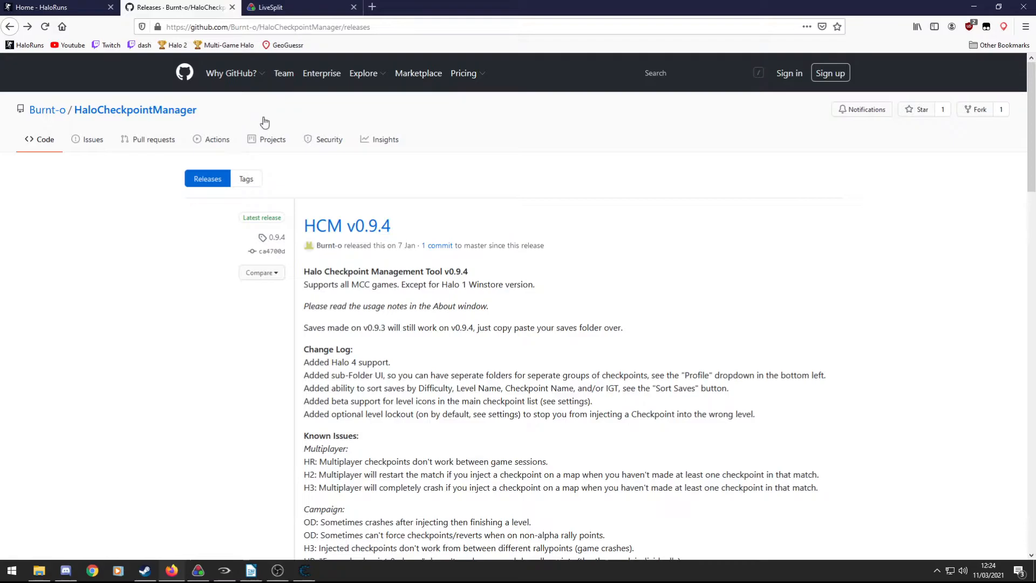
# Show the GitHub tab with the HCM v0.9.4 release notes.
pyautogui.click(268, 26)
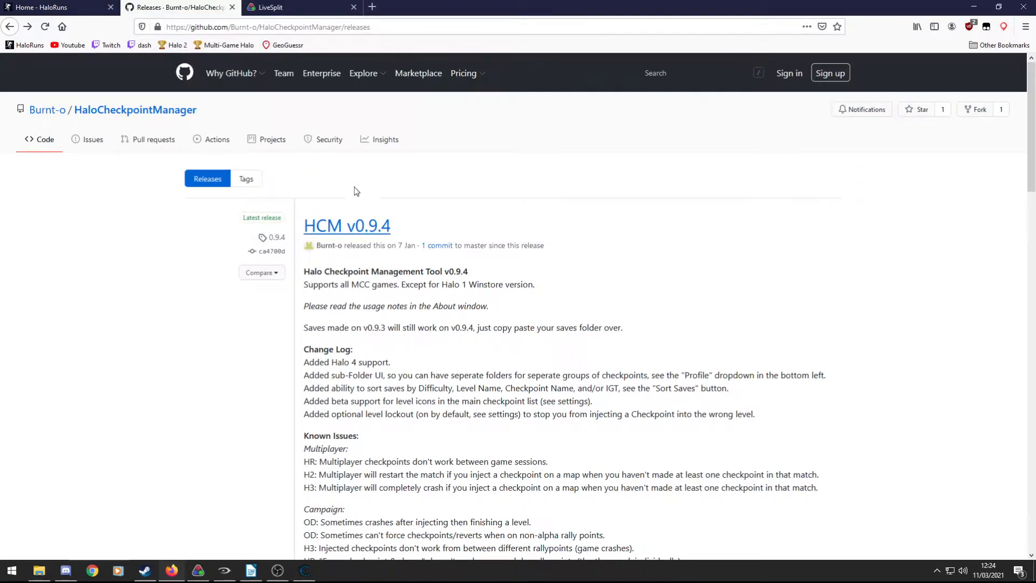
pyautogui.moveTo(319, 231)
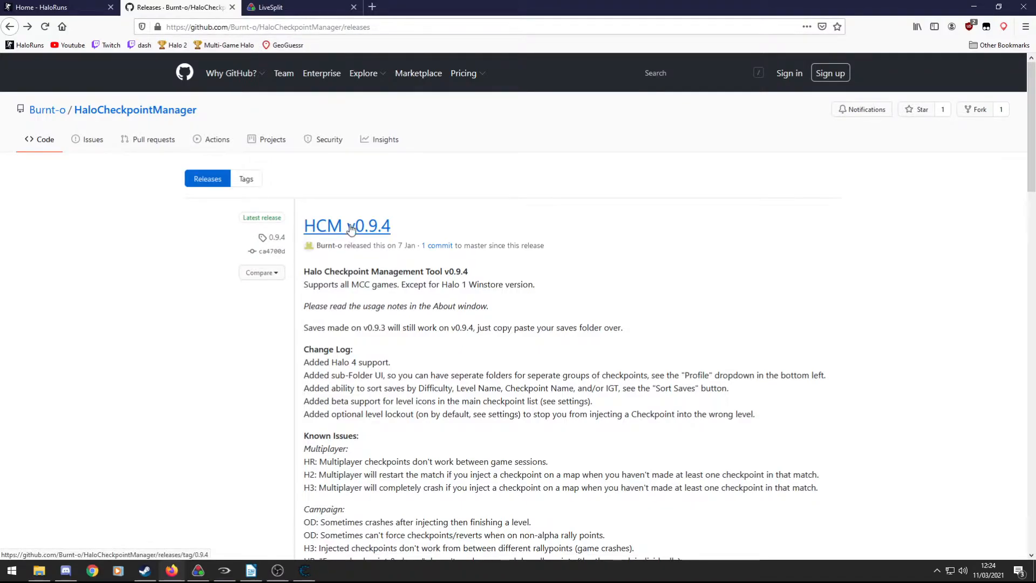
pyautogui.moveTo(376, 227)
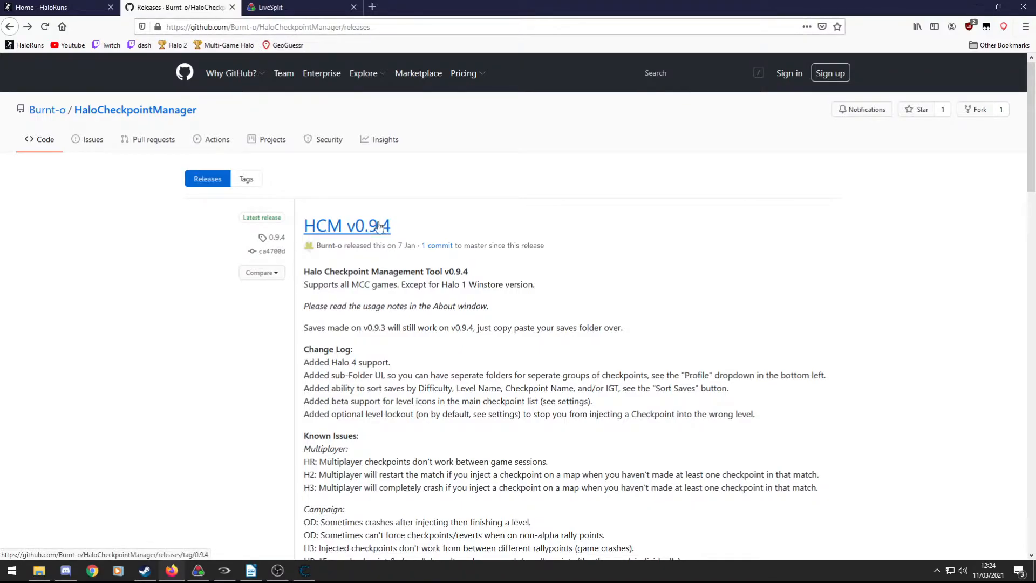
pyautogui.moveTo(352, 225)
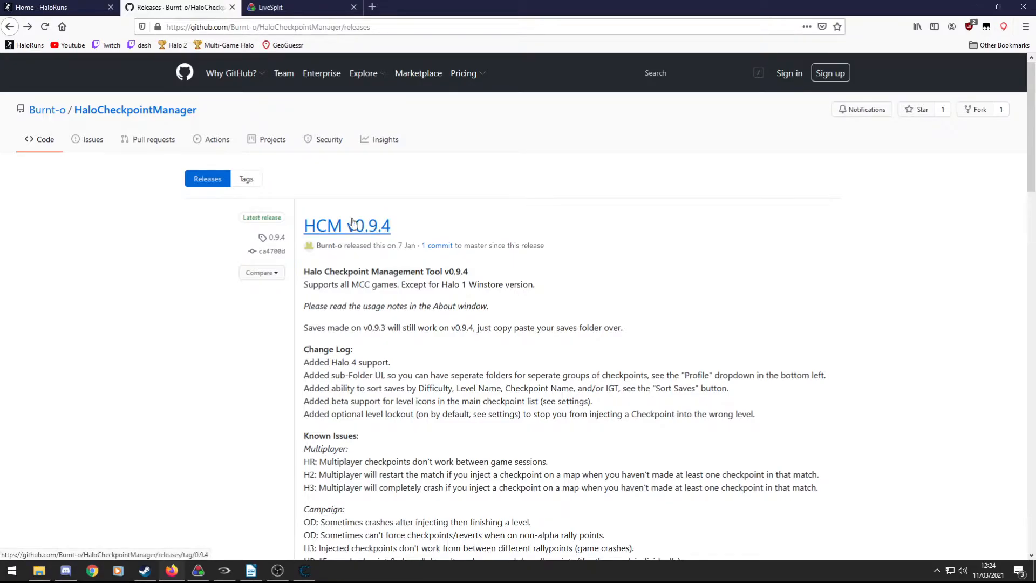
pyautogui.moveTo(422, 246)
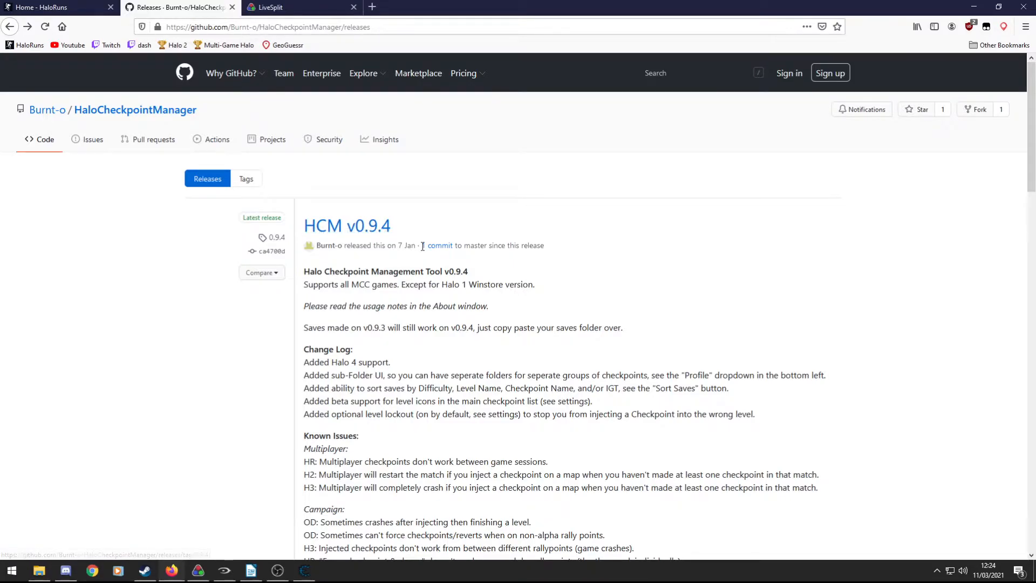
pyautogui.moveTo(358, 211)
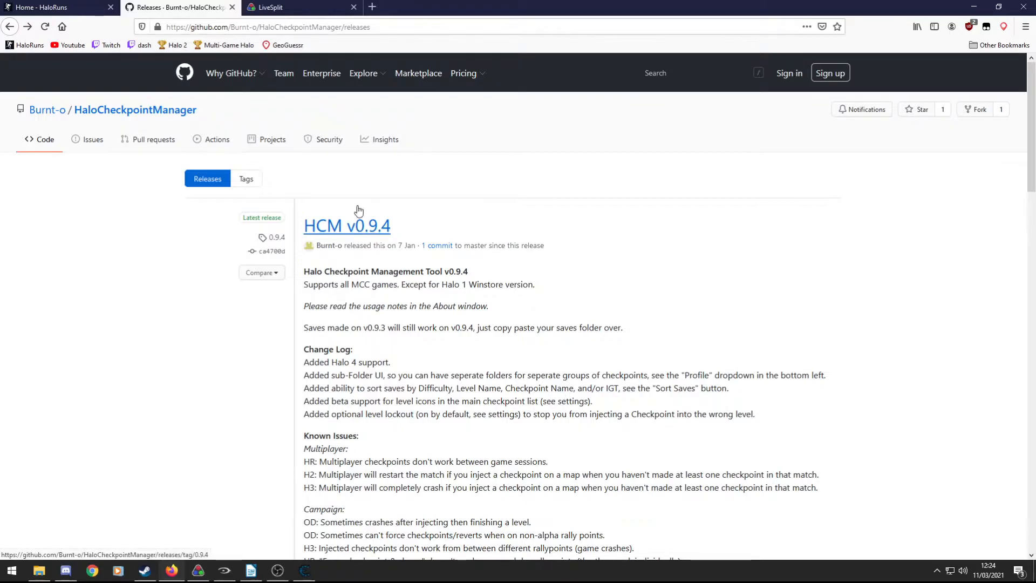
pyautogui.moveTo(476, 246)
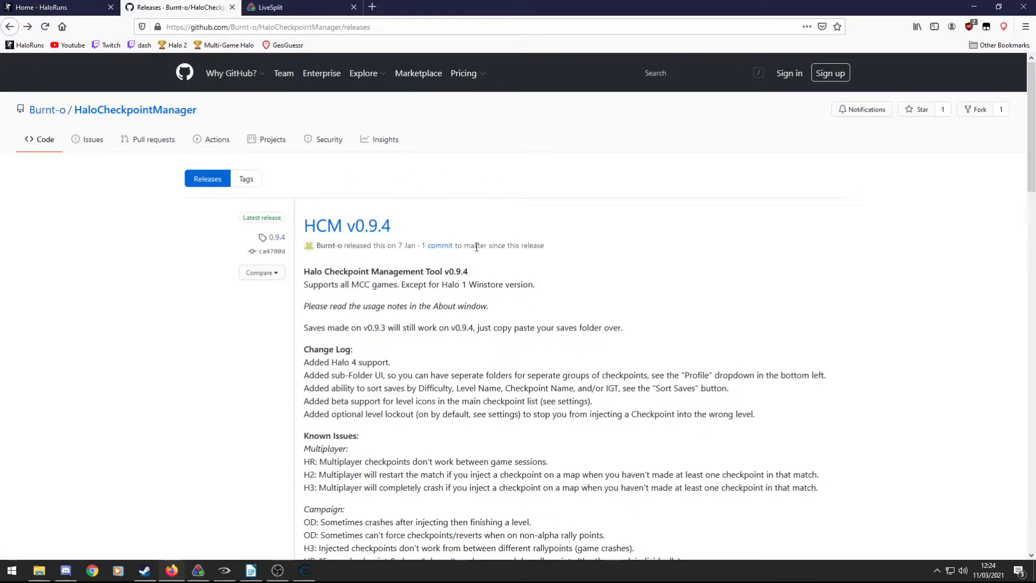
pyautogui.moveTo(916, 4)
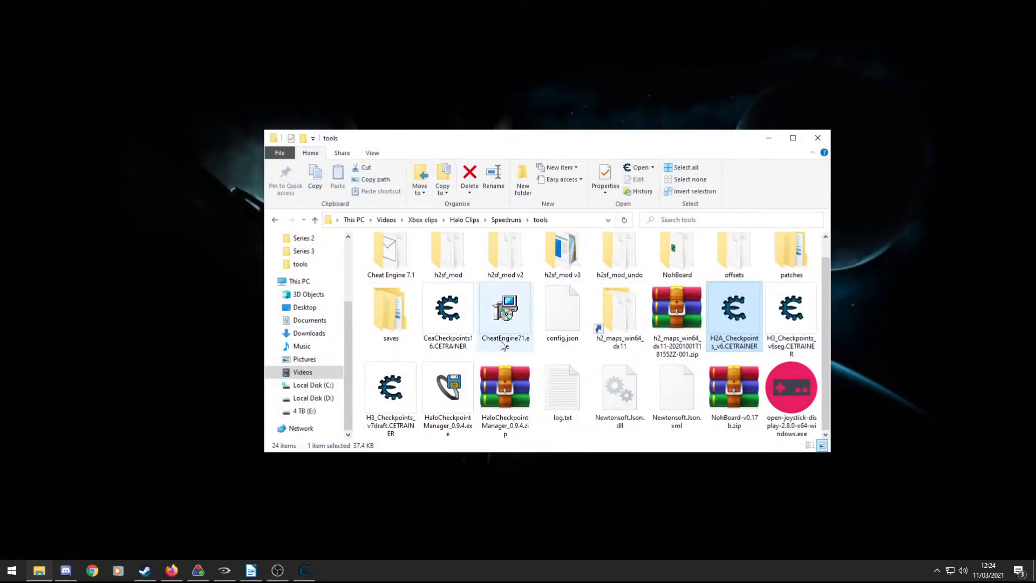
# Run HaloCheckpointManager_0.9.4.exe from the tools folder via its context menu's Open.
pyautogui.click(447, 387)
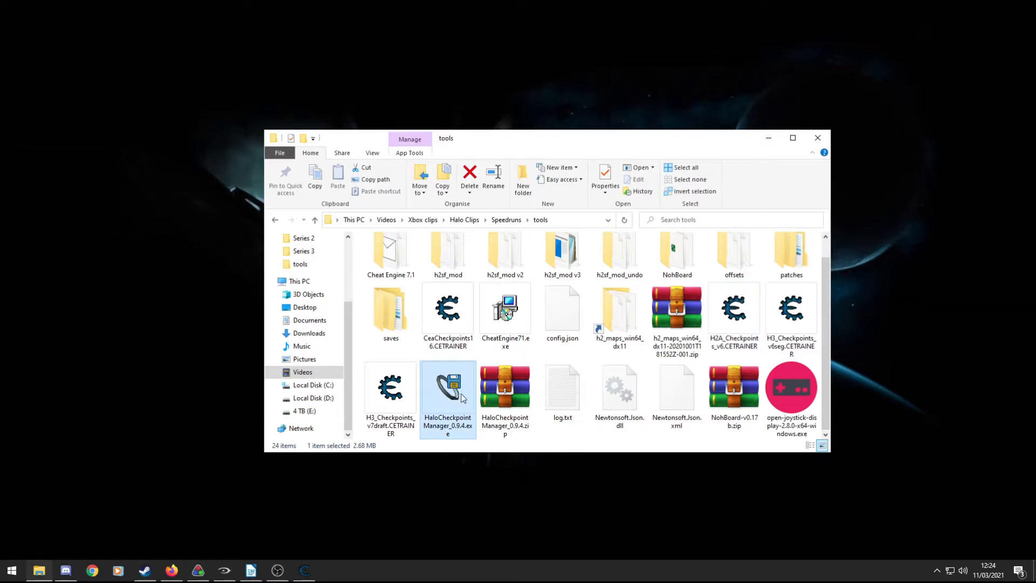
pyautogui.moveTo(460, 386)
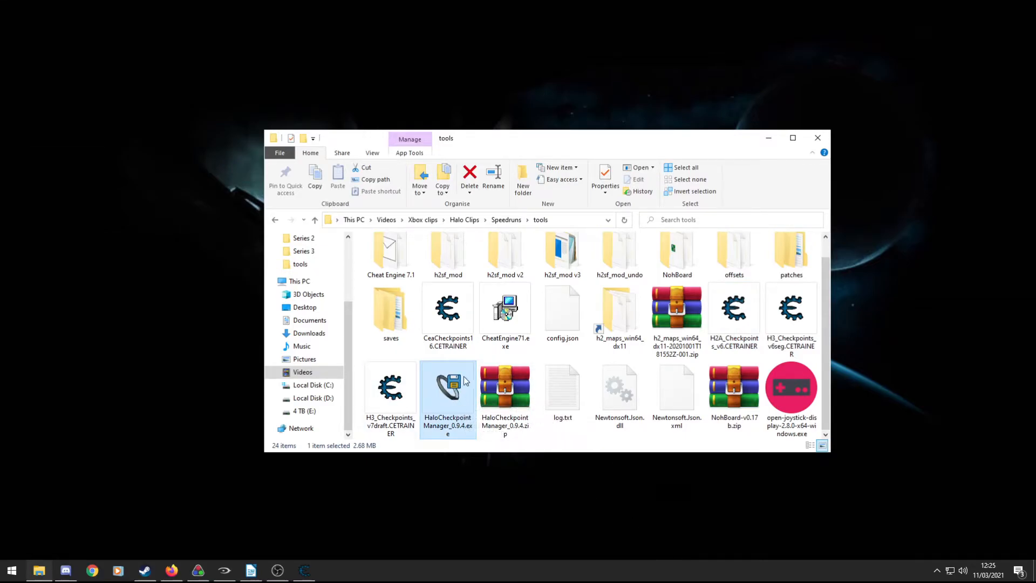
pyautogui.moveTo(436, 407)
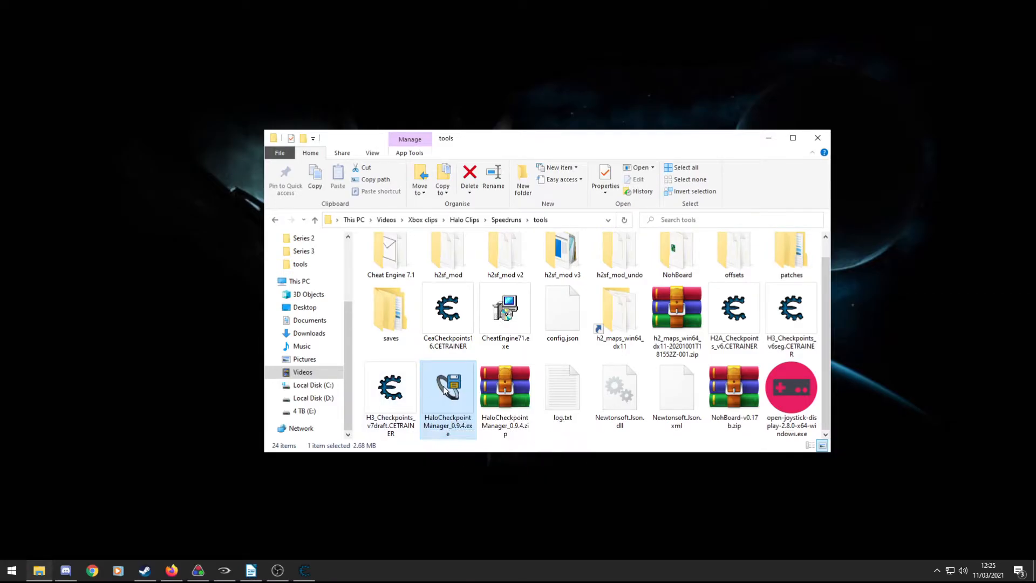
pyautogui.doubleClick(447, 387)
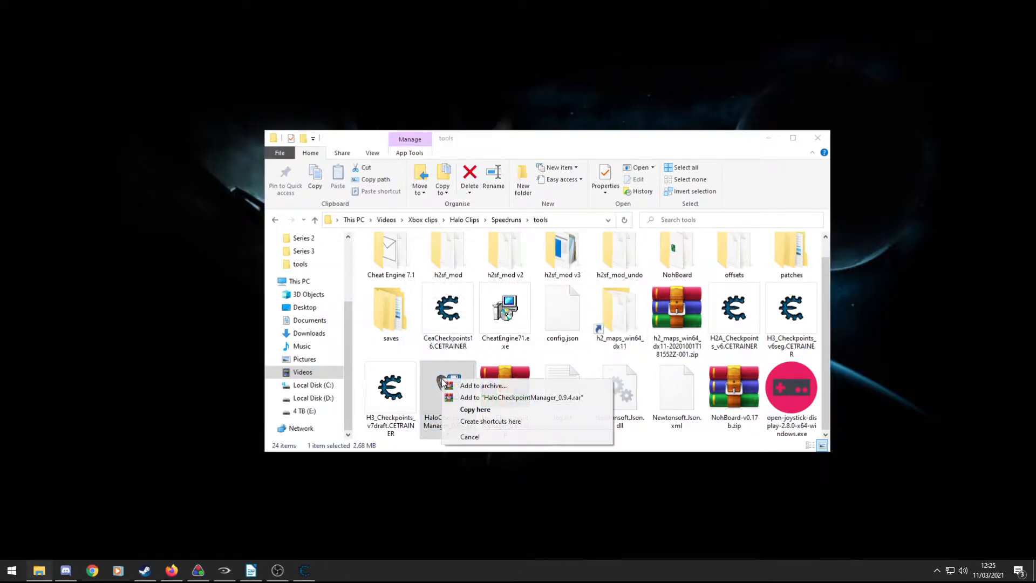
pyautogui.rightClick(447, 386)
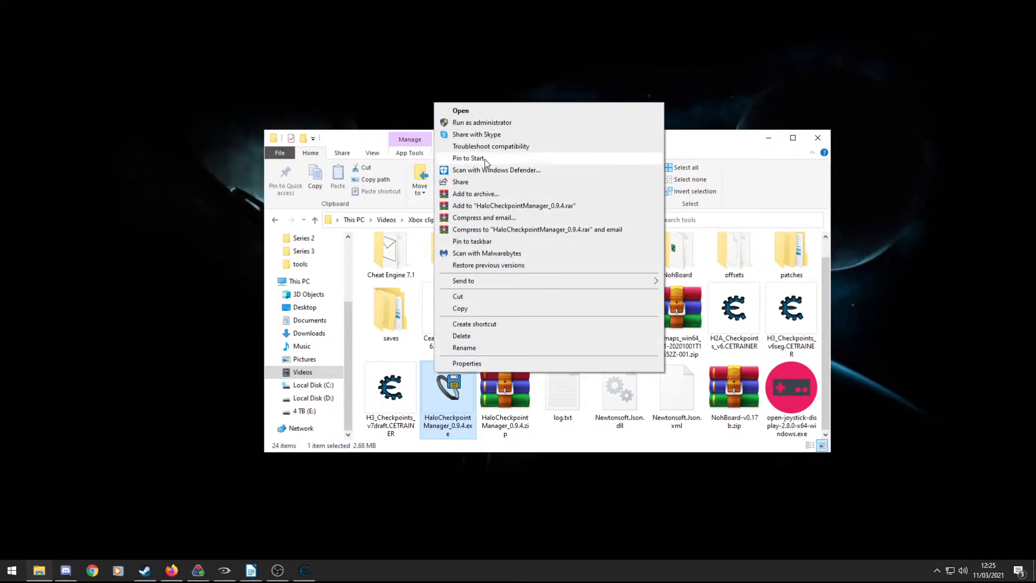
pyautogui.click(460, 110)
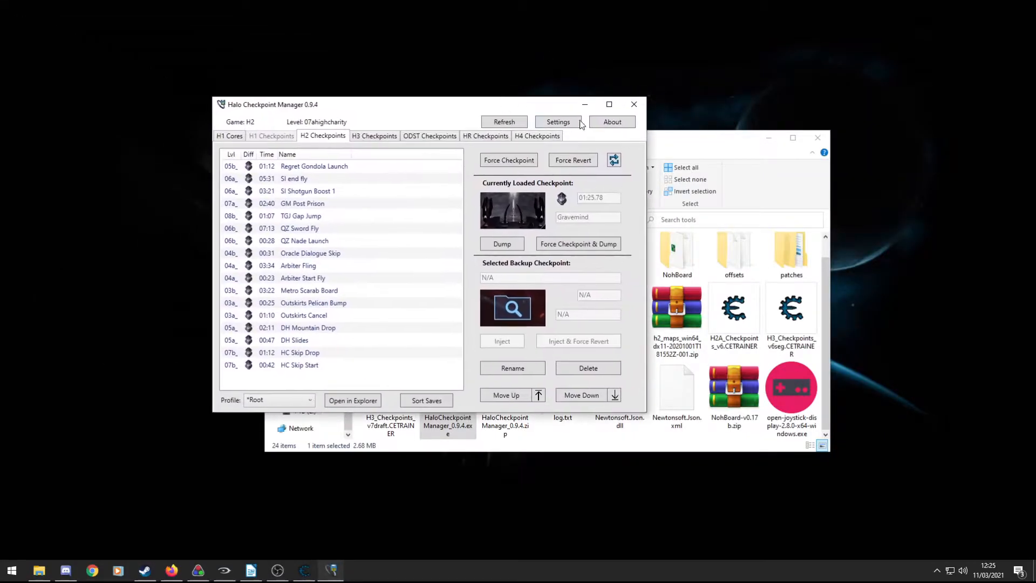
# Preview the Arbiter Fling and then HC Skip Drop saved checkpoints in the backup panel.
pyautogui.click(608, 105)
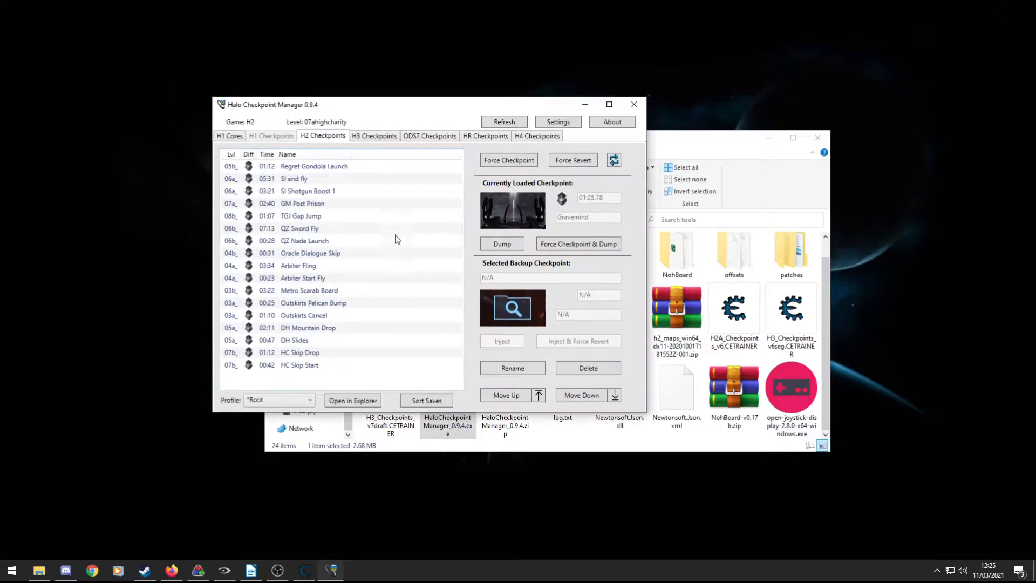
pyautogui.moveTo(380, 182)
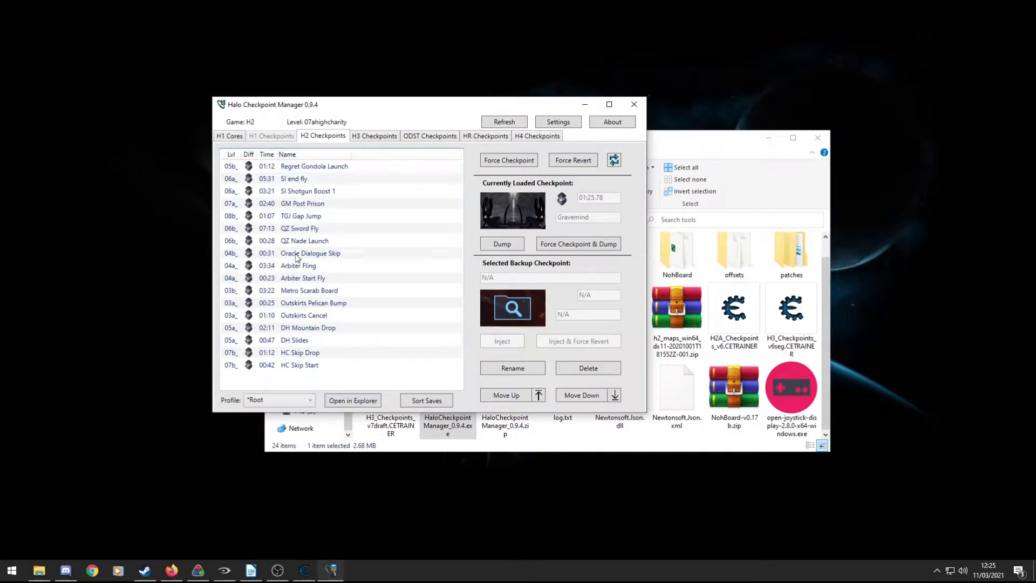
pyautogui.moveTo(342, 170)
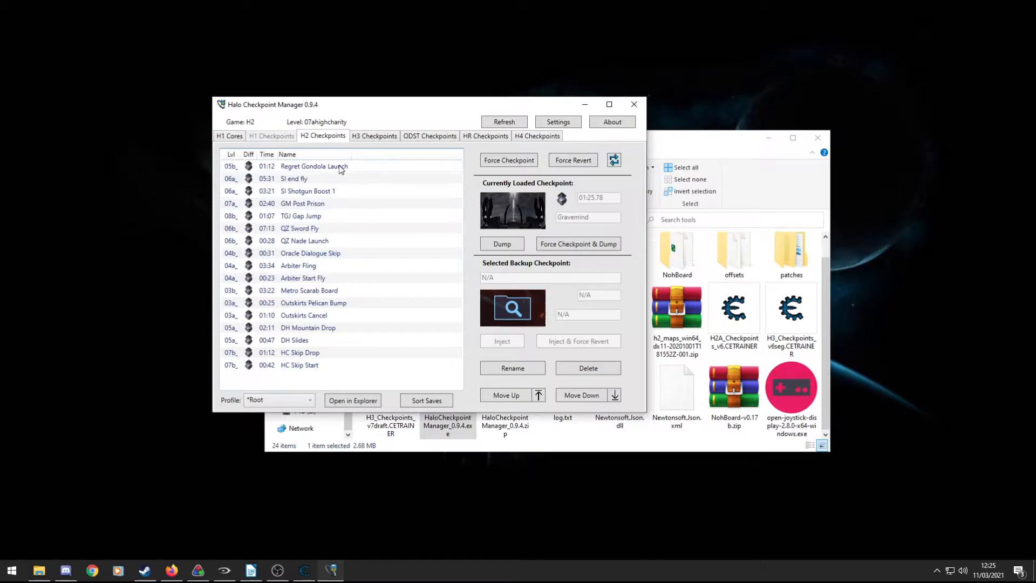
pyautogui.click(298, 265)
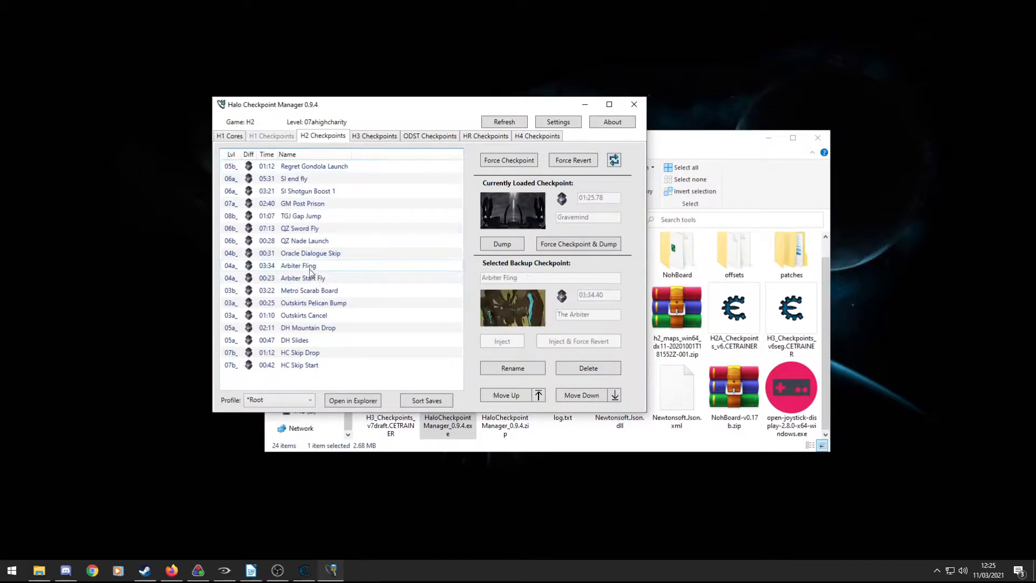
pyautogui.click(298, 351)
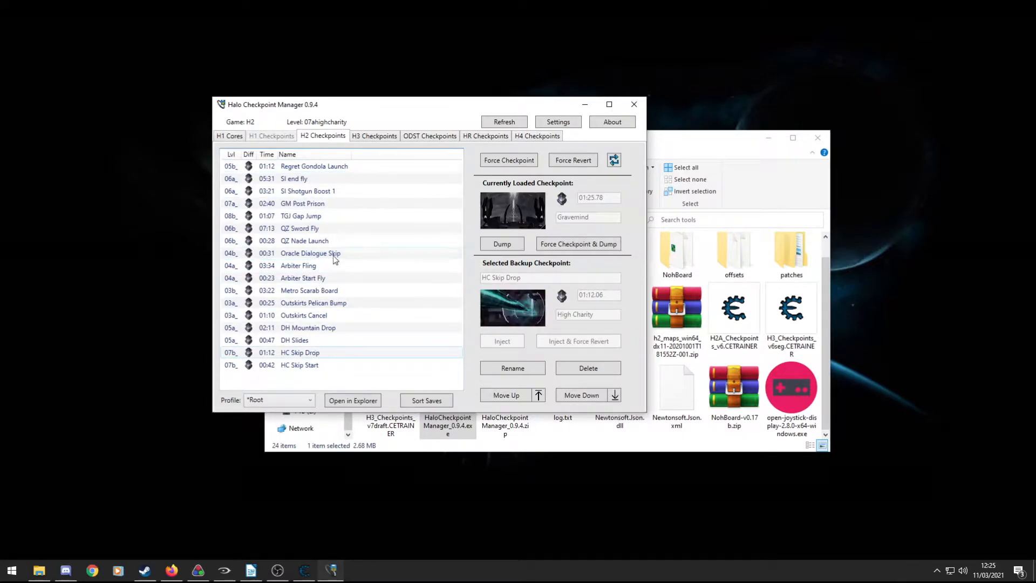
pyautogui.moveTo(417, 220)
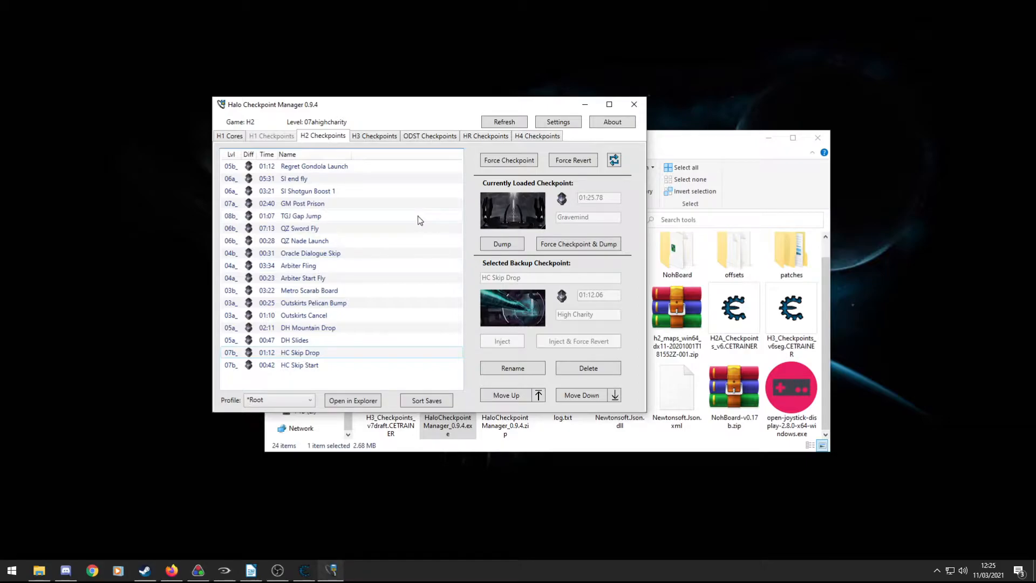
pyautogui.moveTo(304, 264)
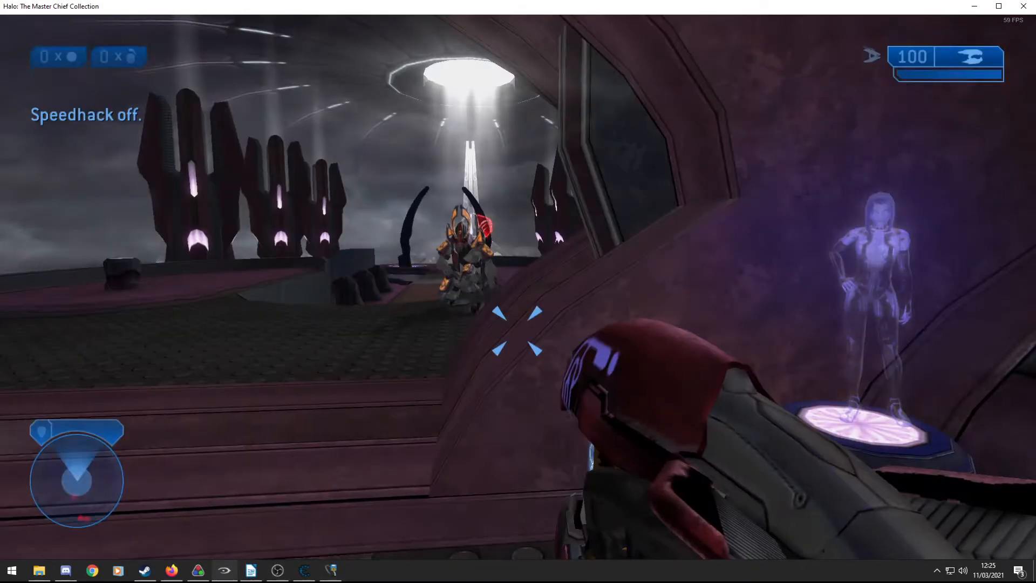
# Pause Gravemind and inject the GM Post Prison checkpoint from Halo Checkpoint Manager.
pyautogui.press('Escape')
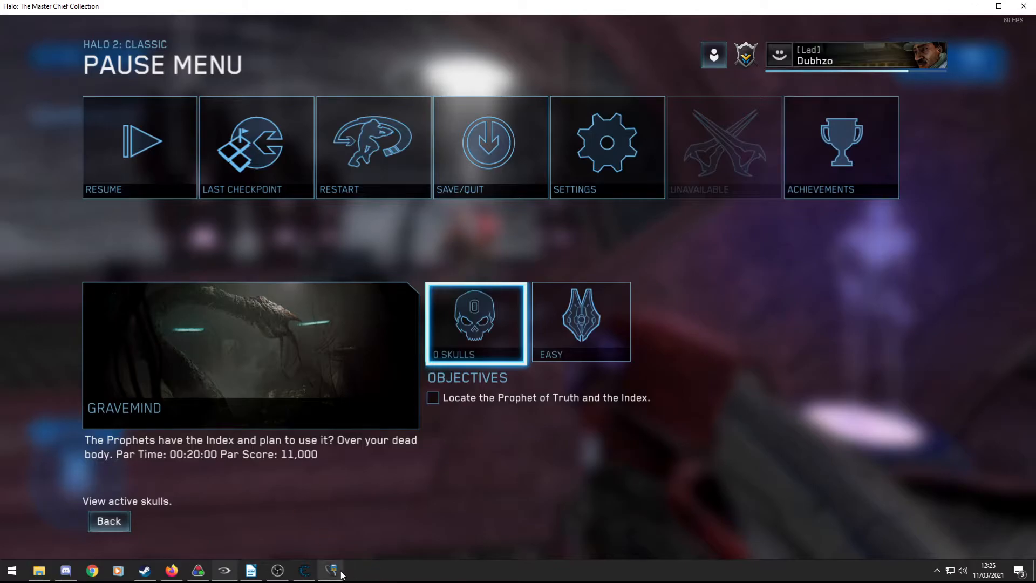
pyautogui.click(330, 570)
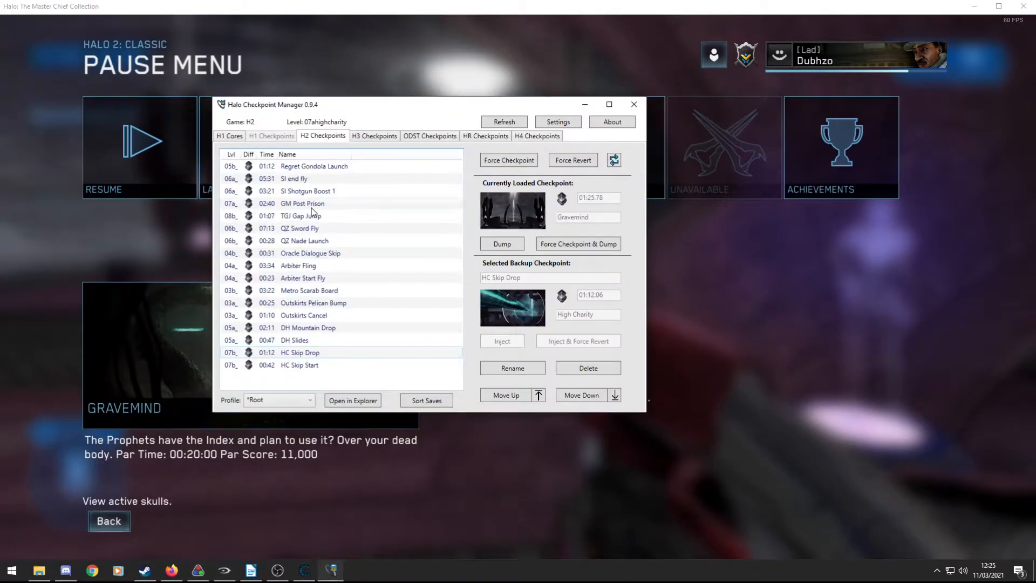
pyautogui.moveTo(286, 210)
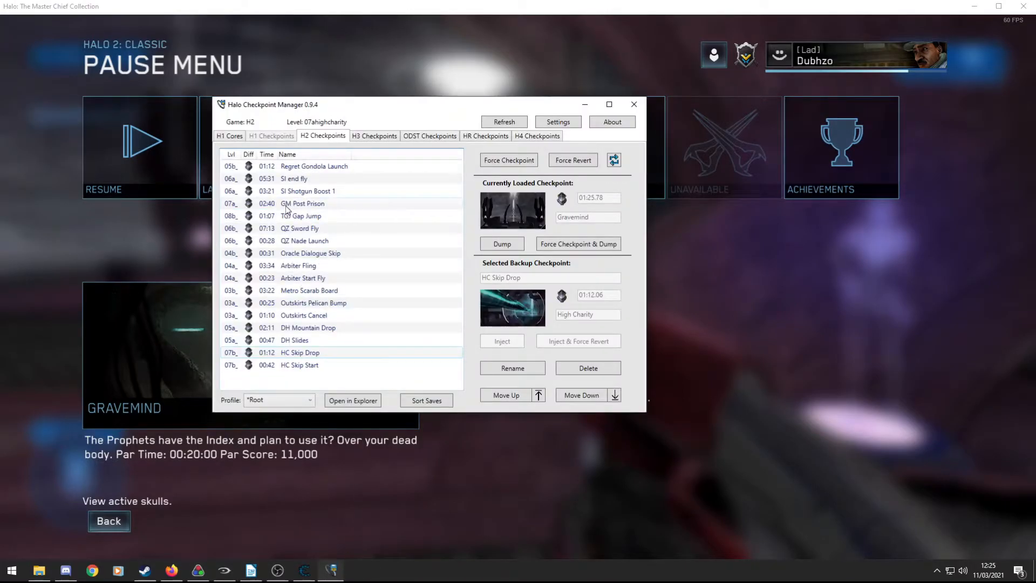
pyautogui.click(302, 203)
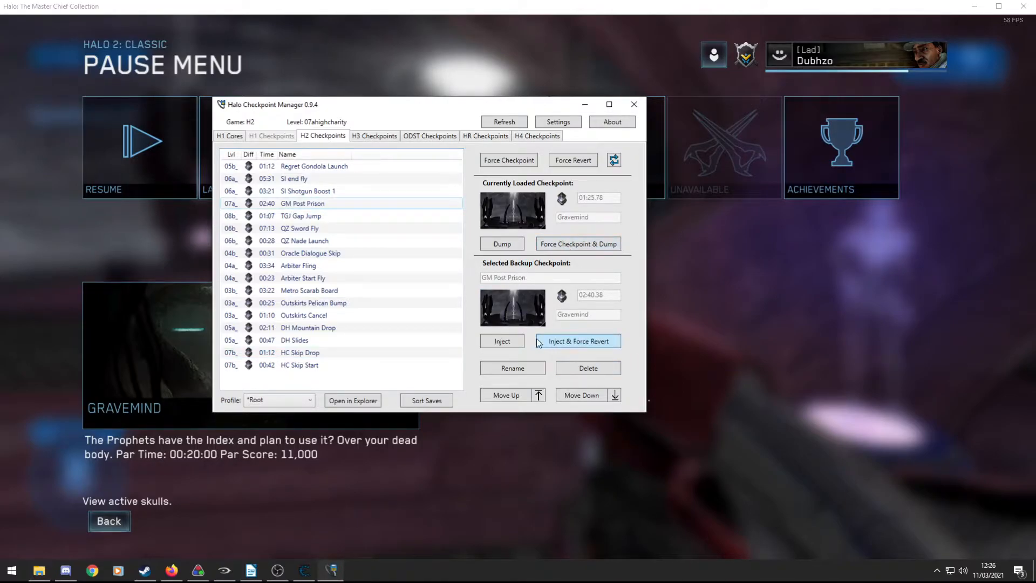
pyautogui.moveTo(536, 341)
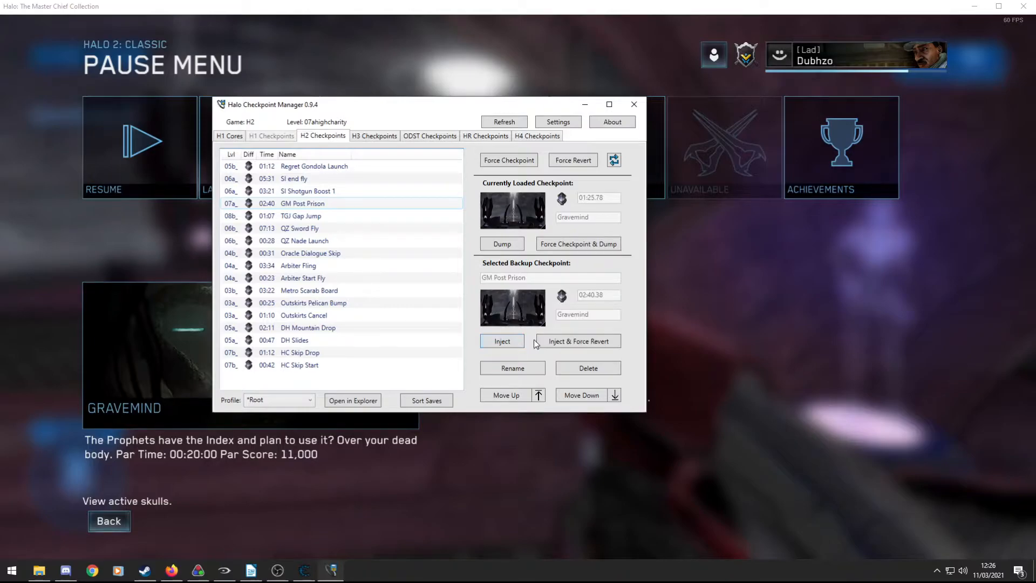
pyautogui.click(501, 341)
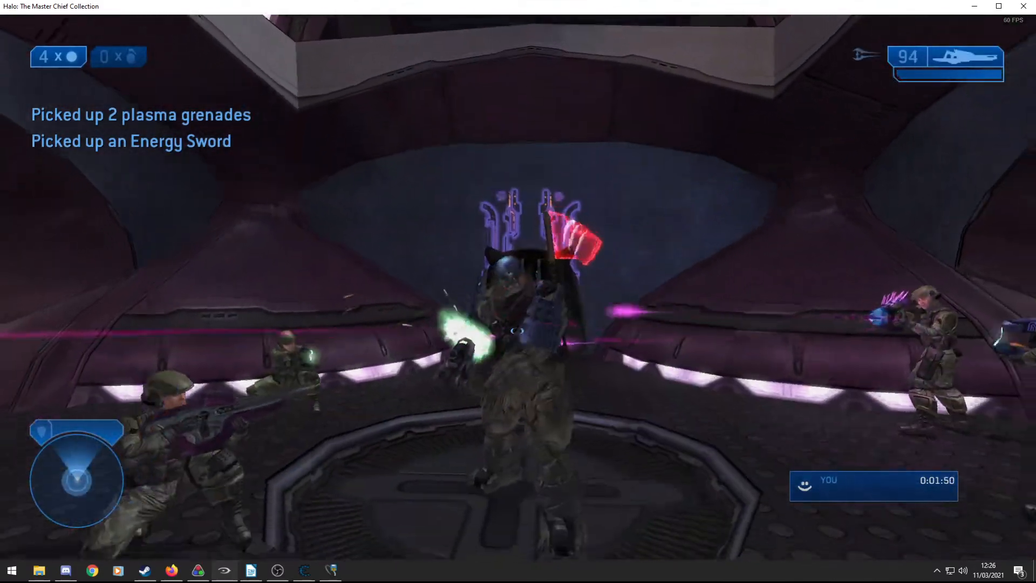
pyautogui.moveTo(518, 291)
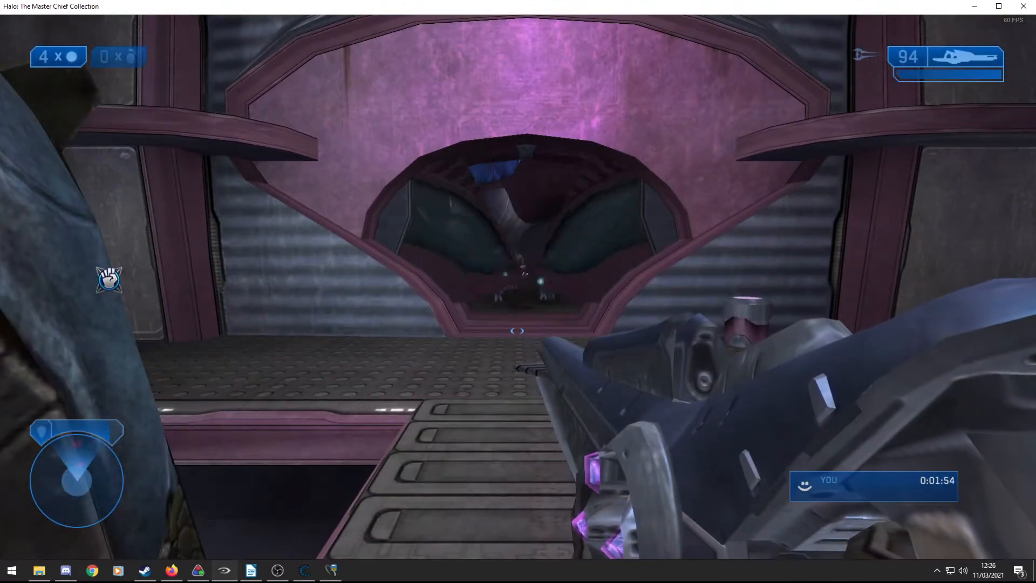
# Dump the current checkpoint as a backup named Gravemind 2, then resume play.
pyautogui.press('Escape')
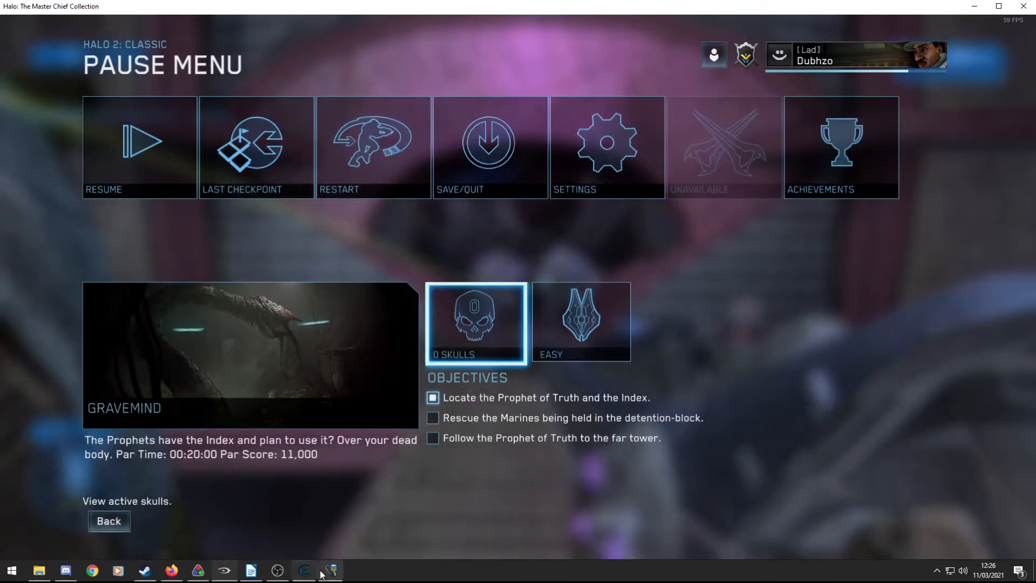
pyautogui.click(330, 570)
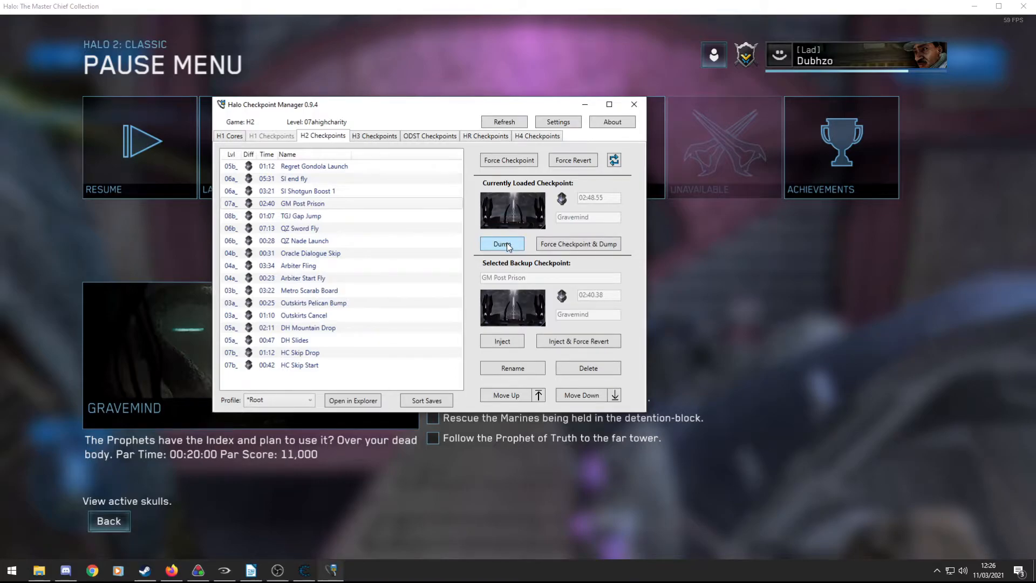
pyautogui.click(502, 243)
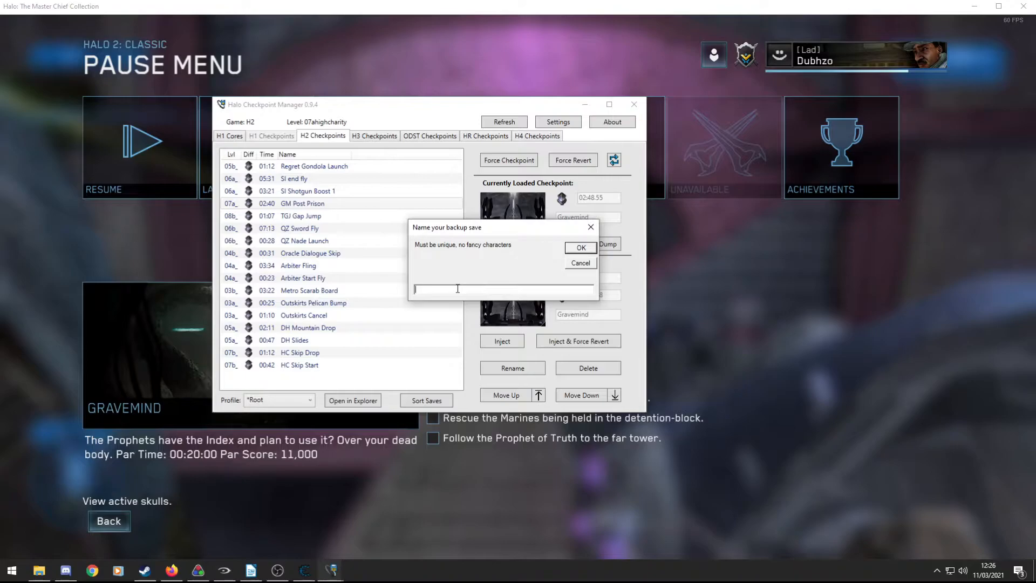
pyautogui.write('Gravemi')
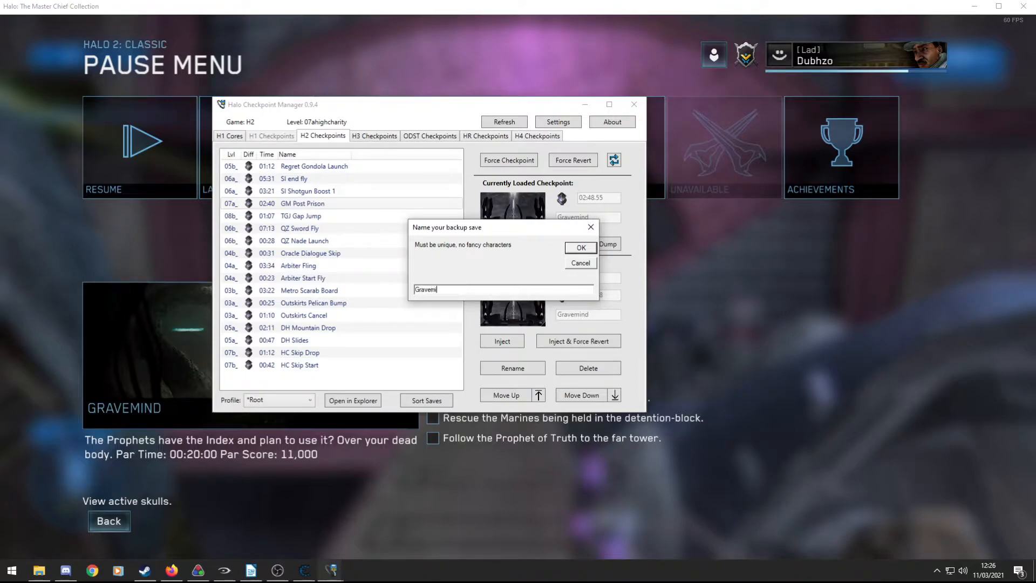
pyautogui.click(580, 248)
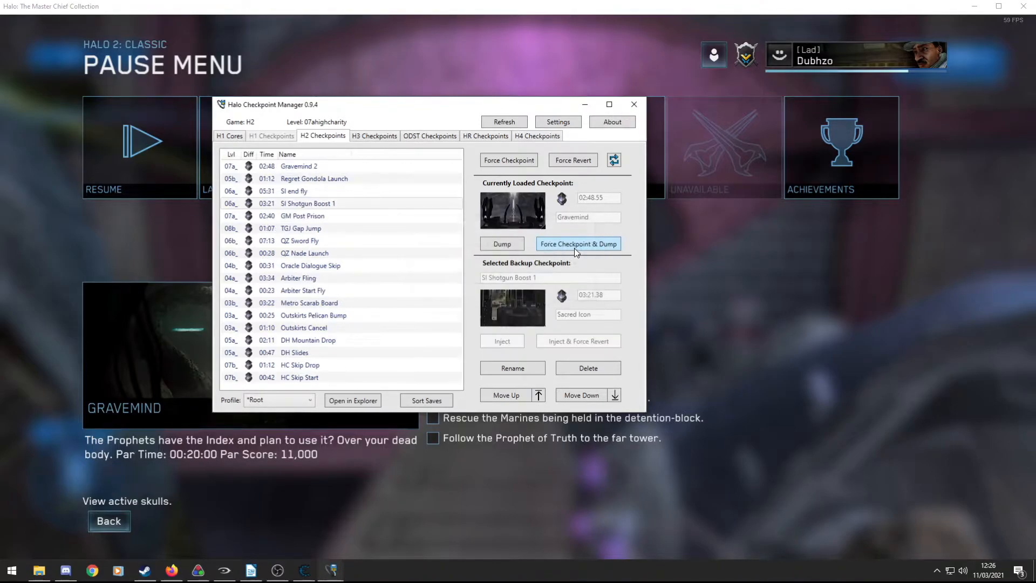
pyautogui.click(299, 166)
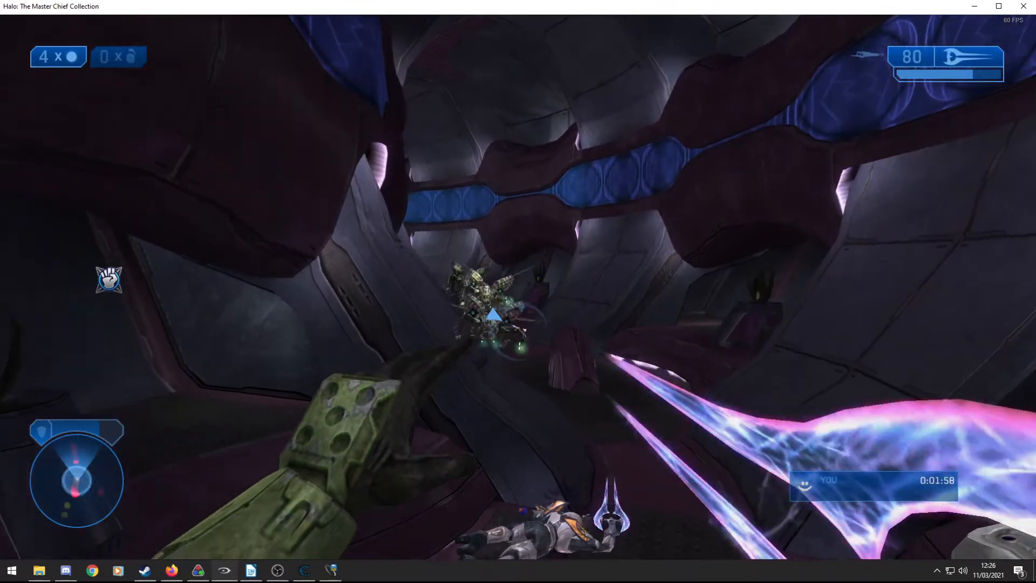
# Pause, inject the Gravemind 2 backup so the loaded checkpoint reads 02:48.55, and resume.
pyautogui.press('Escape')
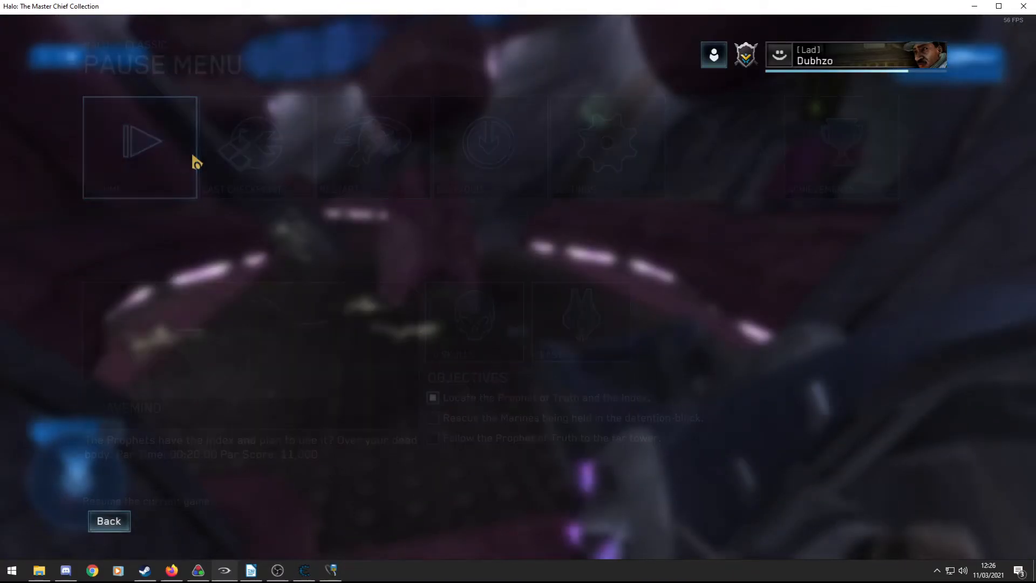
pyautogui.click(139, 147)
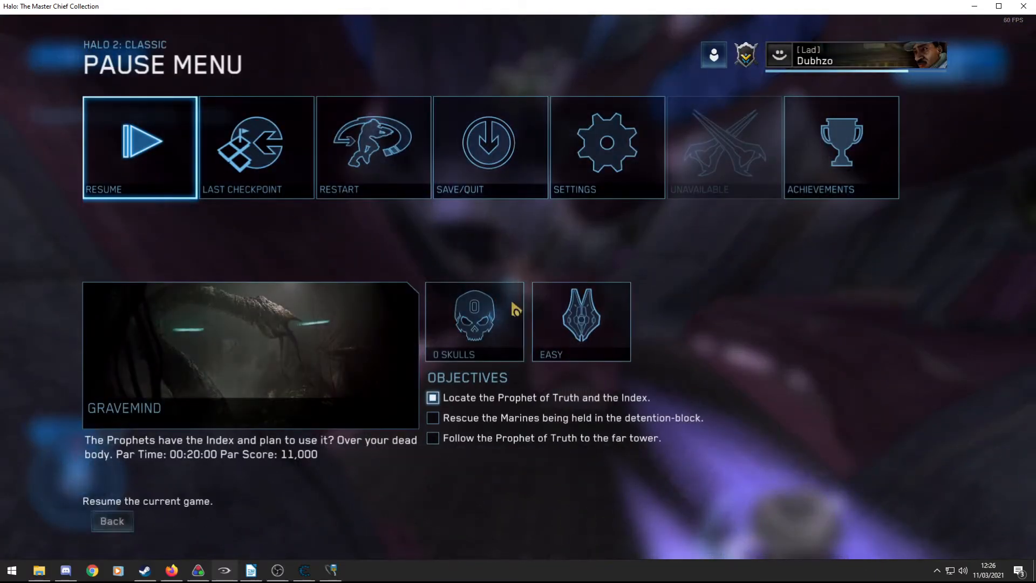
pyautogui.click(330, 569)
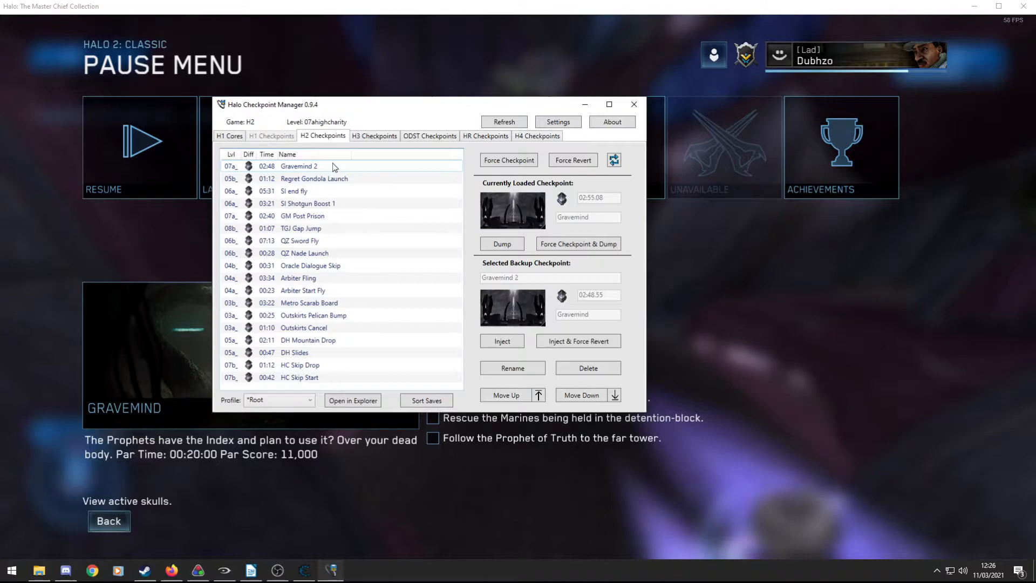
pyautogui.moveTo(337, 182)
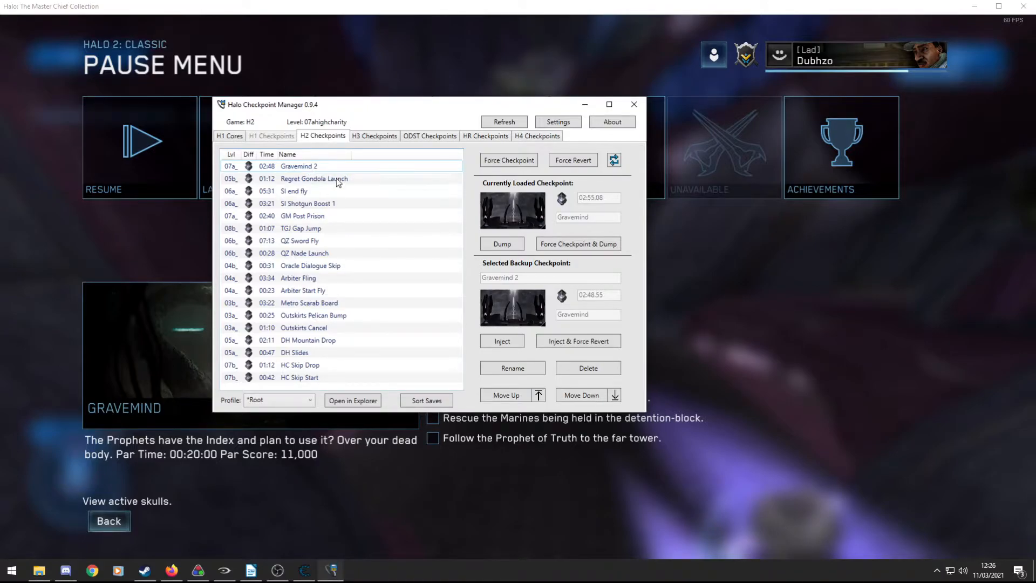
pyautogui.moveTo(566, 317)
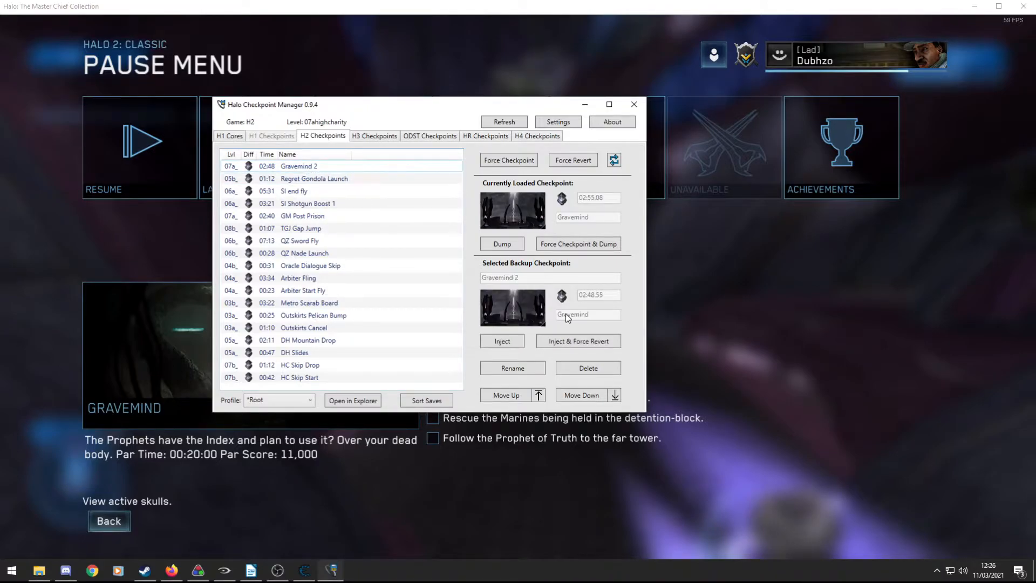
pyautogui.moveTo(502, 341)
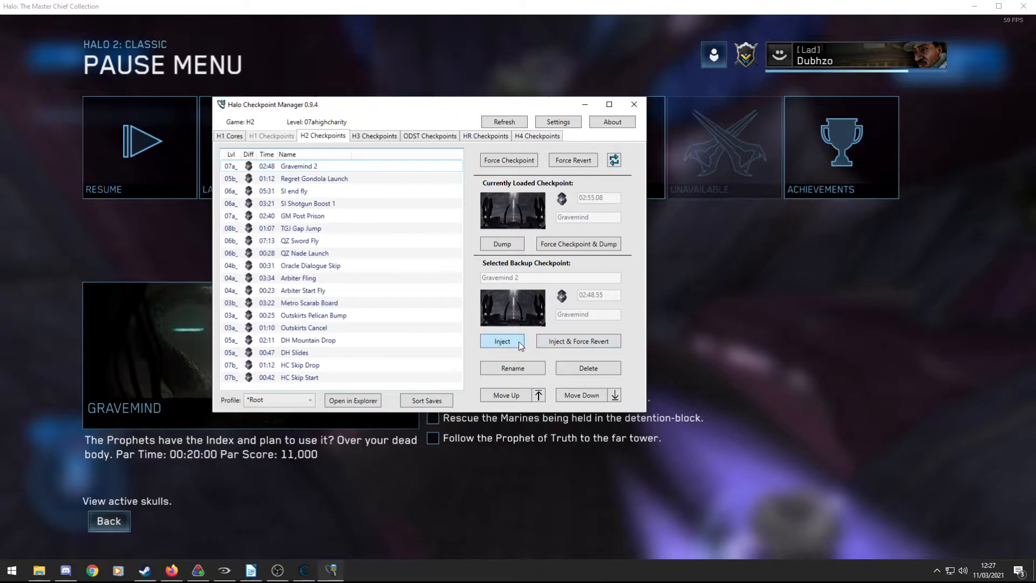
pyautogui.moveTo(574, 341)
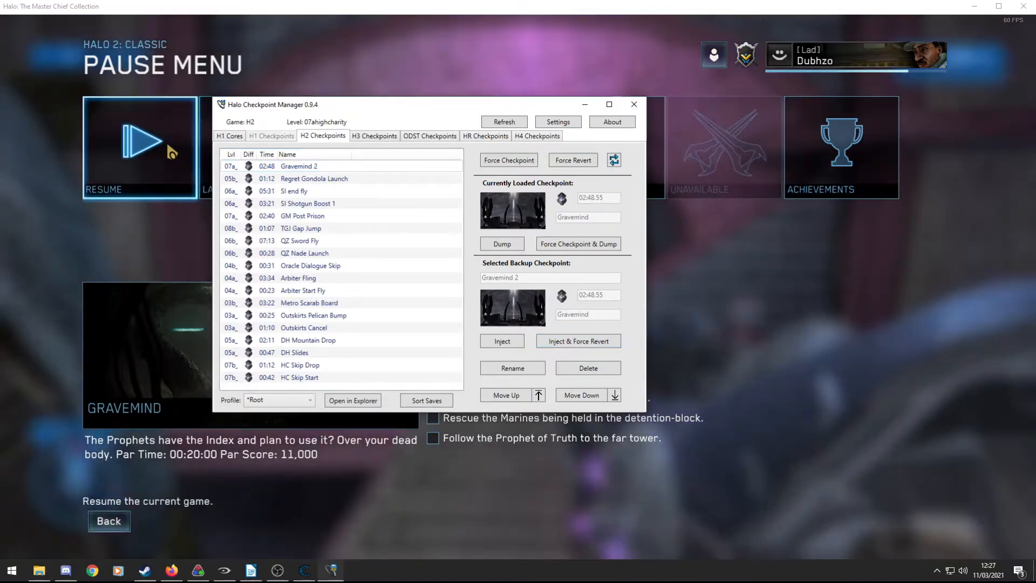
pyautogui.click(141, 146)
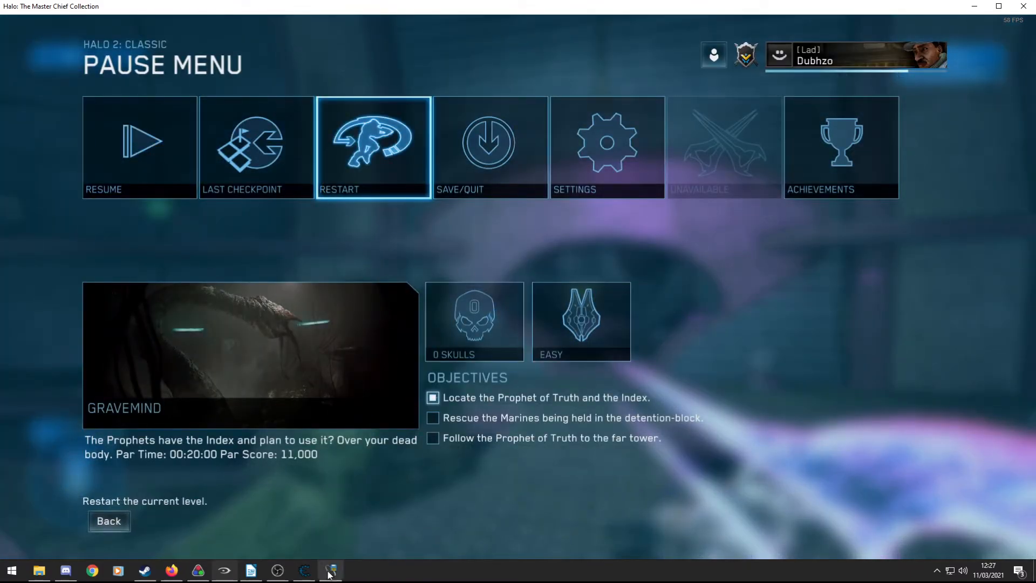
# Inject Gravemind 2 again, revert to it in-game, then leave for the web browser.
pyautogui.click(330, 570)
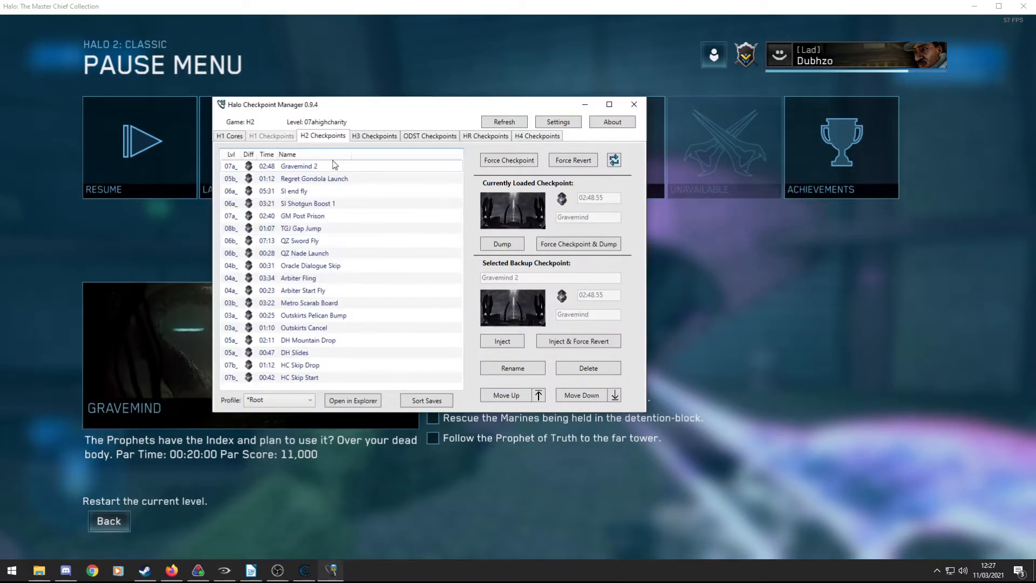
pyautogui.moveTo(333, 184)
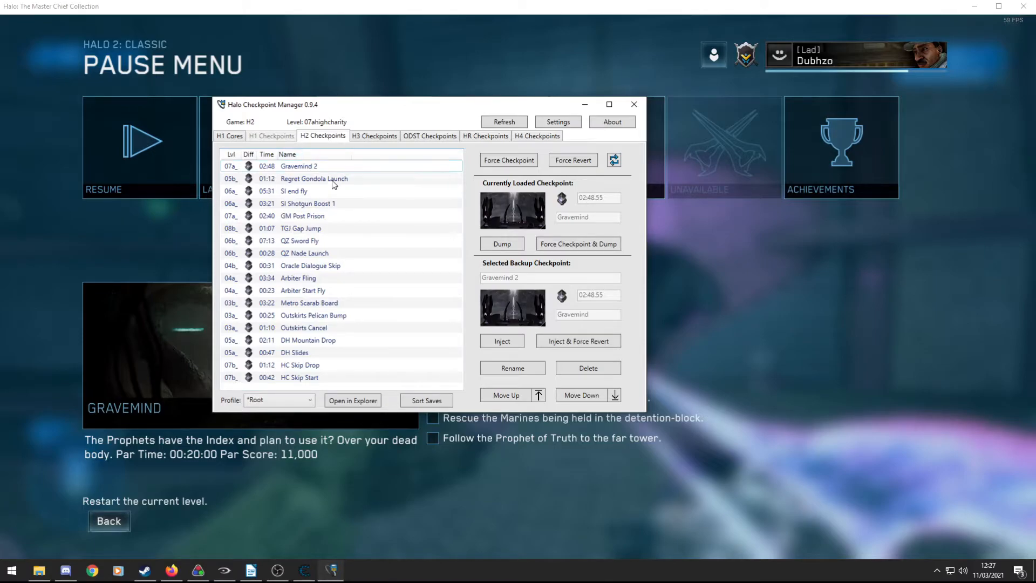
pyautogui.moveTo(317, 227)
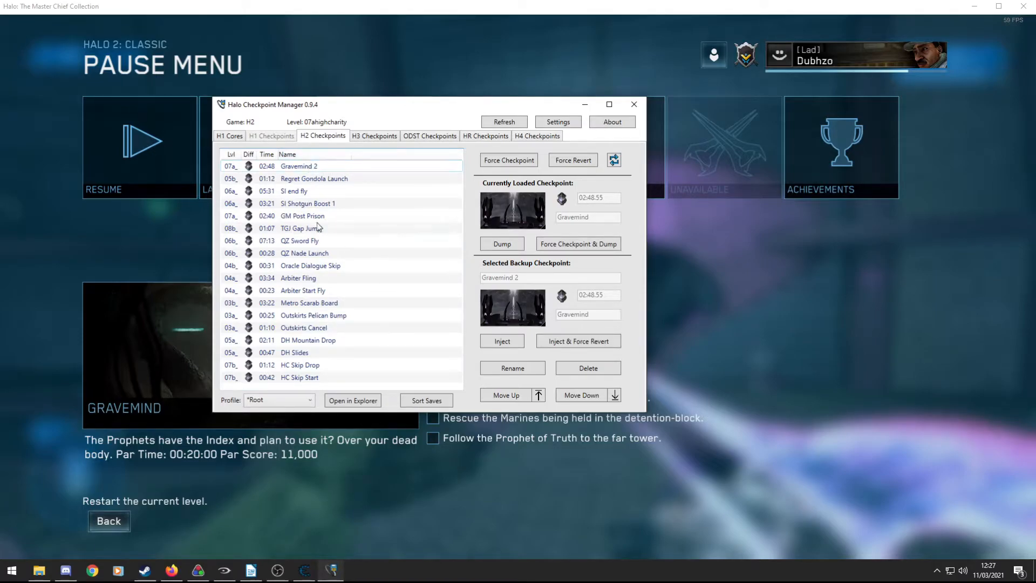
pyautogui.moveTo(429, 194)
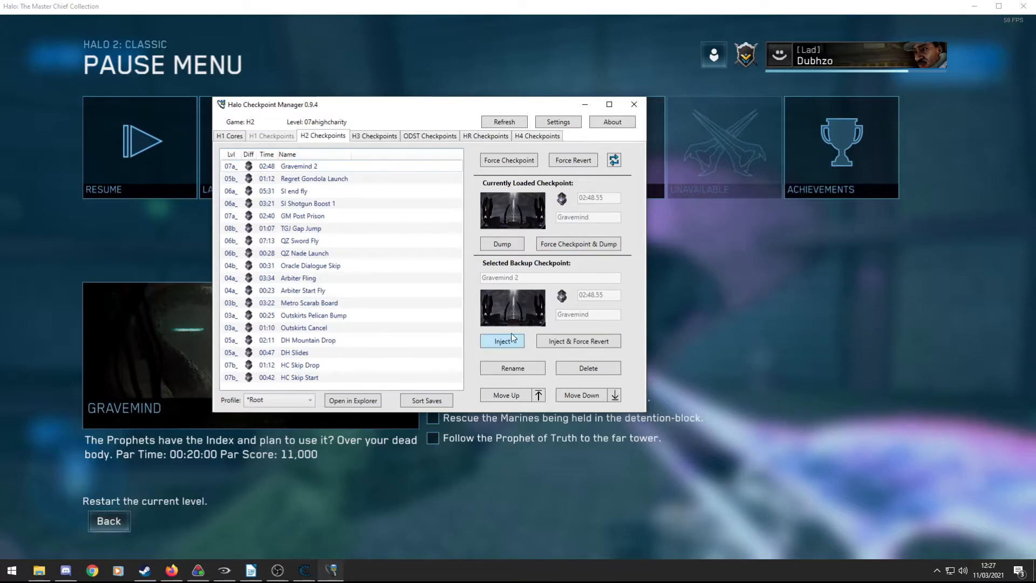
pyautogui.moveTo(511, 208)
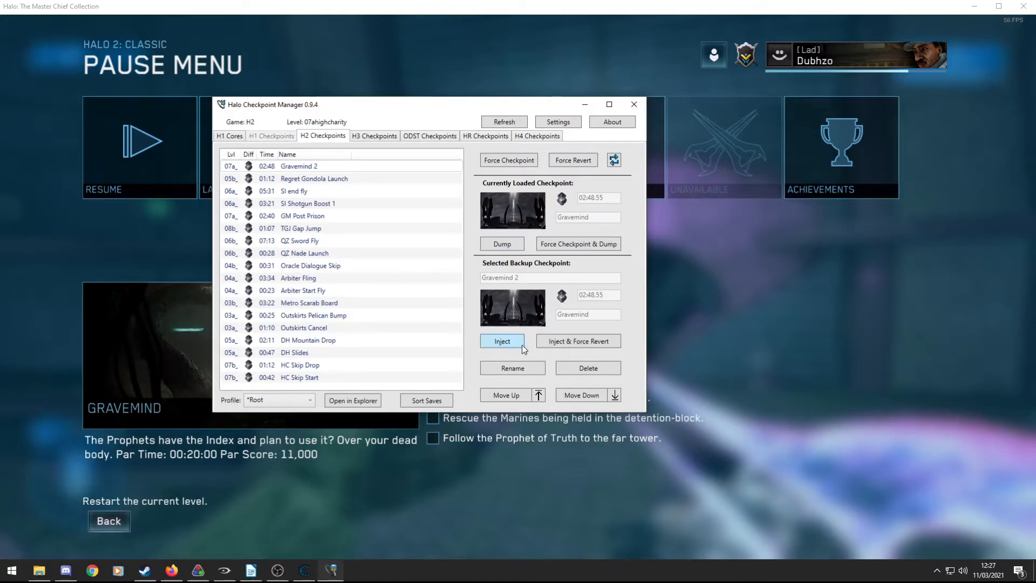
pyautogui.click(305, 252)
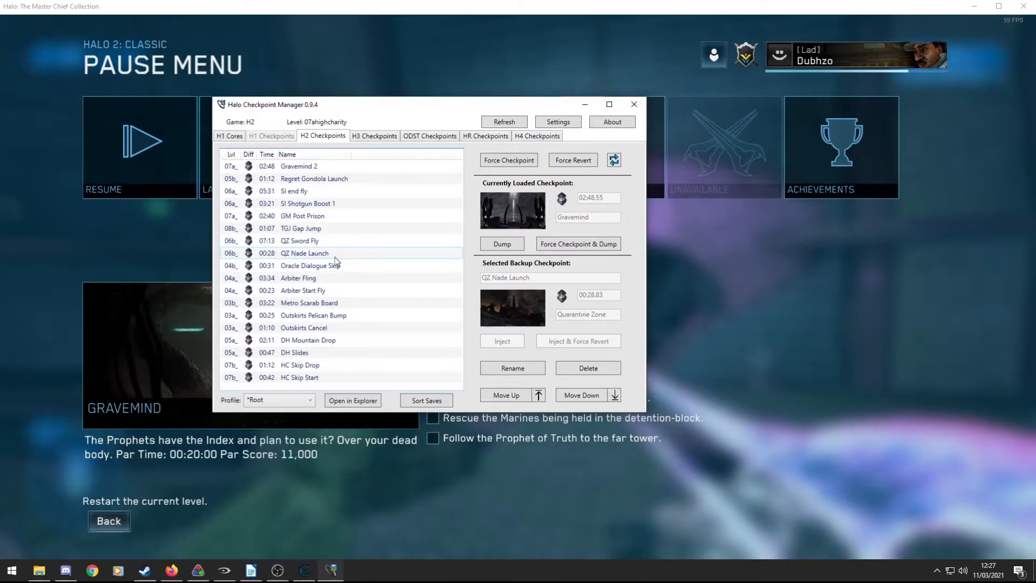
pyautogui.moveTo(583, 105)
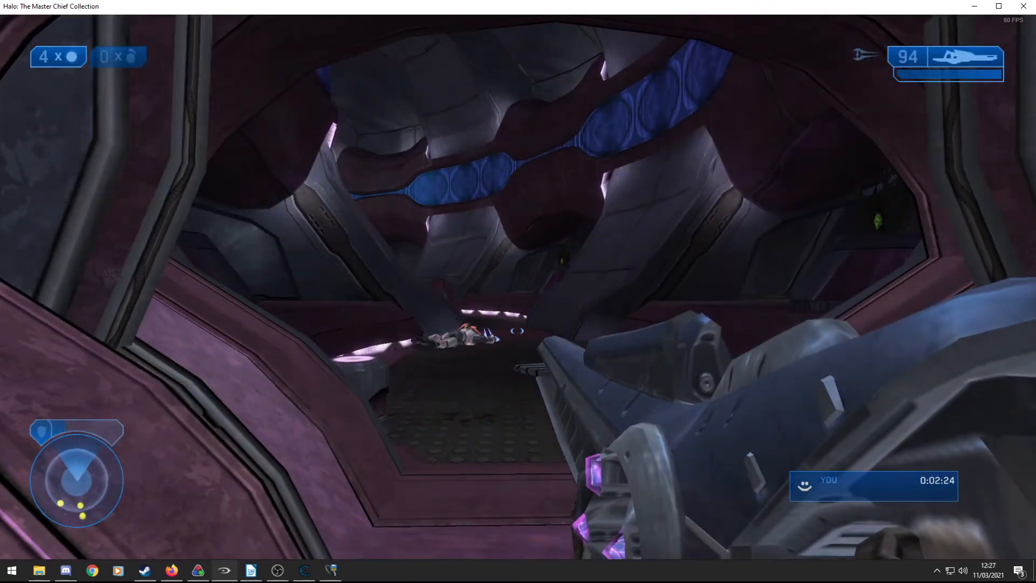
pyautogui.press('Escape')
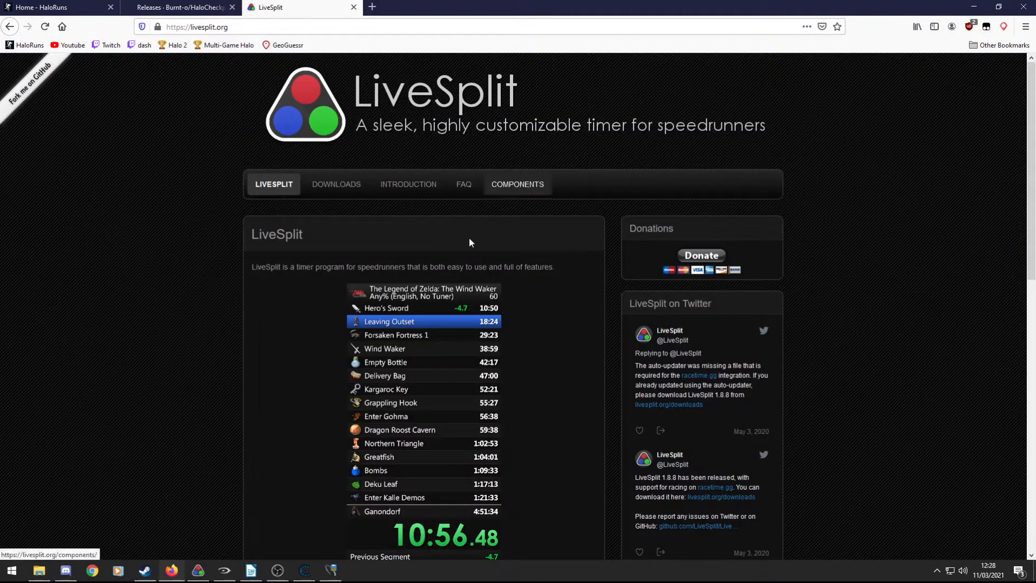
# Browse livesplit.org's FAQ, Introduction and home pages, then switch to the LiveSplit timer.
pyautogui.scroll(-3)
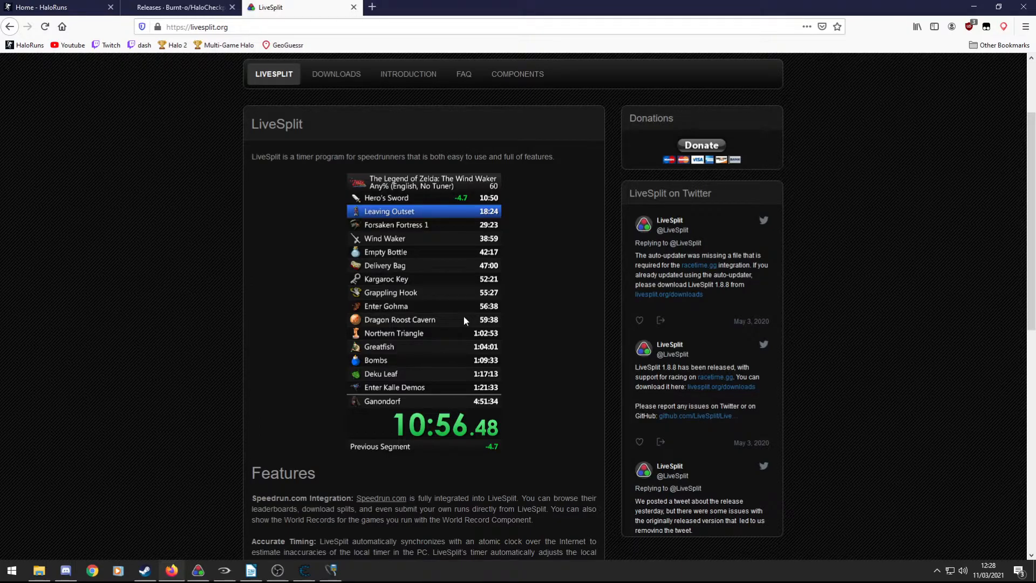
pyautogui.click(463, 74)
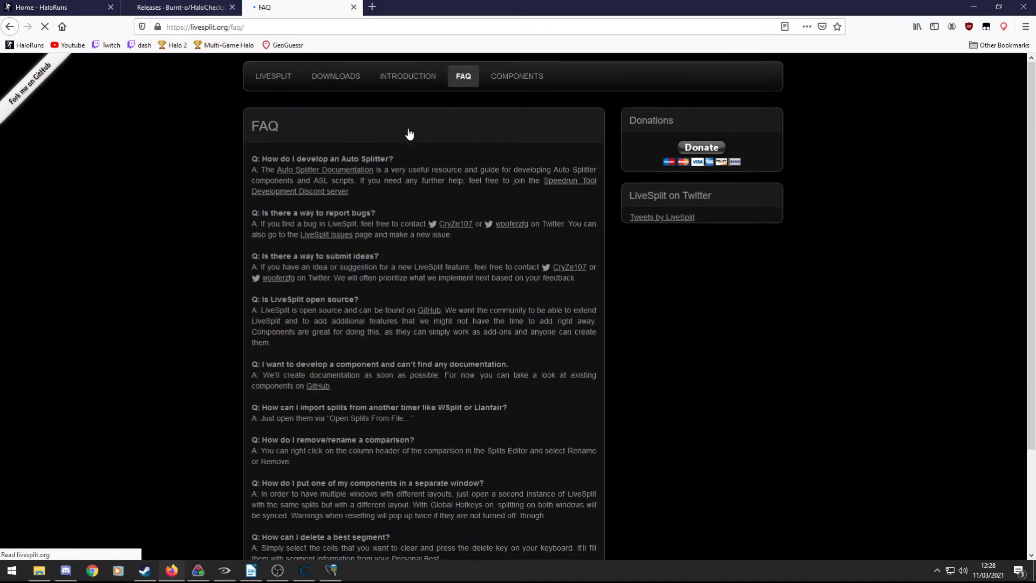
pyautogui.click(408, 76)
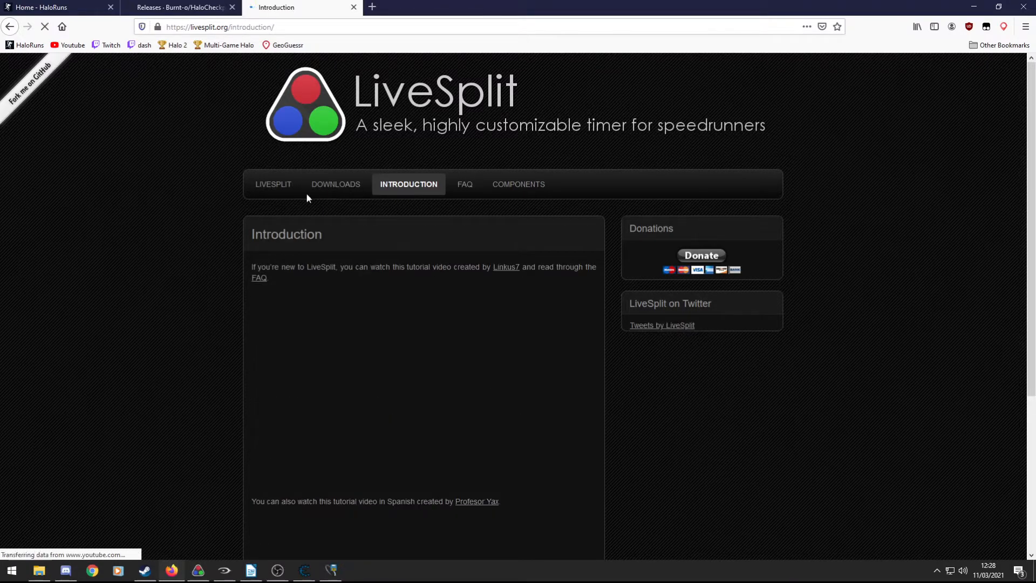
pyautogui.scroll(-3)
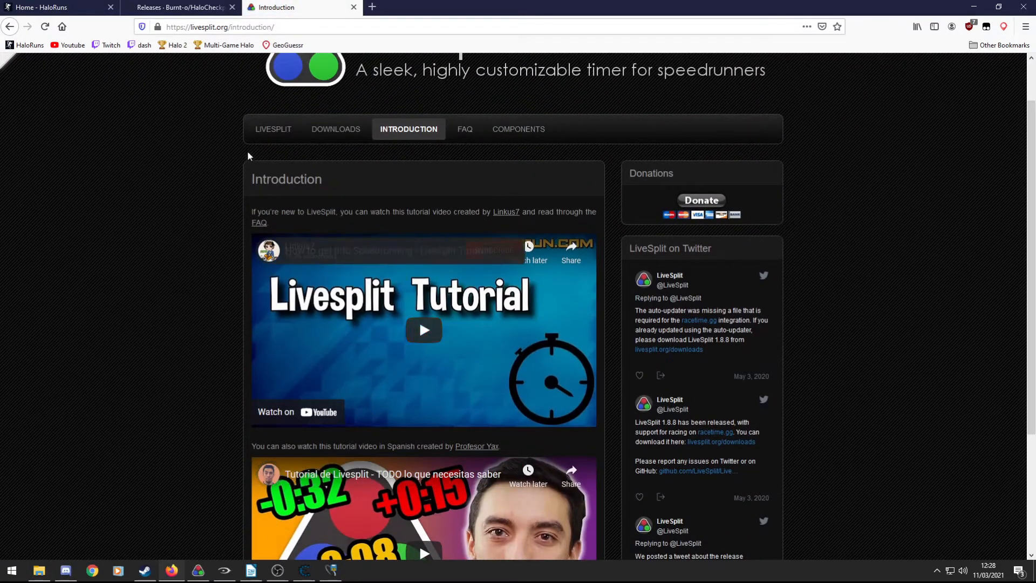
pyautogui.click(273, 128)
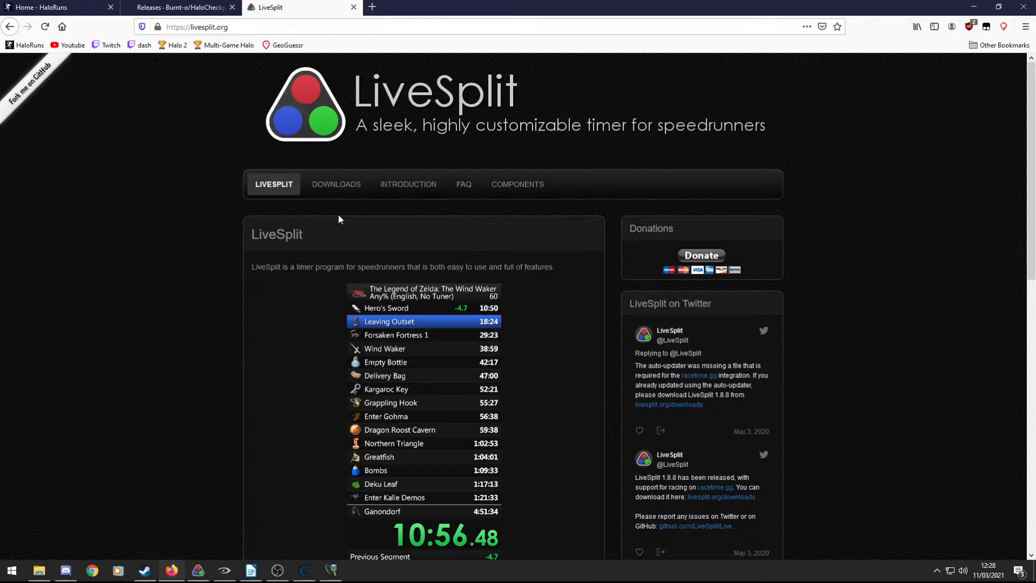
pyautogui.moveTo(489, 222)
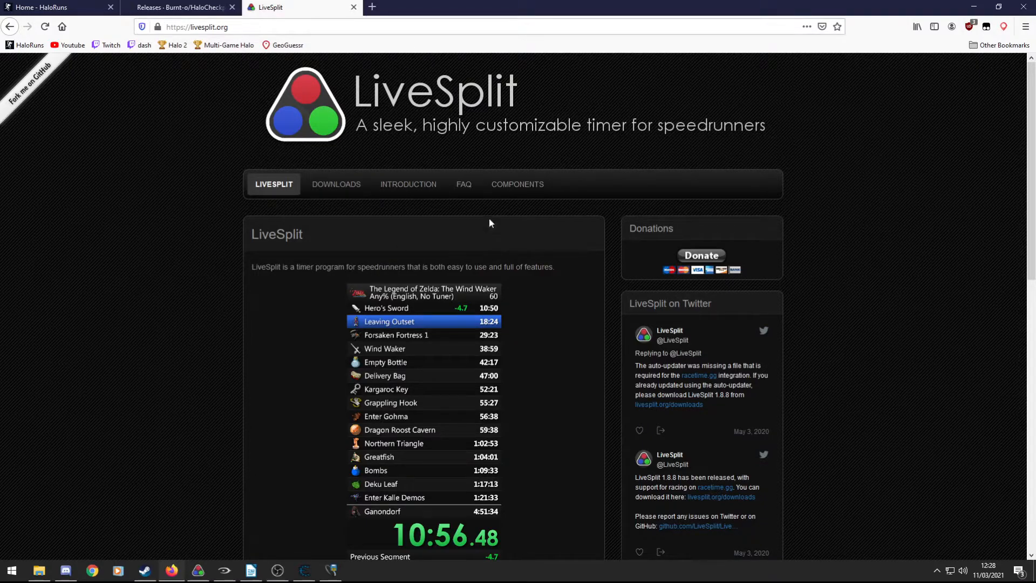
pyautogui.scroll(-3)
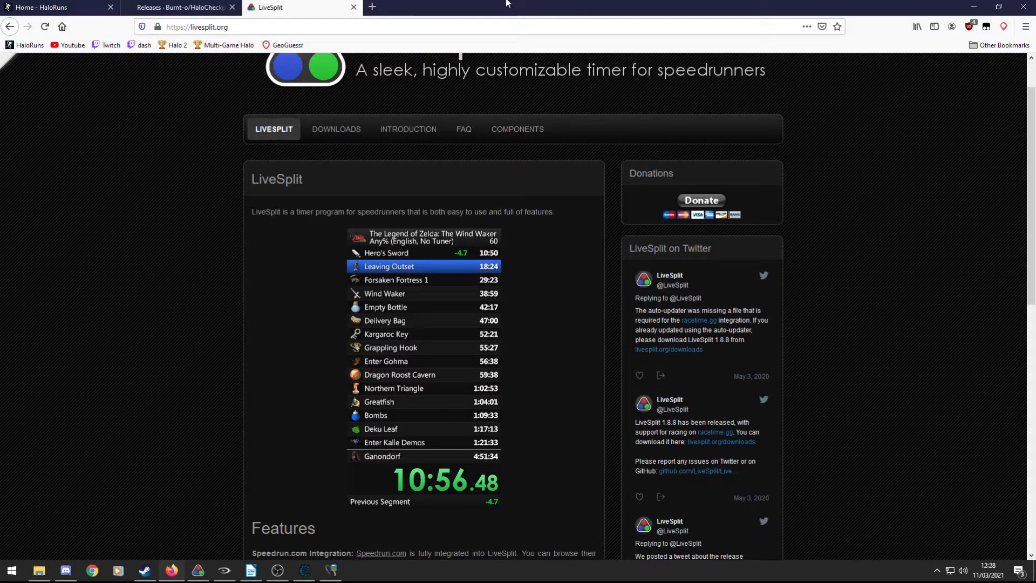
pyautogui.click(198, 570)
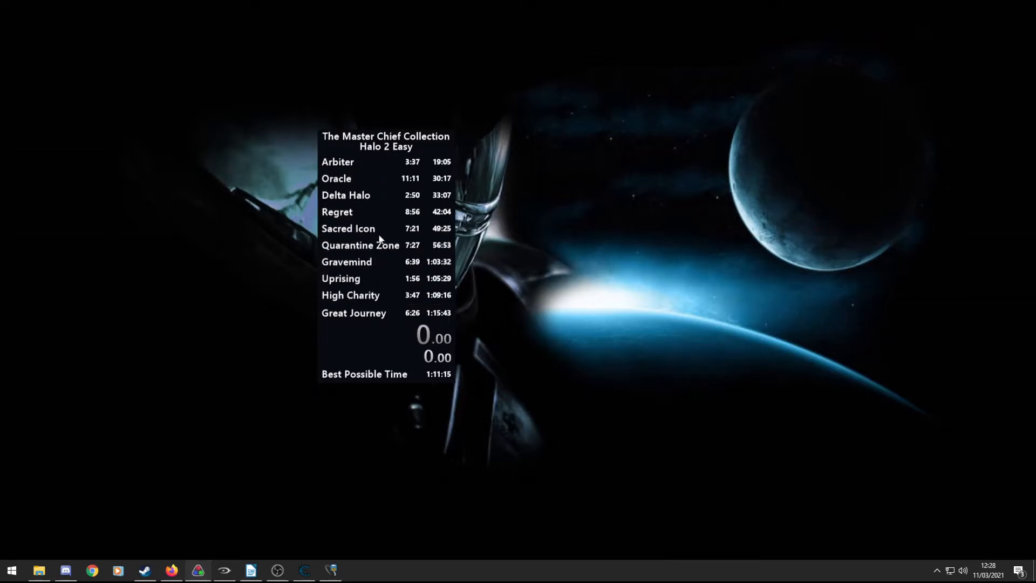
pyautogui.moveTo(415, 281)
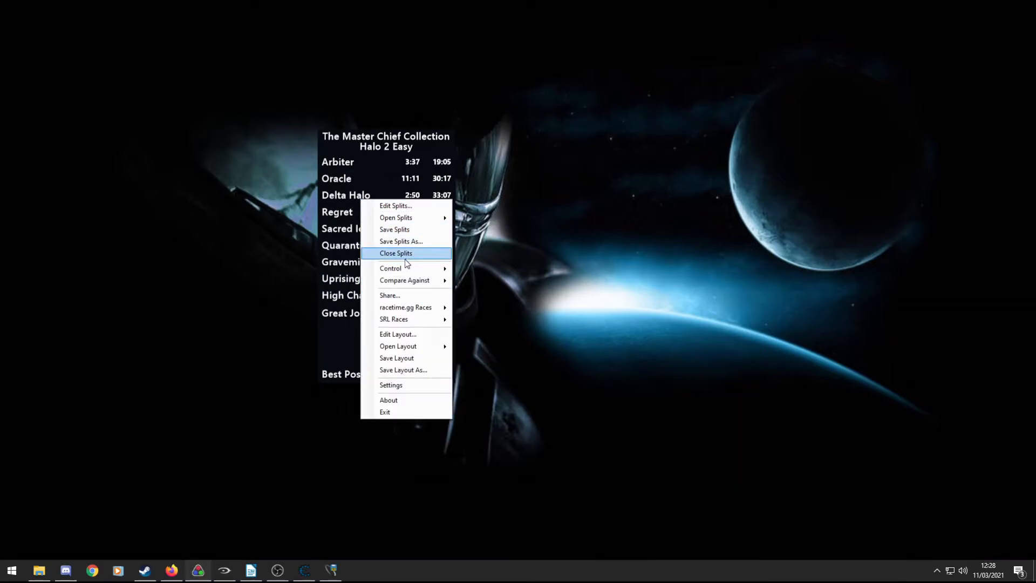
# Close the Halo 2 Easy splits and bring up the Splits Editor for an empty run.
pyautogui.click(396, 253)
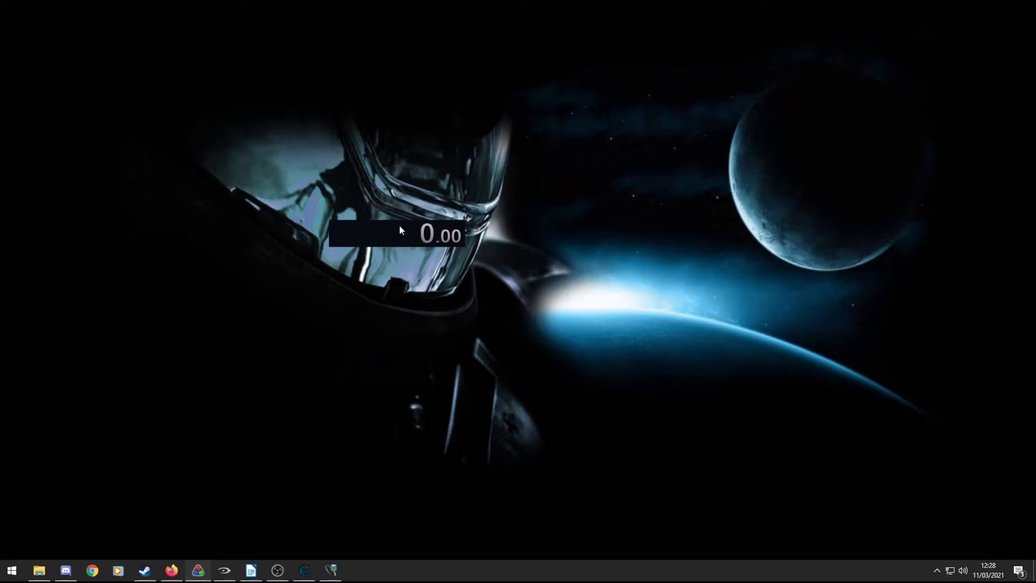
pyautogui.rightClick(399, 233)
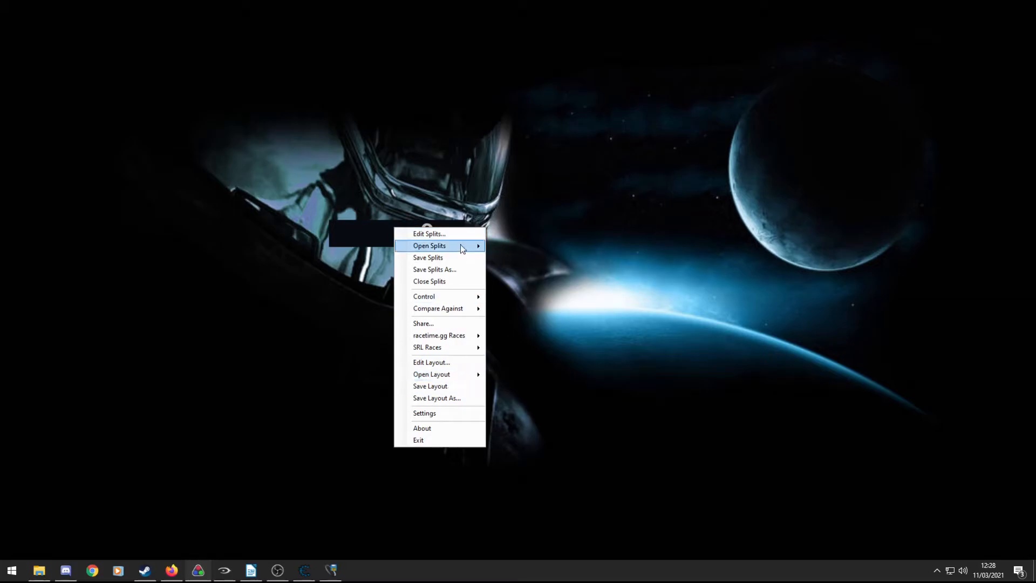
pyautogui.moveTo(429, 233)
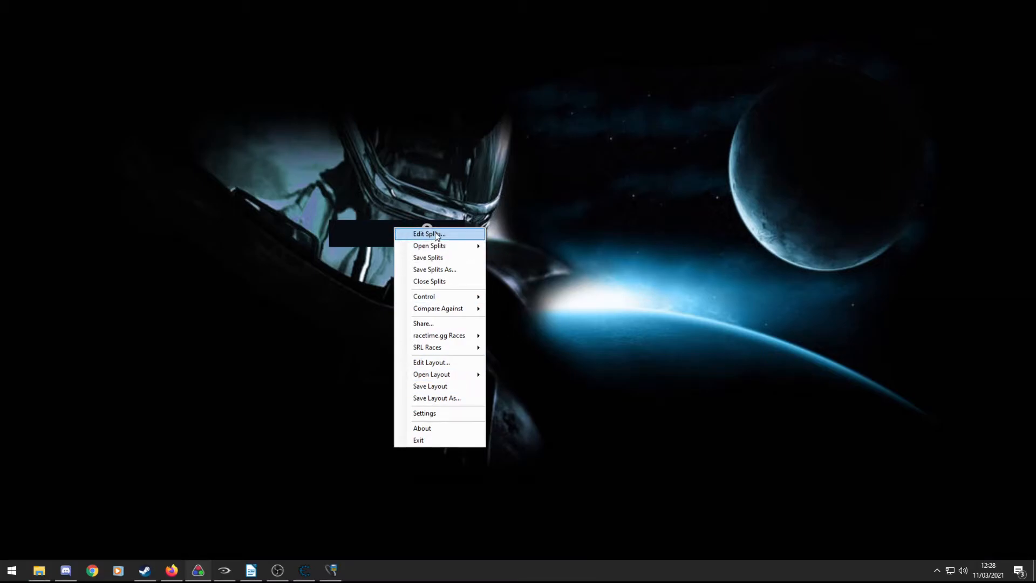
pyautogui.moveTo(441, 257)
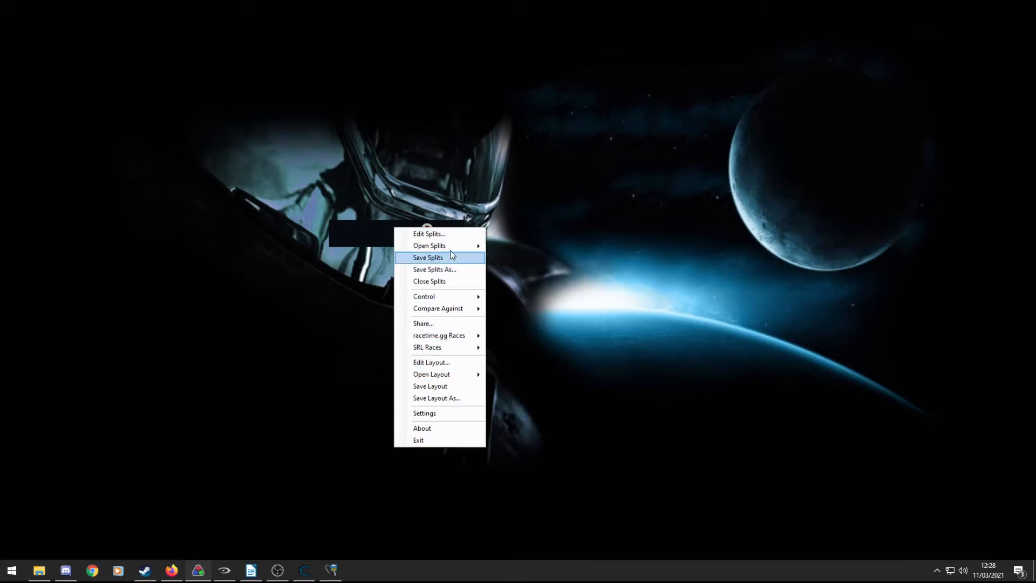
pyautogui.moveTo(429, 233)
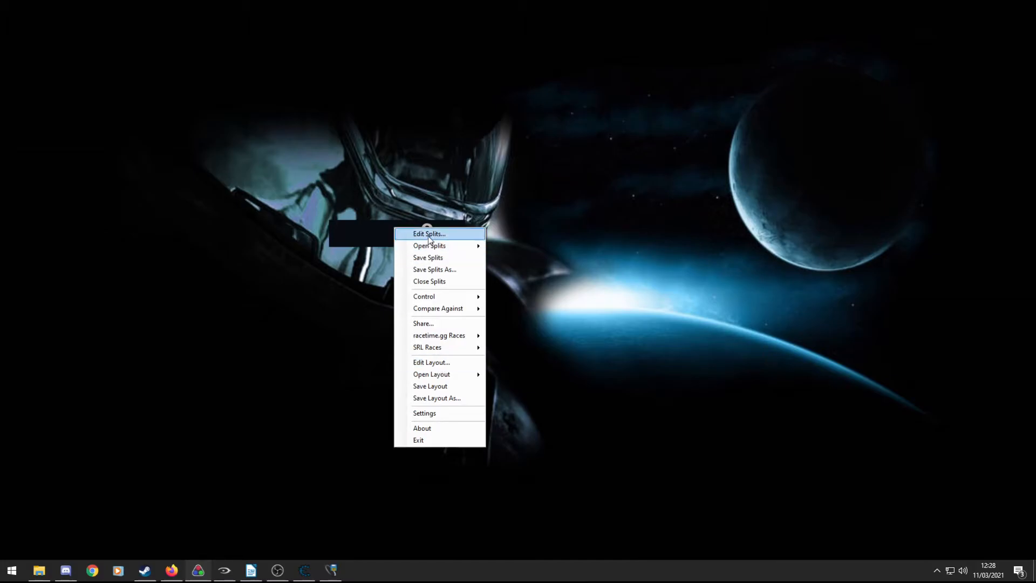
pyautogui.click(429, 233)
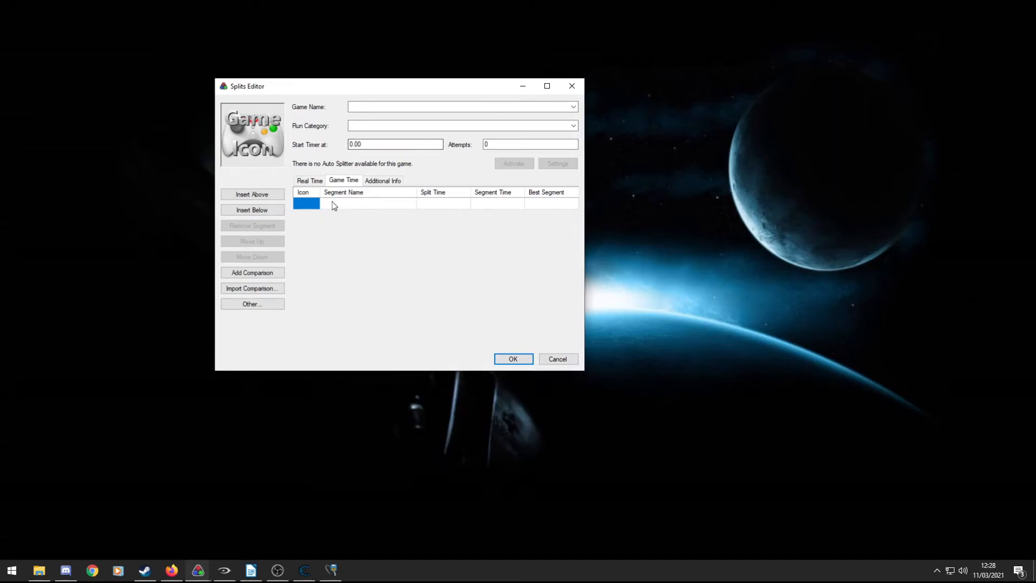
# Name the first segment Armory and add a second segment named Cairo.
pyautogui.click(368, 204)
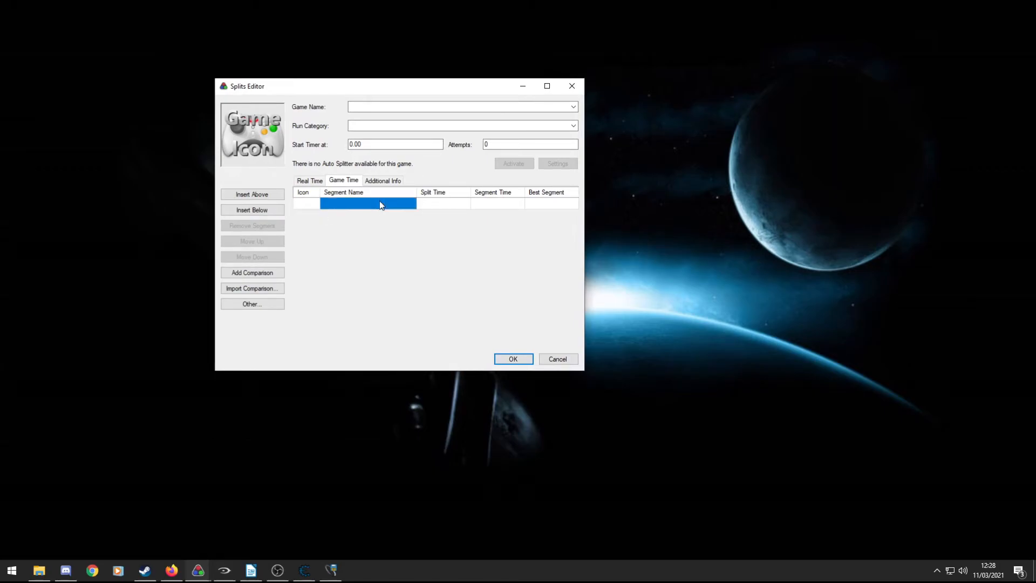
pyautogui.write('Am')
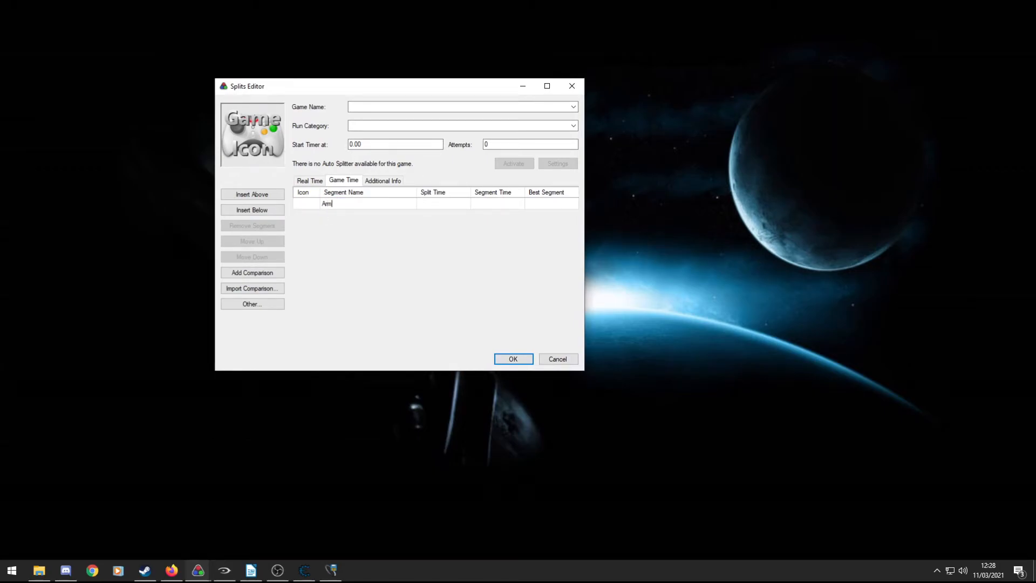
pyautogui.click(252, 209)
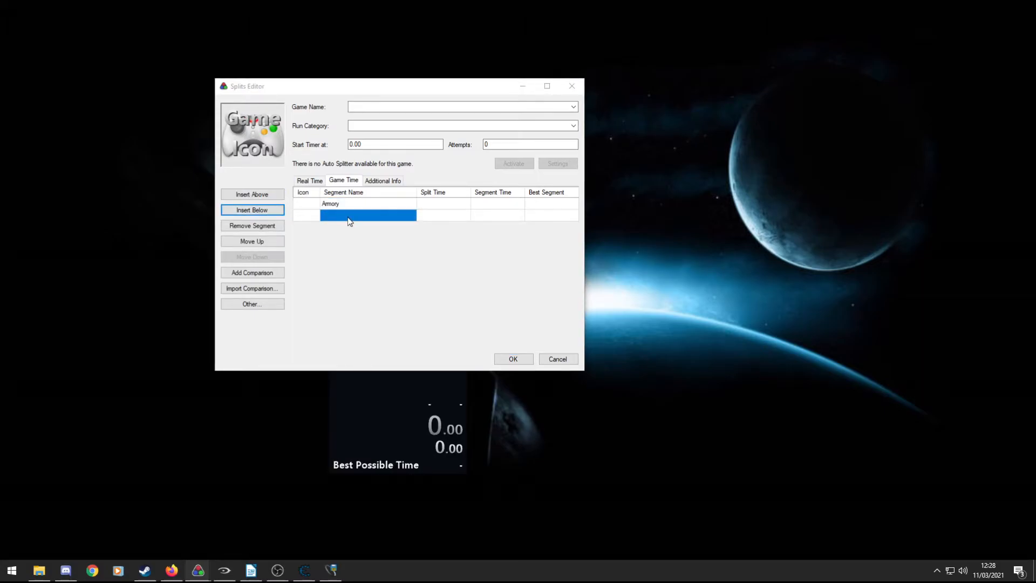
pyautogui.write('Cairo')
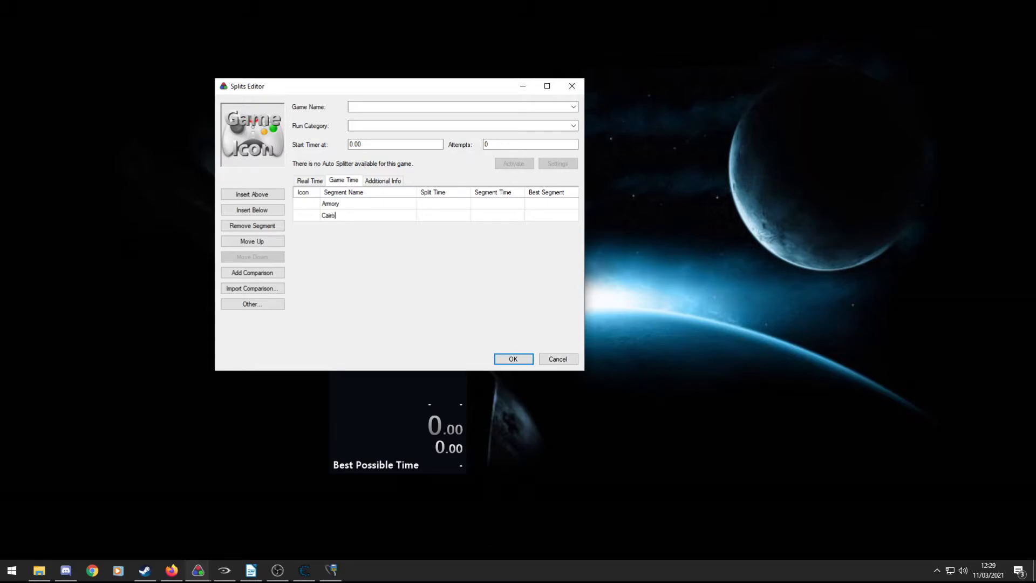
pyautogui.moveTo(492, 208)
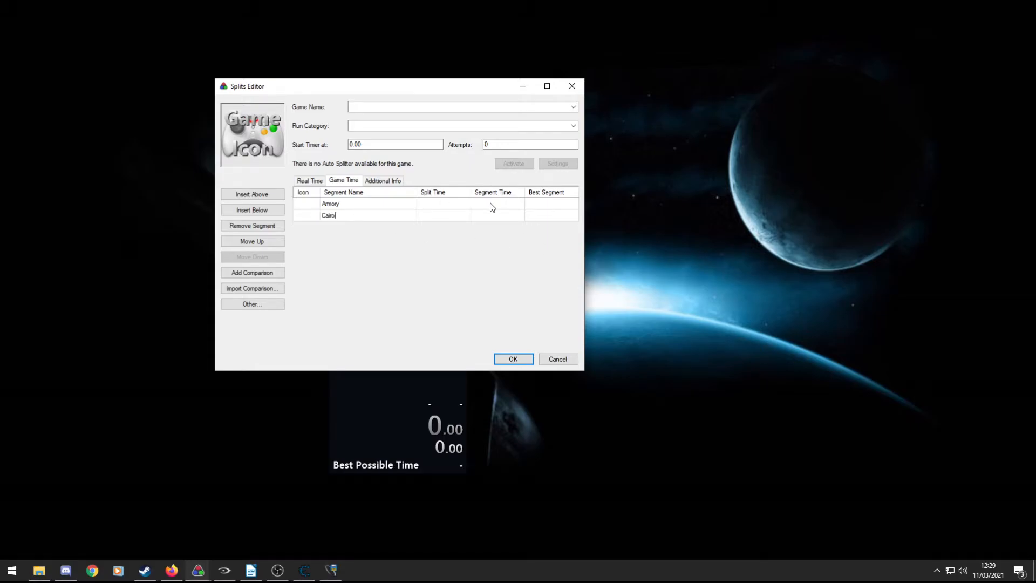
pyautogui.click(443, 203)
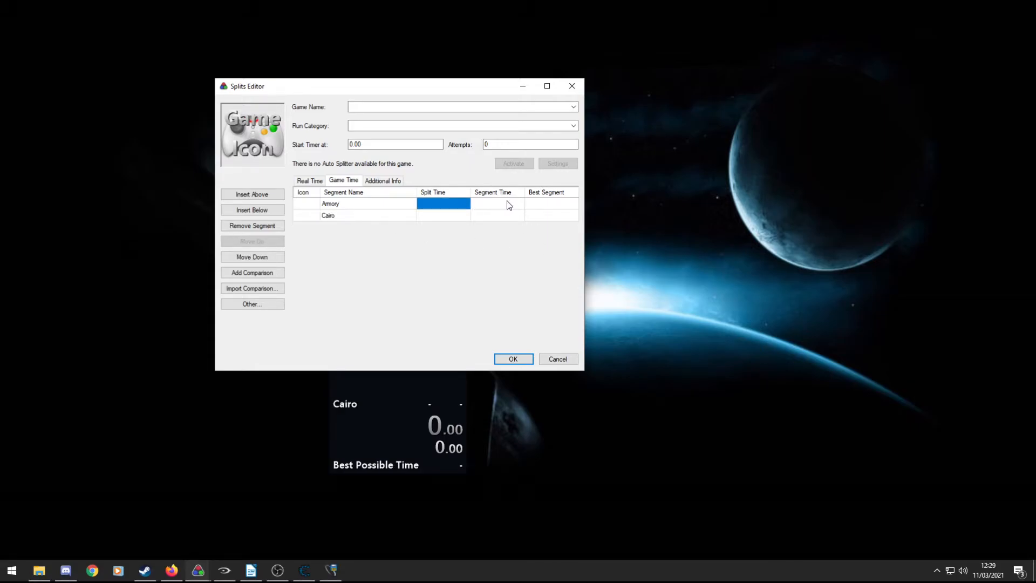
# Insert a third segment below Cairo and name it Outskirts.
pyautogui.click(497, 204)
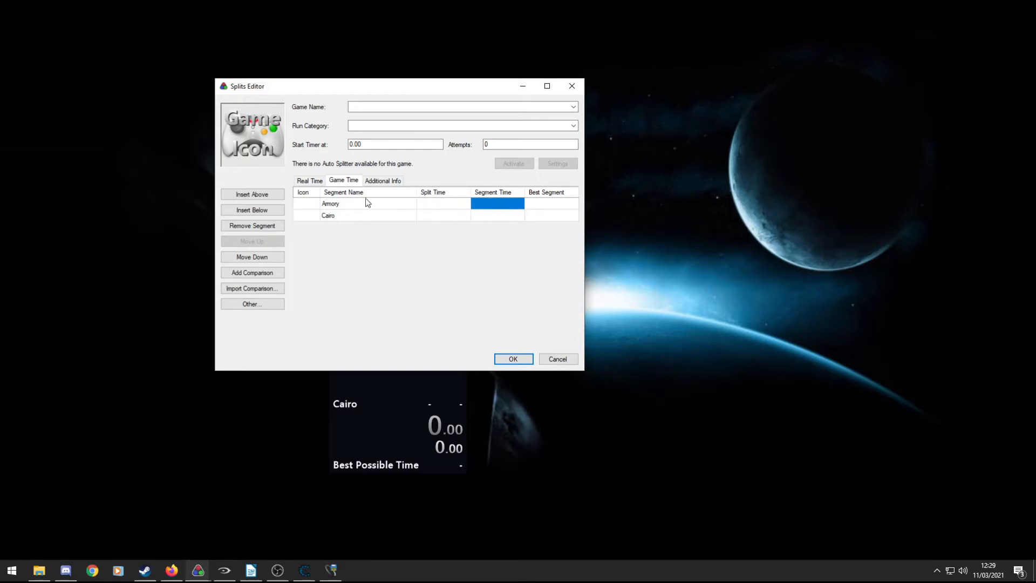
pyautogui.click(328, 216)
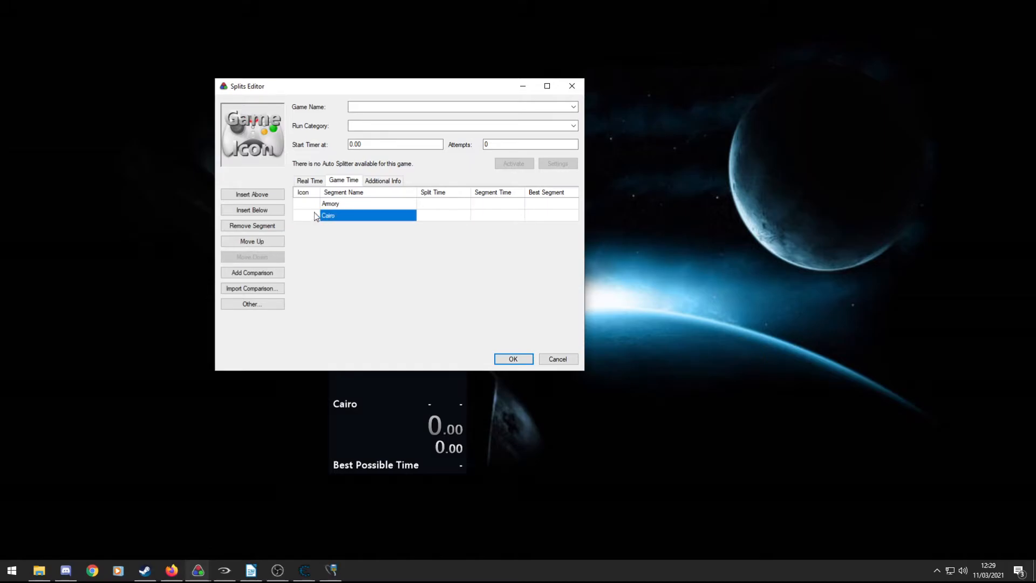
pyautogui.click(251, 209)
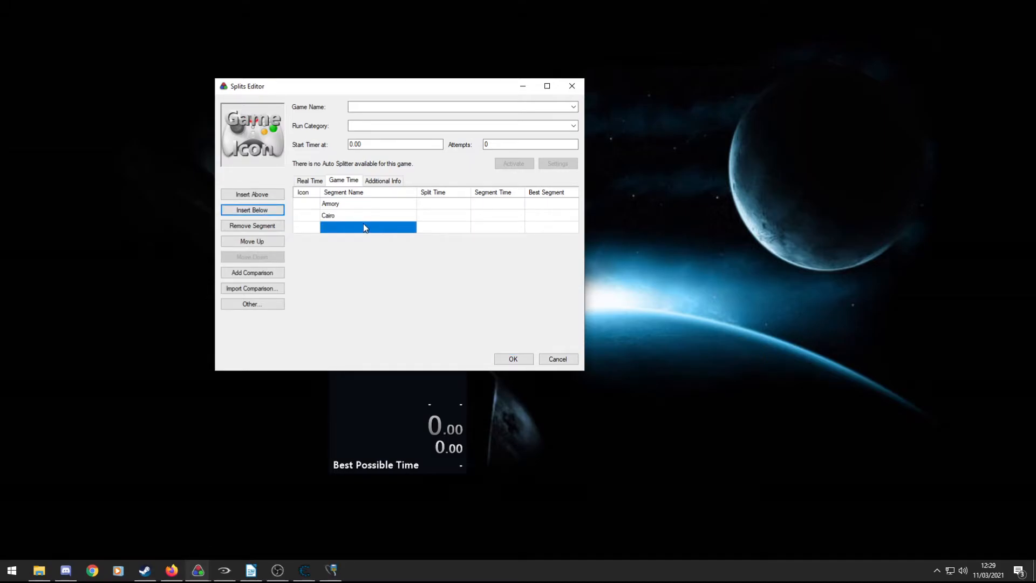
pyautogui.write('O')
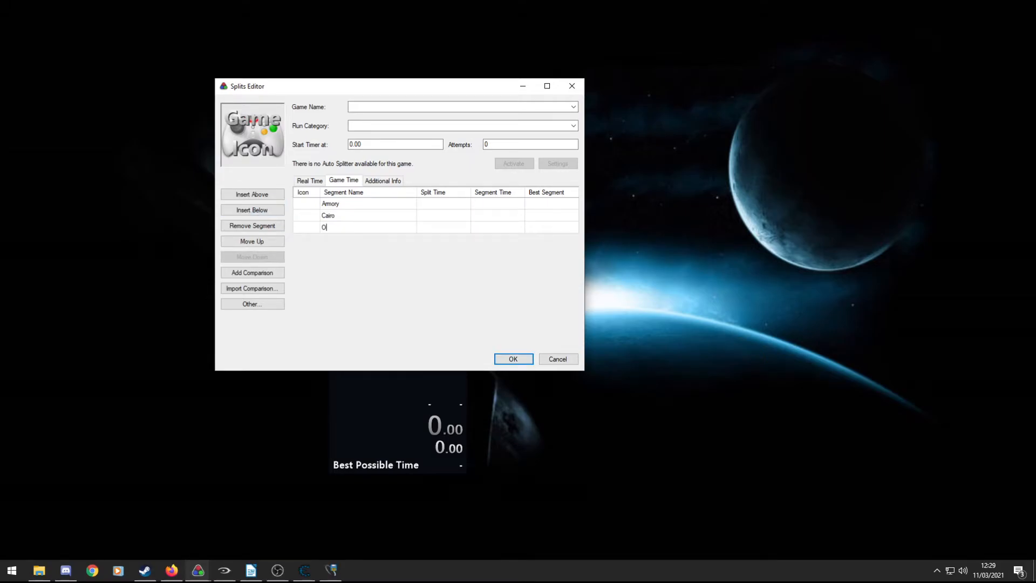
pyautogui.write('utskirts')
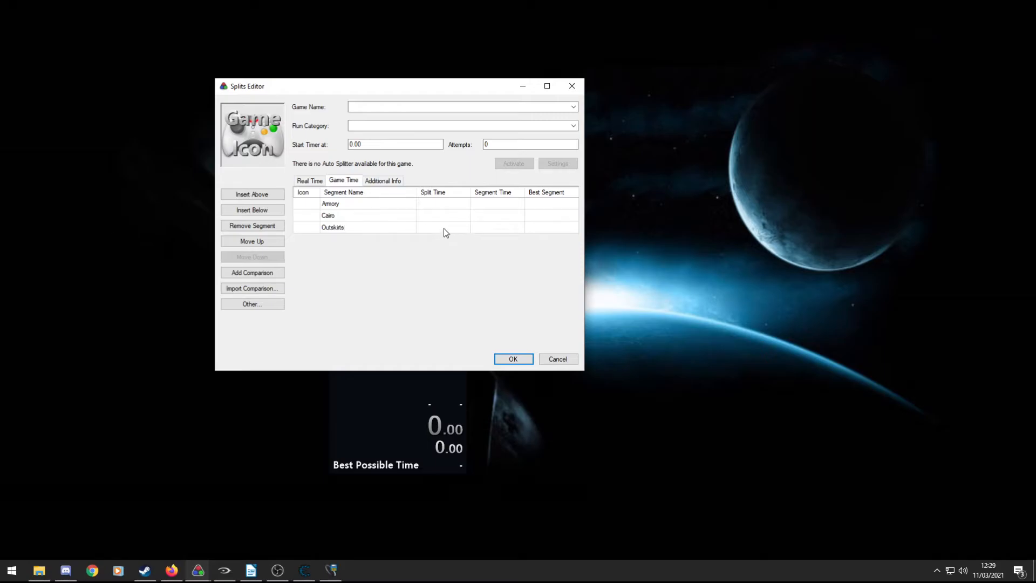
pyautogui.click(443, 227)
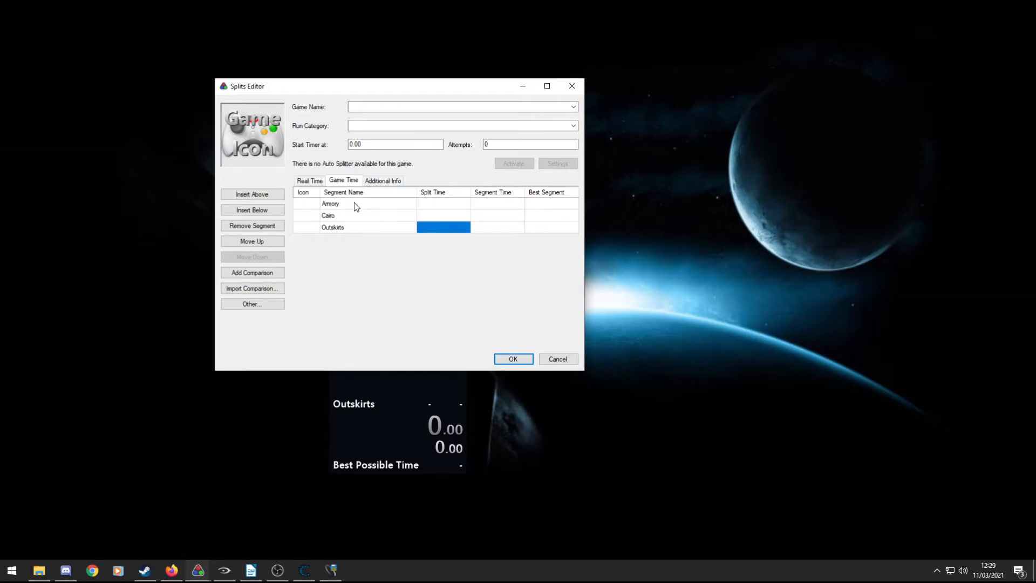
pyautogui.moveTo(380, 228)
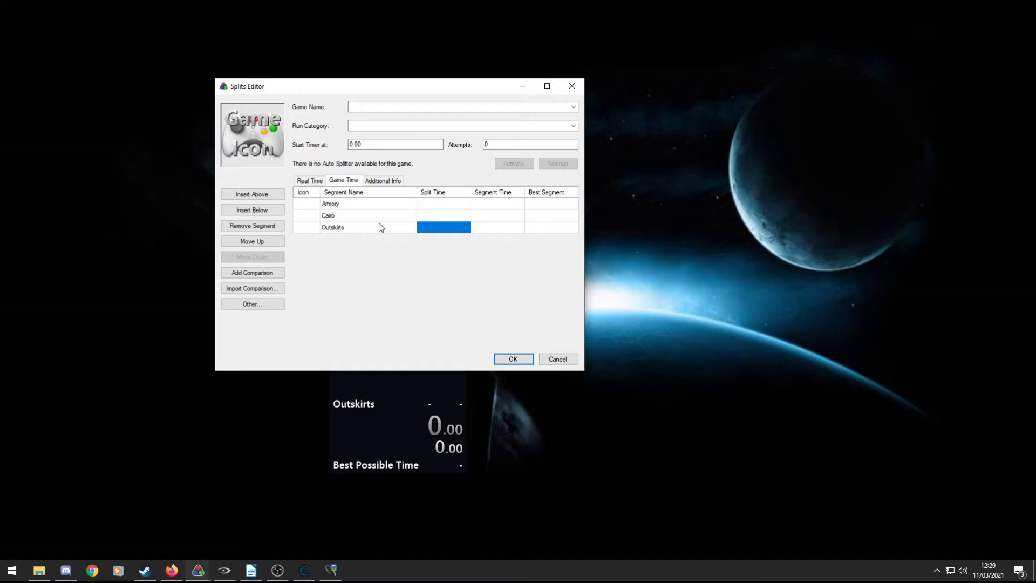
pyautogui.moveTo(488, 208)
pyautogui.write('3')
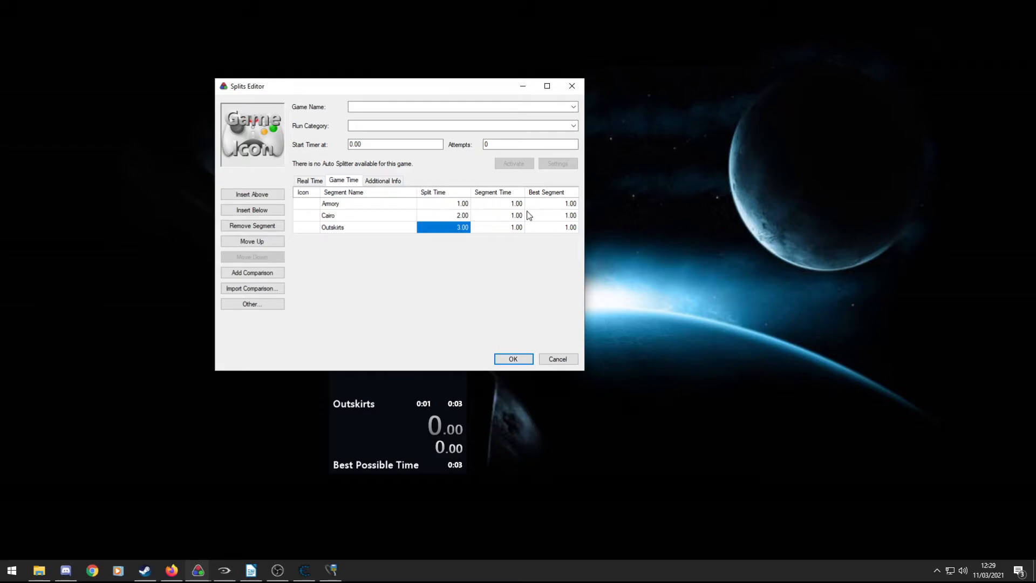
pyautogui.moveTo(477, 224)
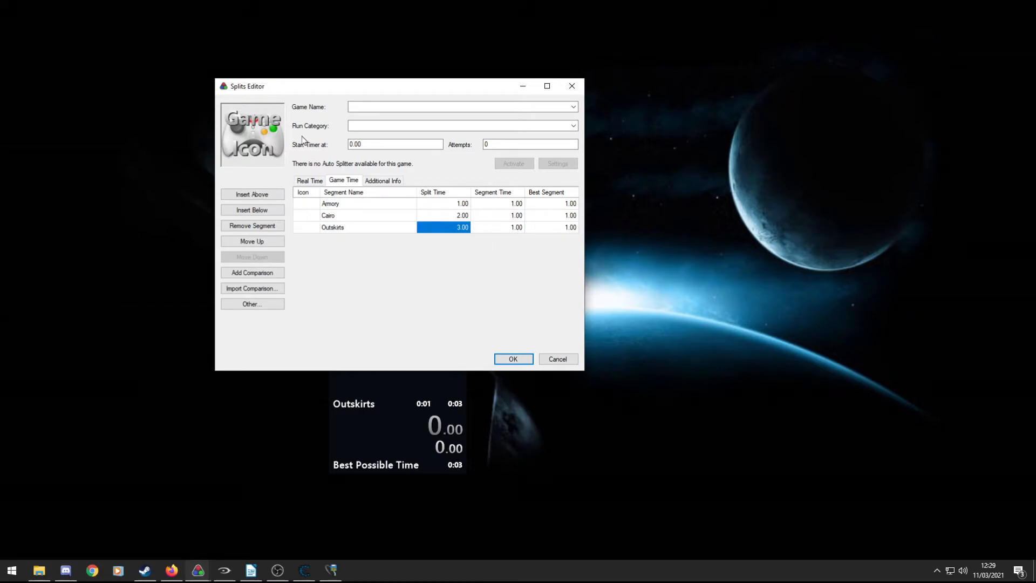
pyautogui.moveTo(408, 218)
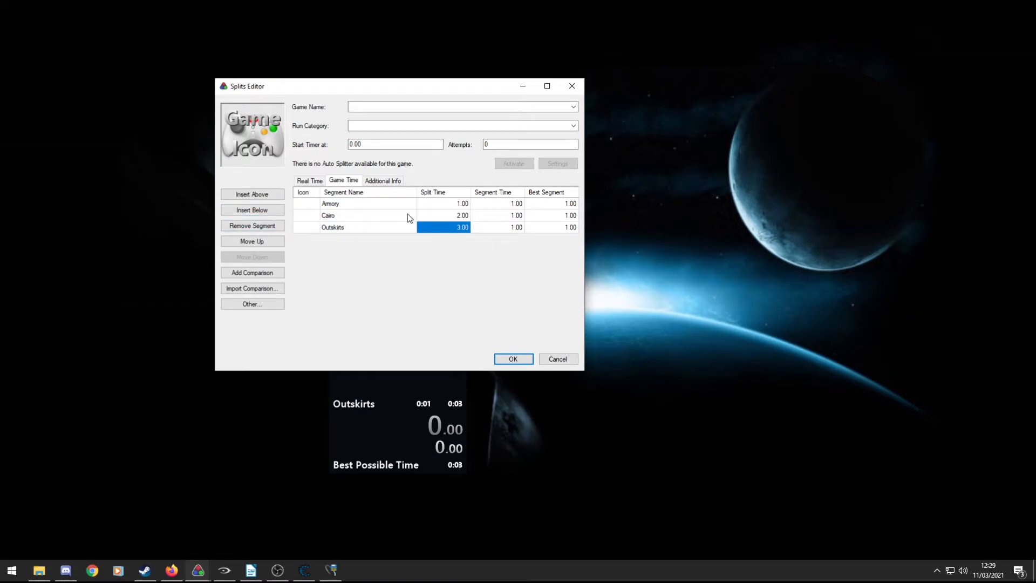
pyautogui.moveTo(421, 343)
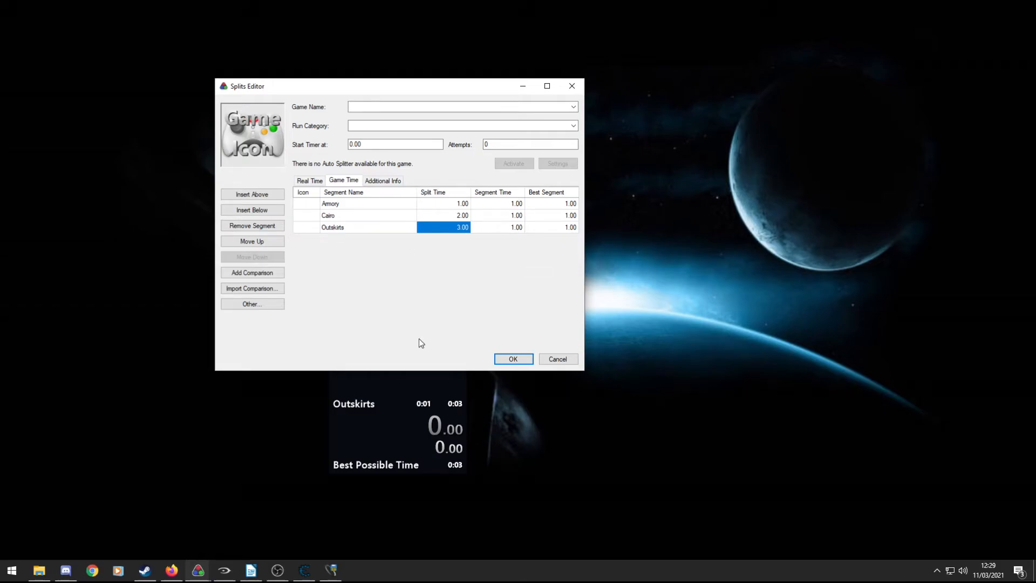
pyautogui.moveTo(517, 308)
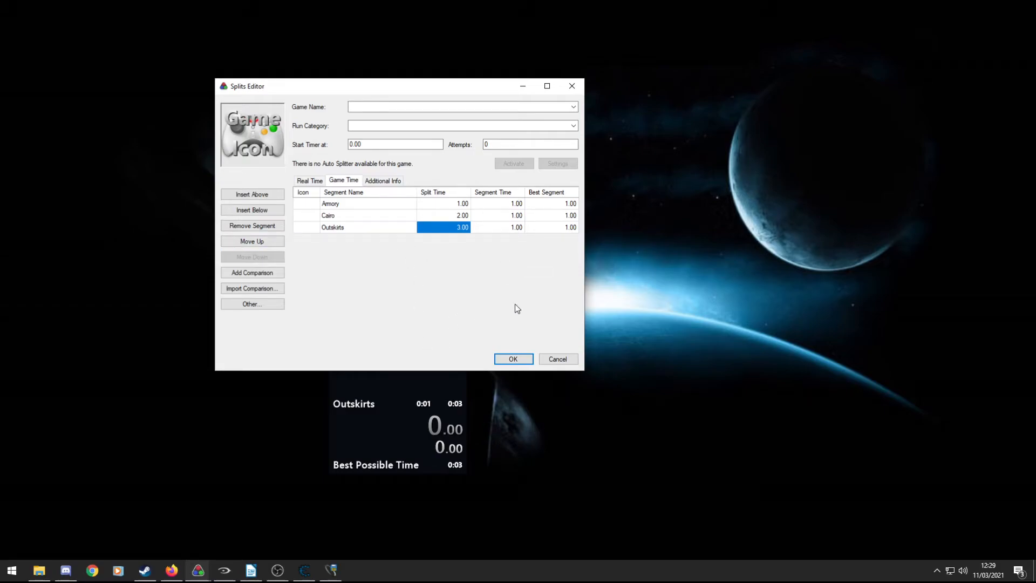
pyautogui.moveTo(558, 358)
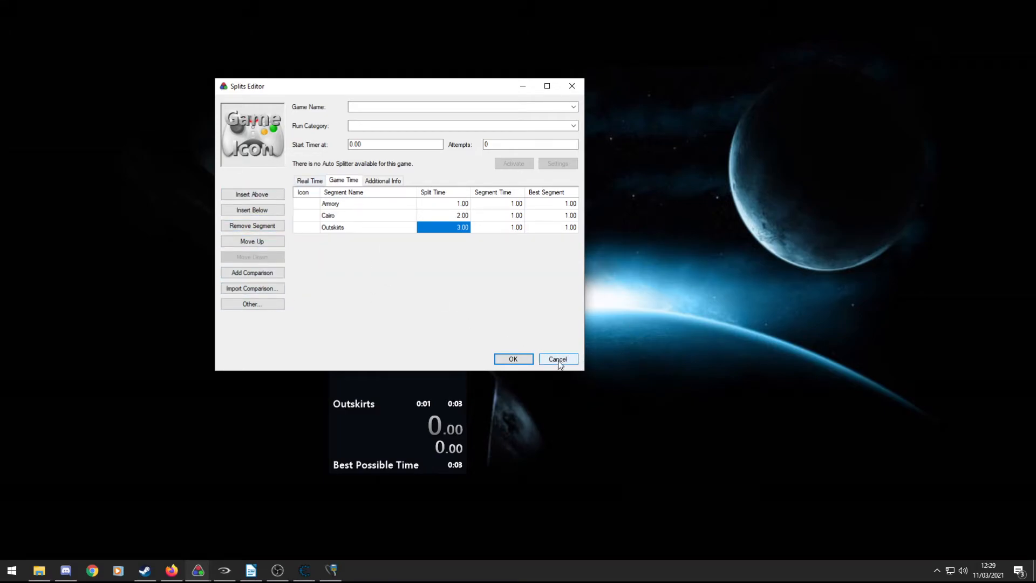
# Cancel the Splits Editor, discarding the 1.00, 2.00 and 3.00 split times.
pyautogui.click(556, 358)
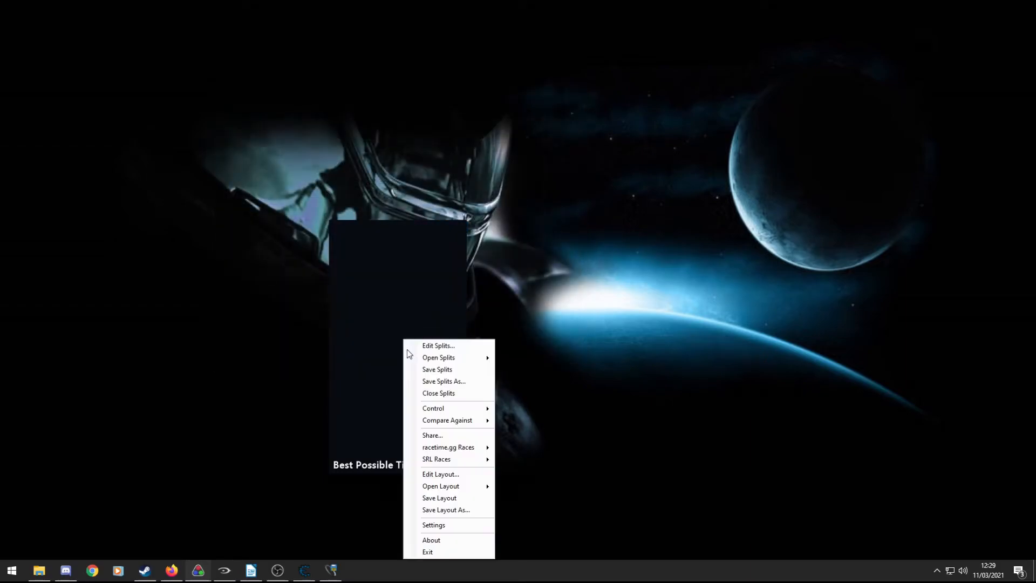
# Review Title, Splits, Detailed Timer and Best Possible Time in the Layout Editor and accept it.
pyautogui.click(440, 474)
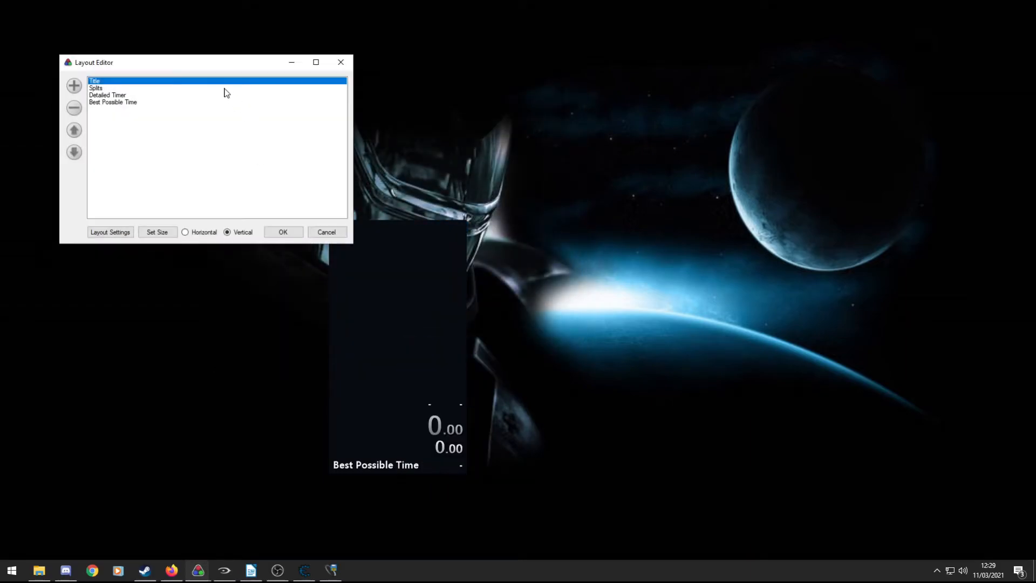
pyautogui.moveTo(205, 62); pyautogui.dragTo(368, 85)
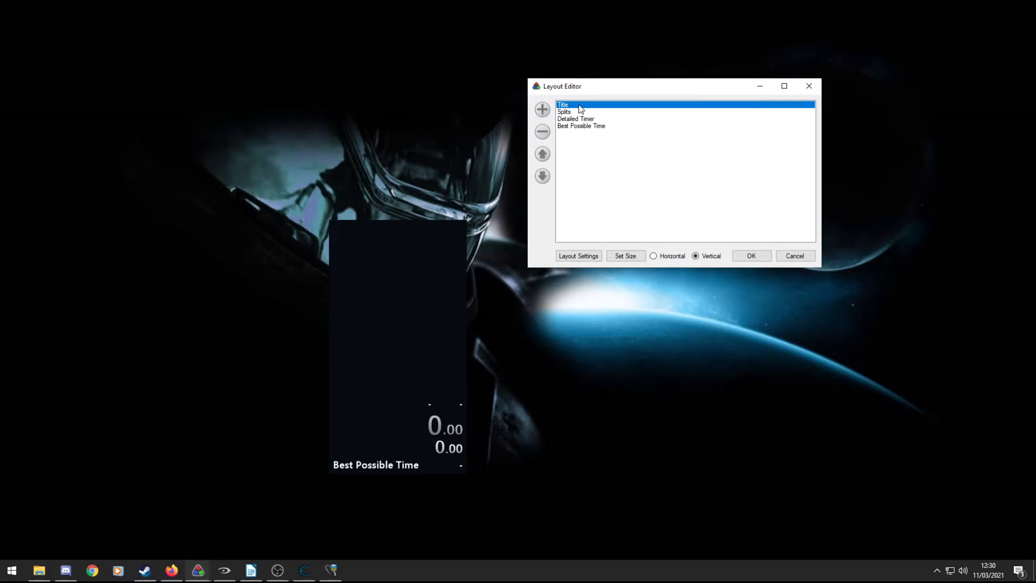
pyautogui.moveTo(571, 123)
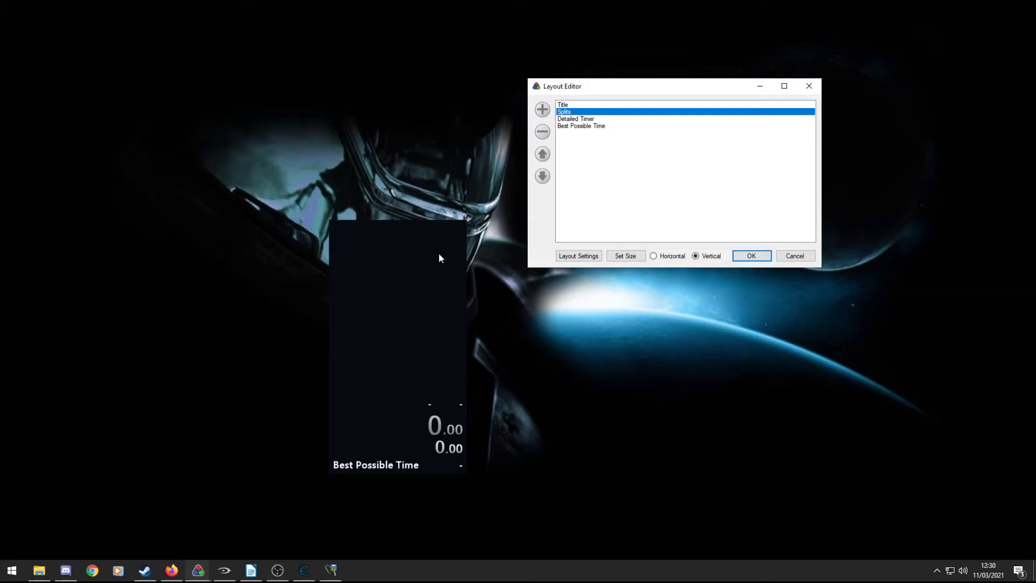
pyautogui.click(575, 118)
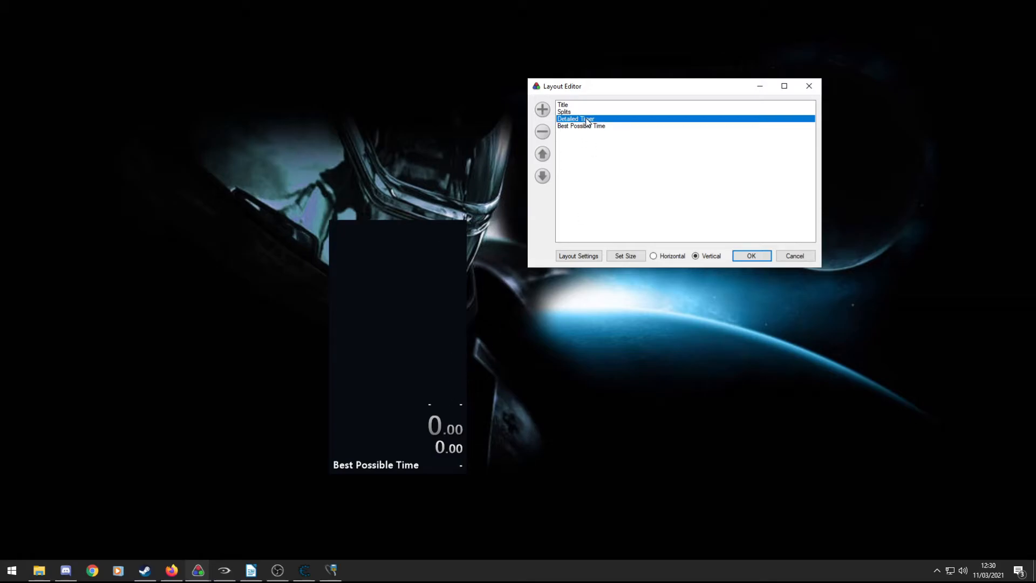
pyautogui.moveTo(373, 254)
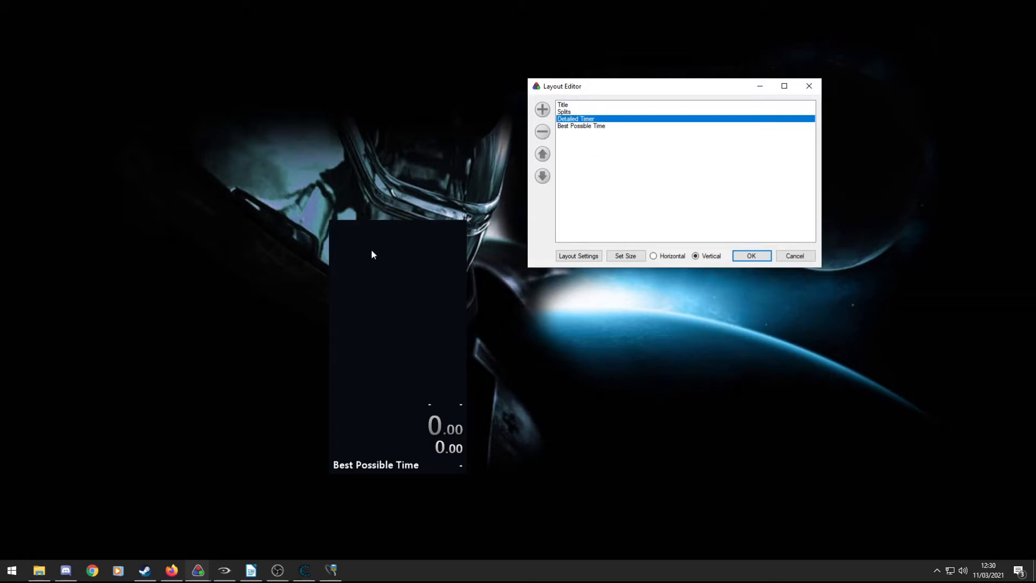
pyautogui.moveTo(588, 317)
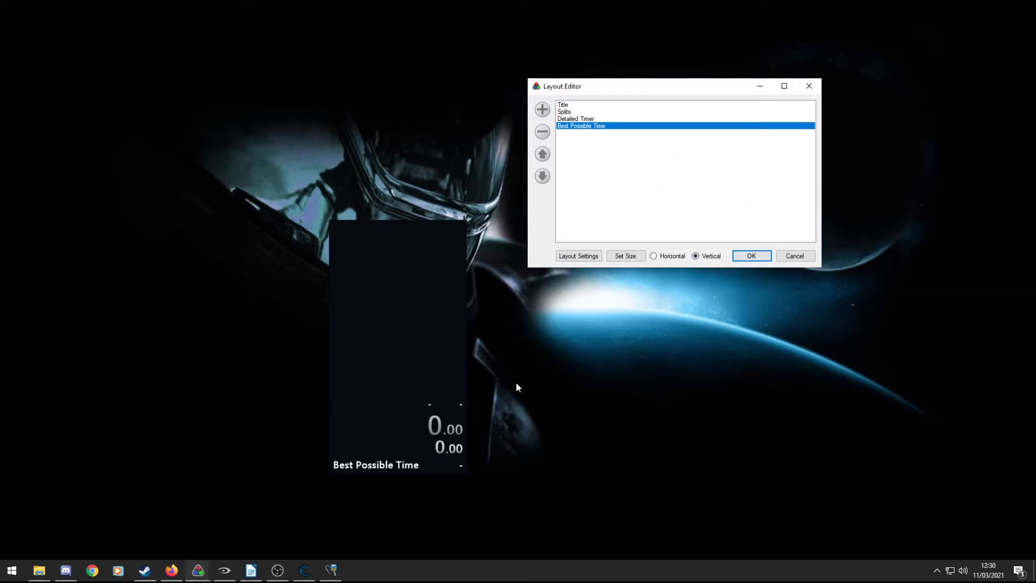
pyautogui.click(750, 255)
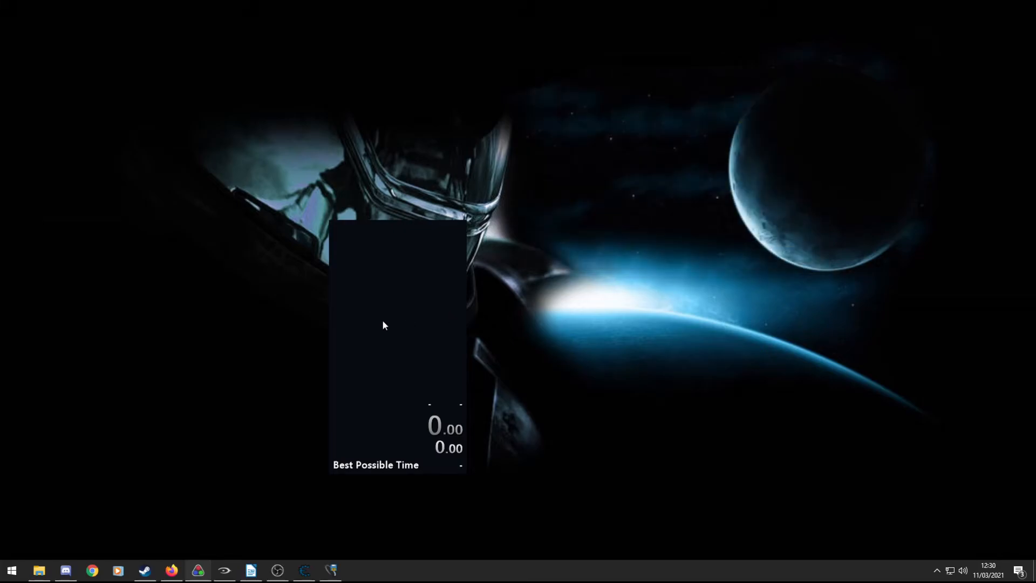
# Open the Halo 2 Easy splits under Halo: The Master Chief Collection onto the timer.
pyautogui.rightClick(385, 324)
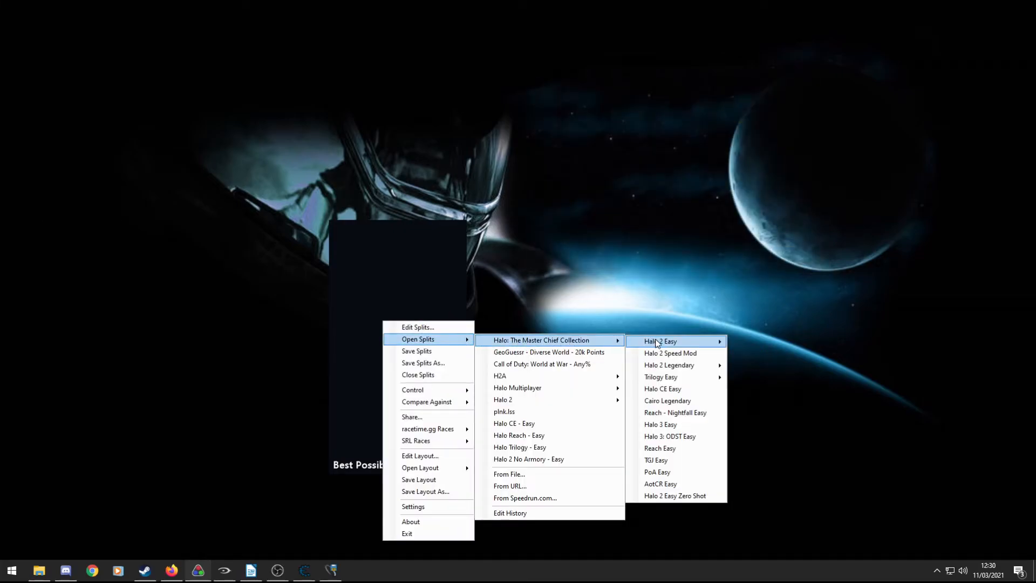
pyautogui.click(660, 341)
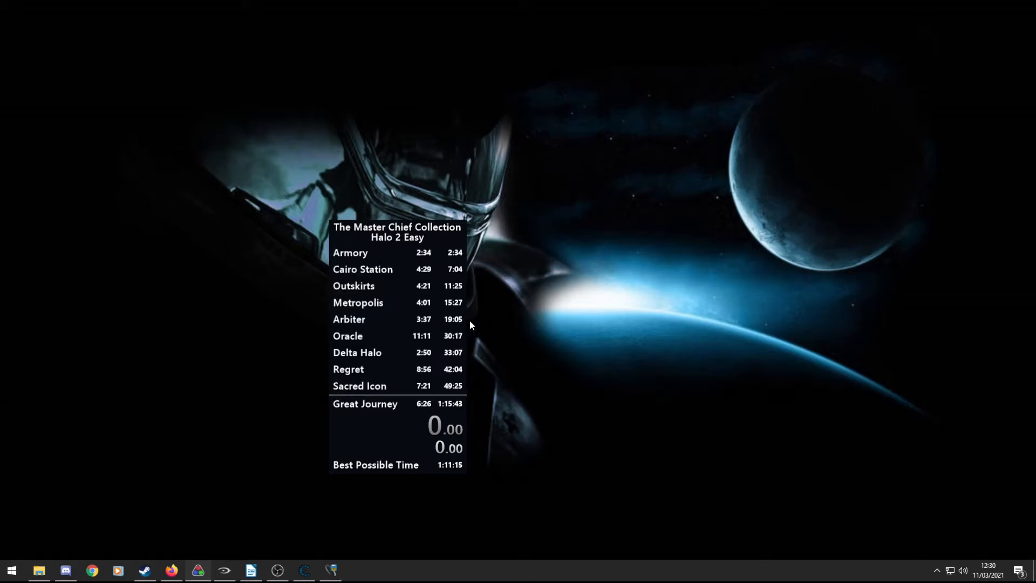
pyautogui.moveTo(417, 312)
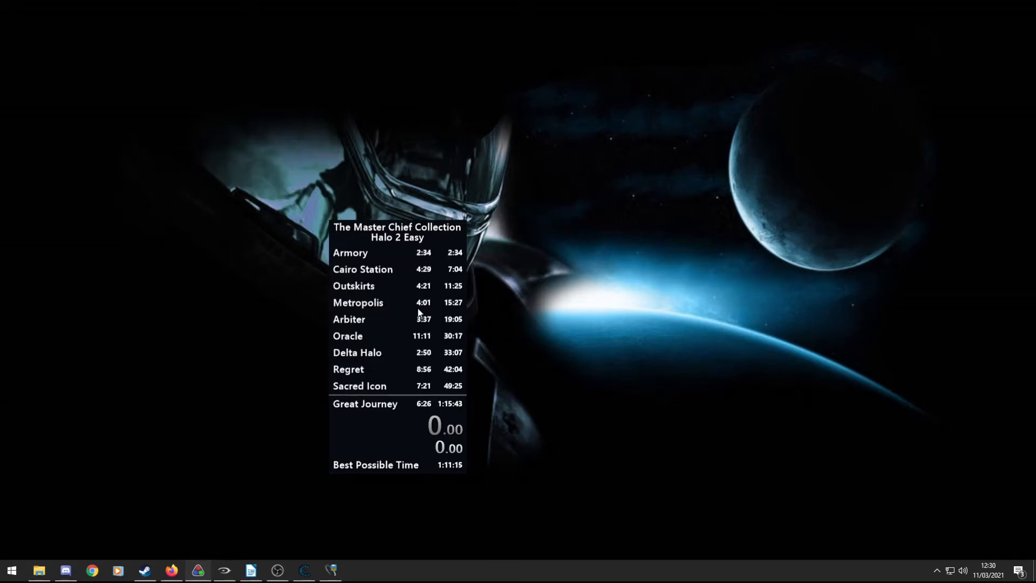
pyautogui.rightClick(417, 311)
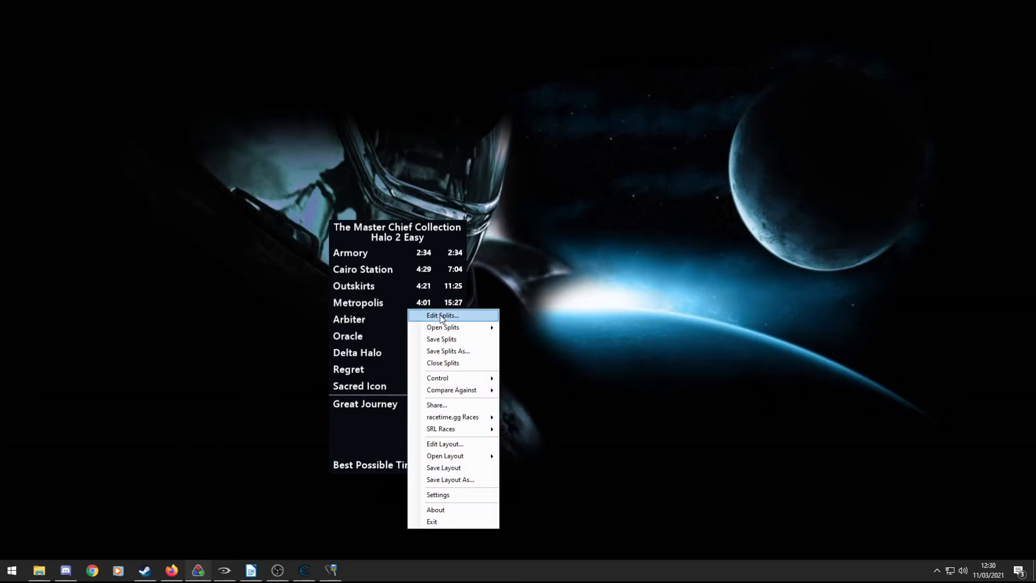
pyautogui.moveTo(443, 326)
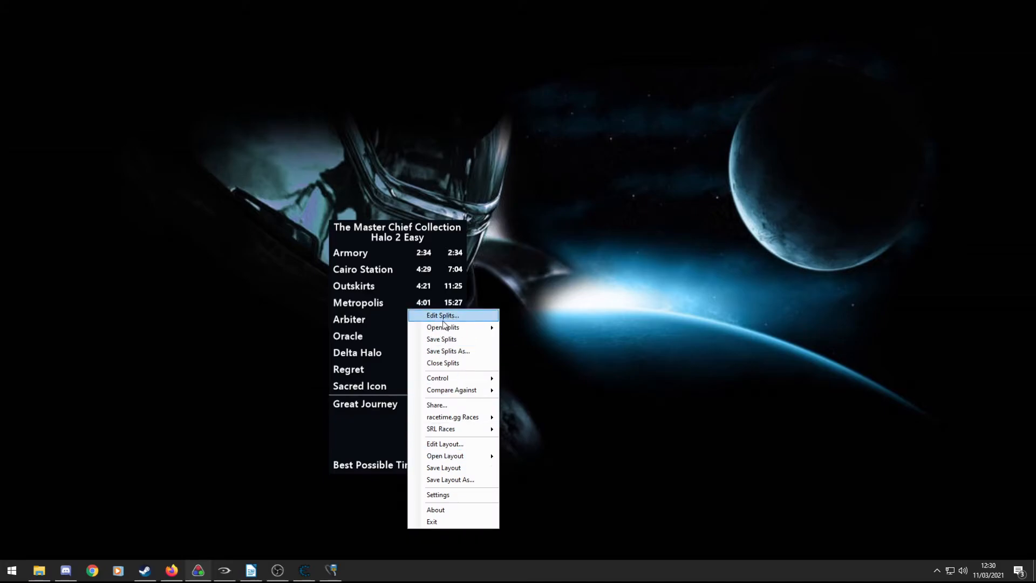
pyautogui.moveTo(432, 315)
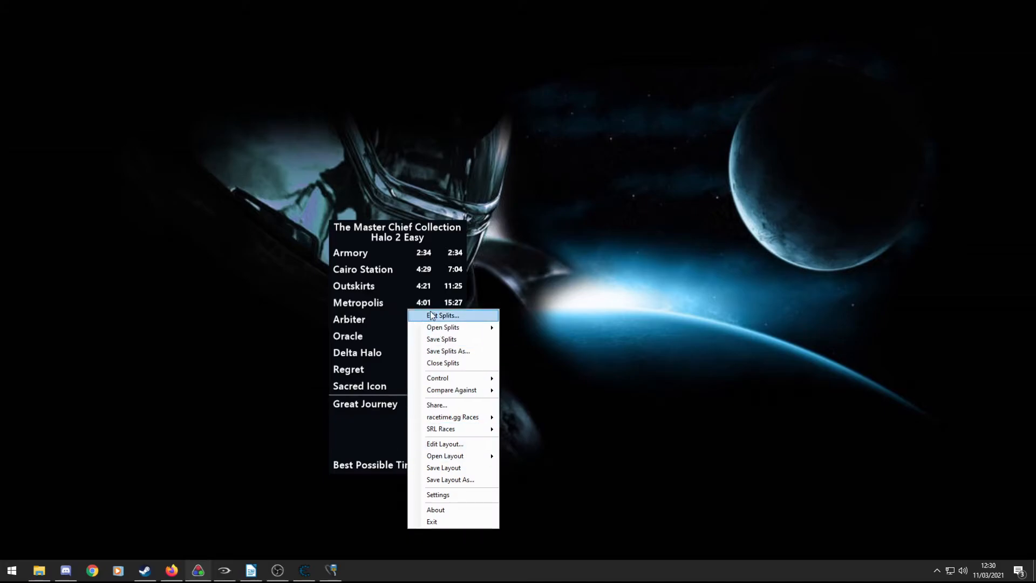
pyautogui.moveTo(452, 443)
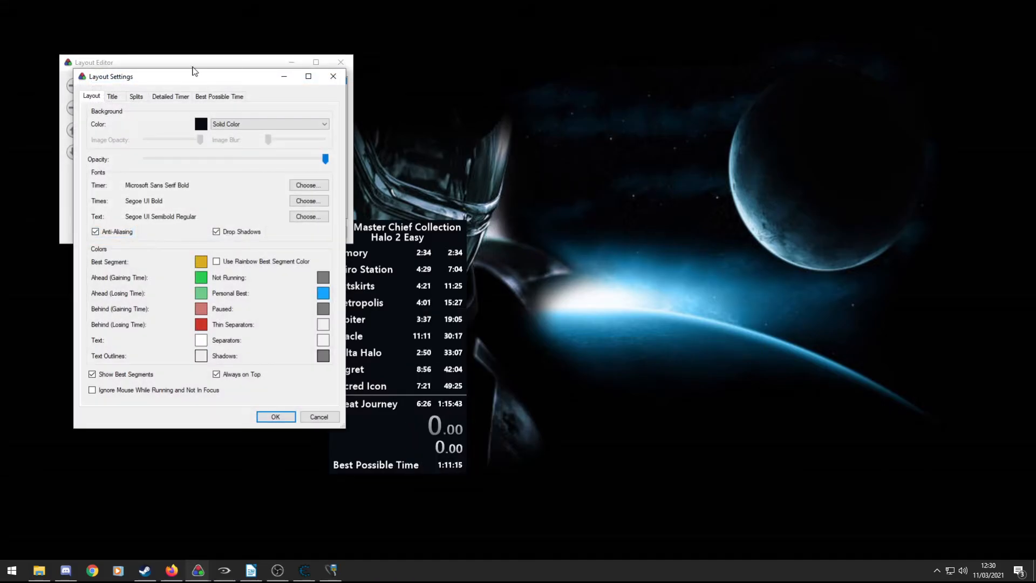
# In the Splits layout settings, raise Total Splits from 10 to 11 and confirm.
pyautogui.click(169, 96)
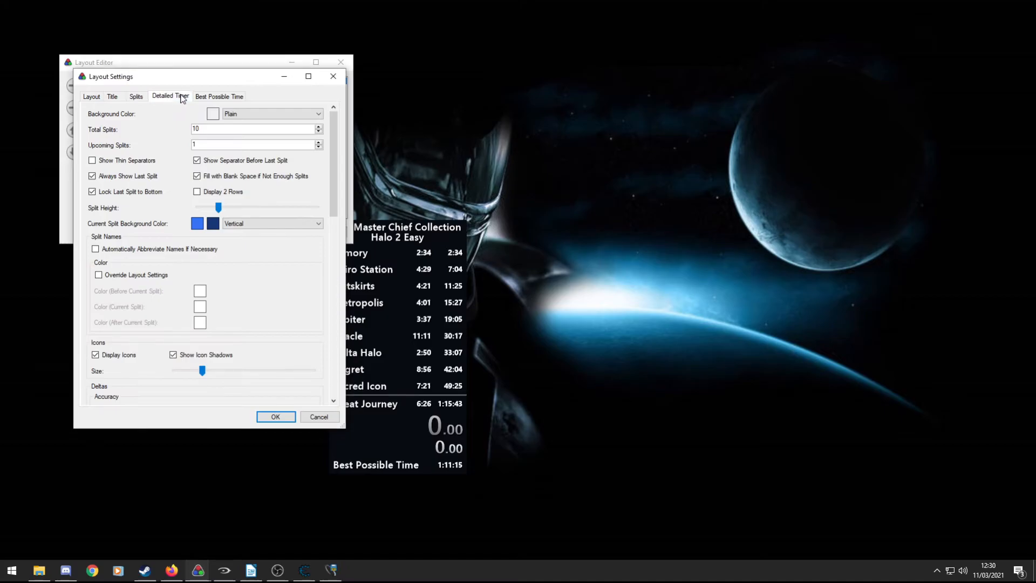
pyautogui.click(136, 96)
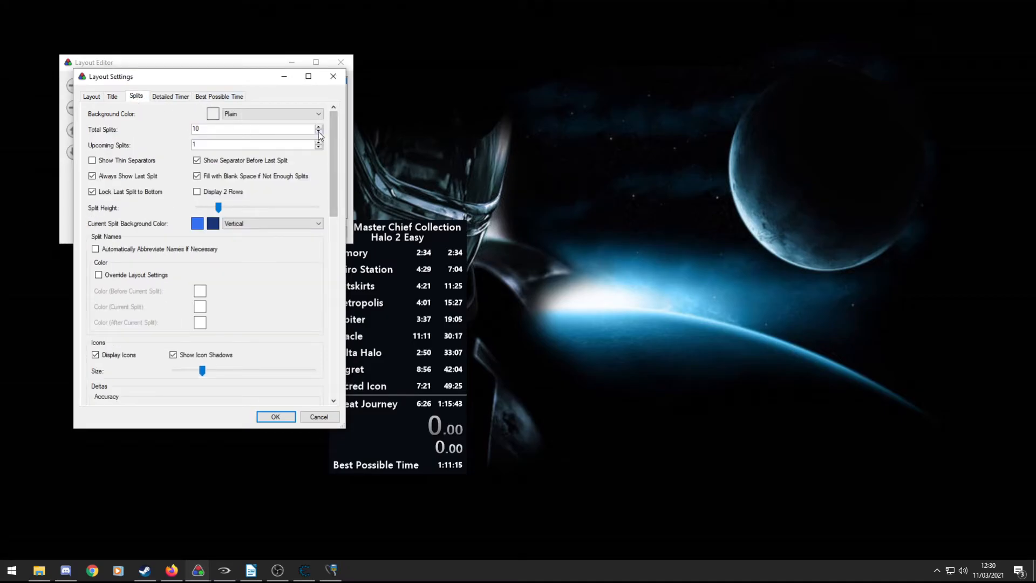
pyautogui.click(319, 126)
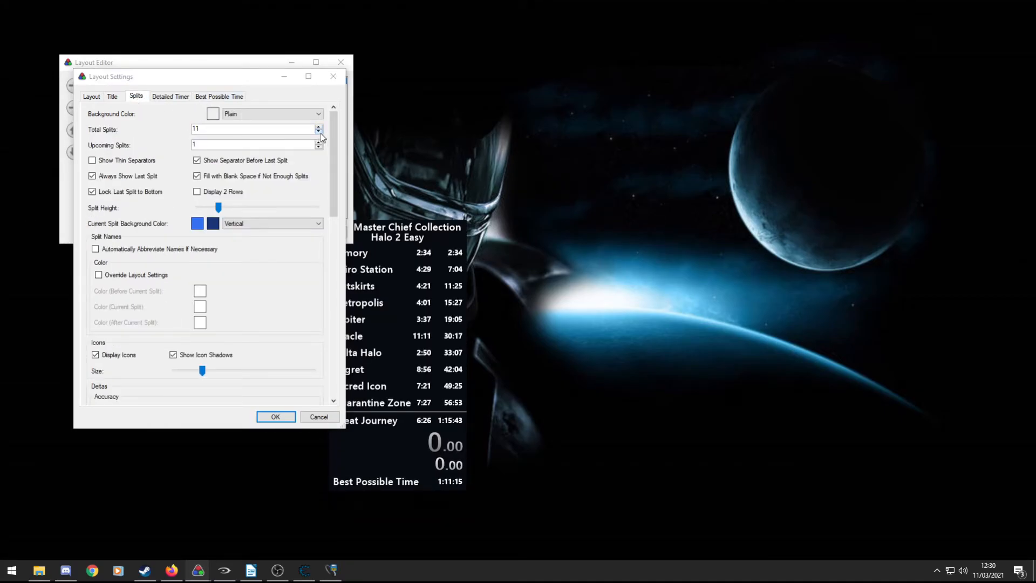
pyautogui.click(319, 416)
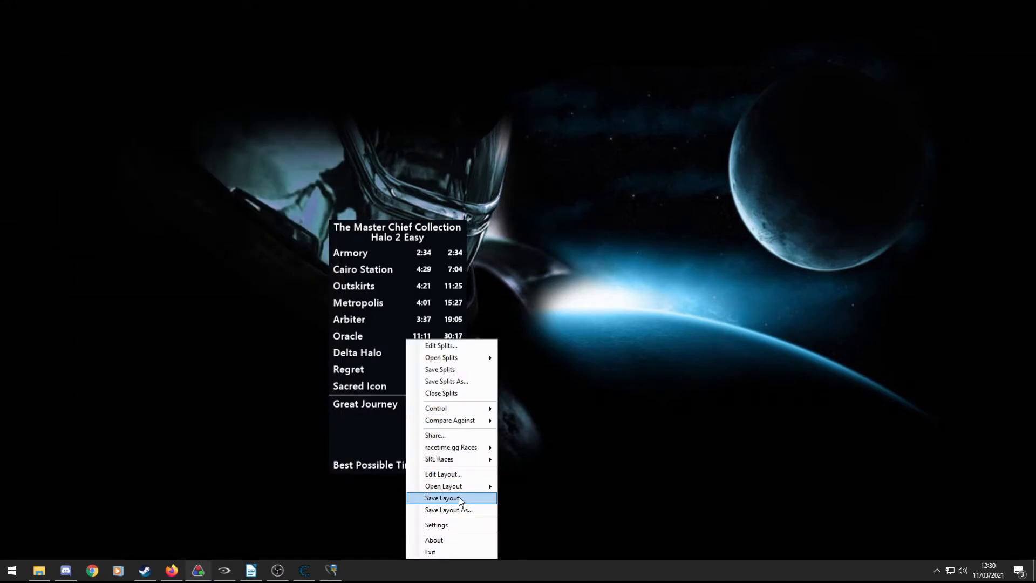
pyautogui.moveTo(450, 433)
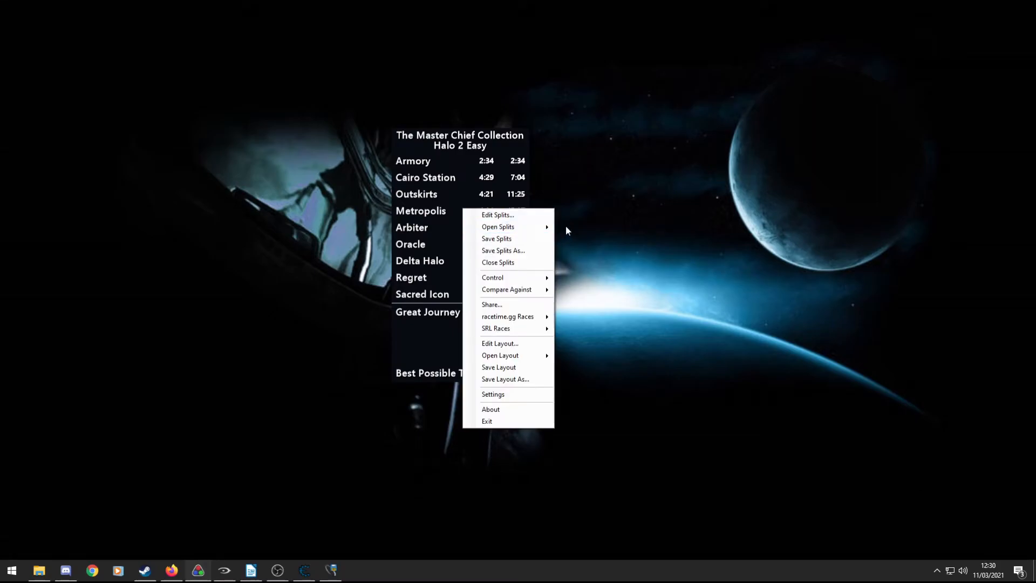
pyautogui.moveTo(498, 214)
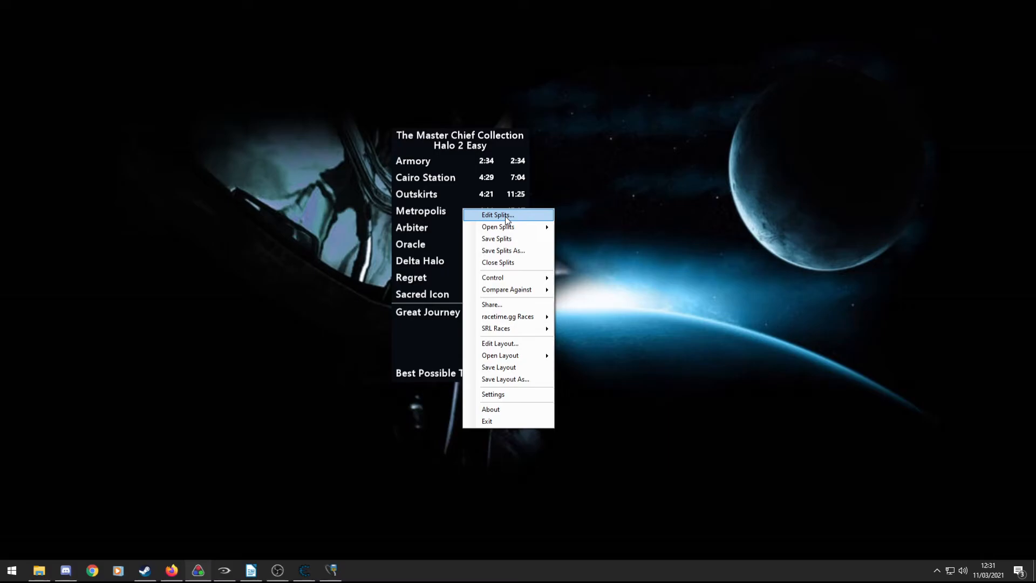
pyautogui.moveTo(457, 202)
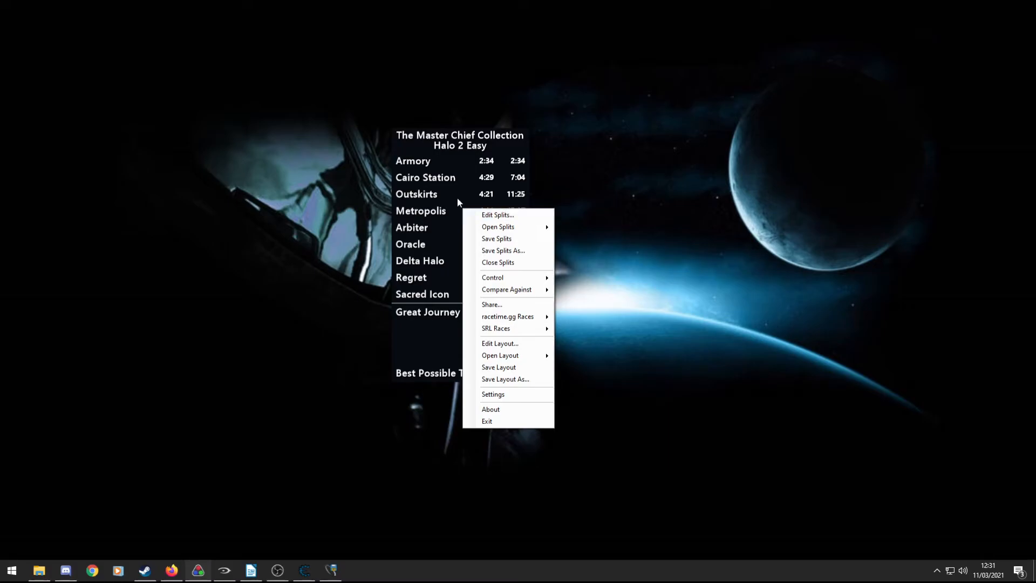
pyautogui.moveTo(497, 215)
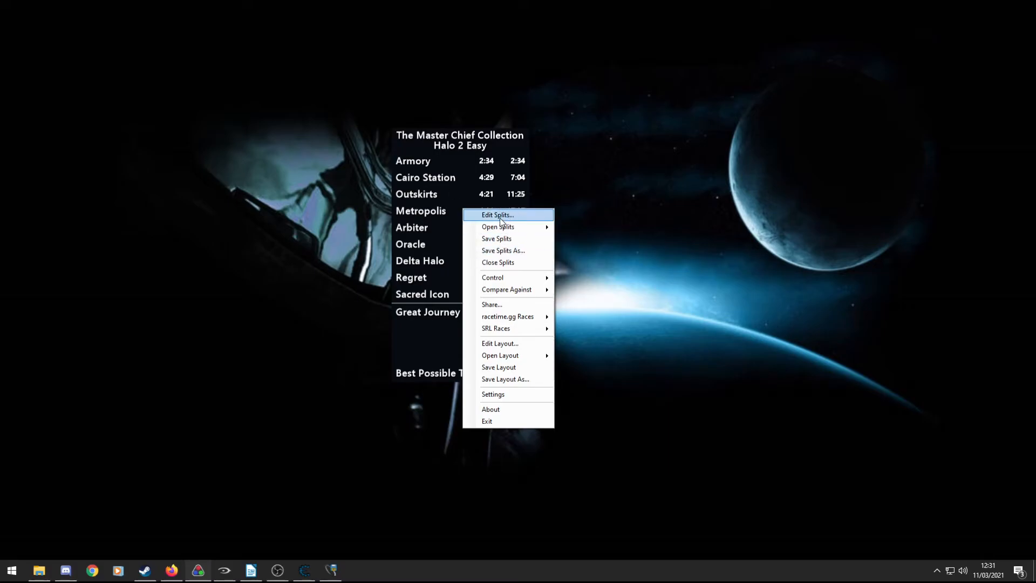
pyautogui.moveTo(505, 216)
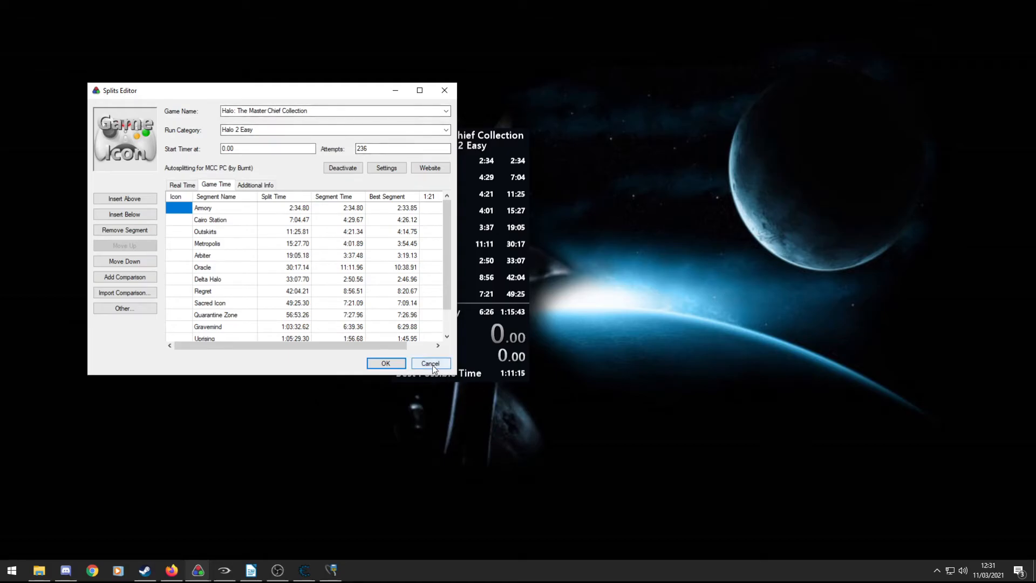
# Leave the Halo 2 Easy Splits Editor without saving changes.
pyautogui.click(429, 364)
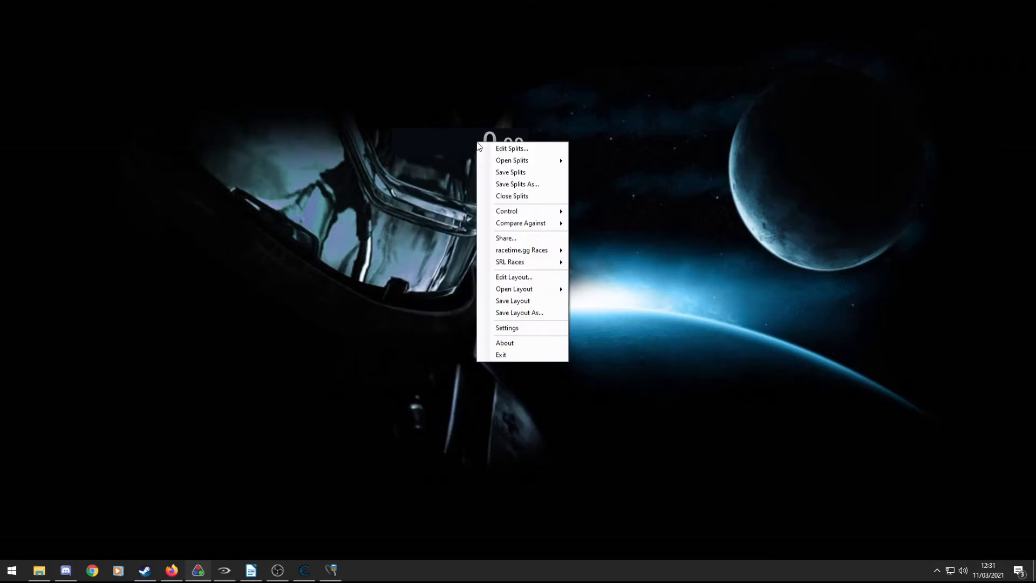
# Start a new splits file named 'Halo: The Master Chief Collection' in the Splits Editor.
pyautogui.click(351, 124)
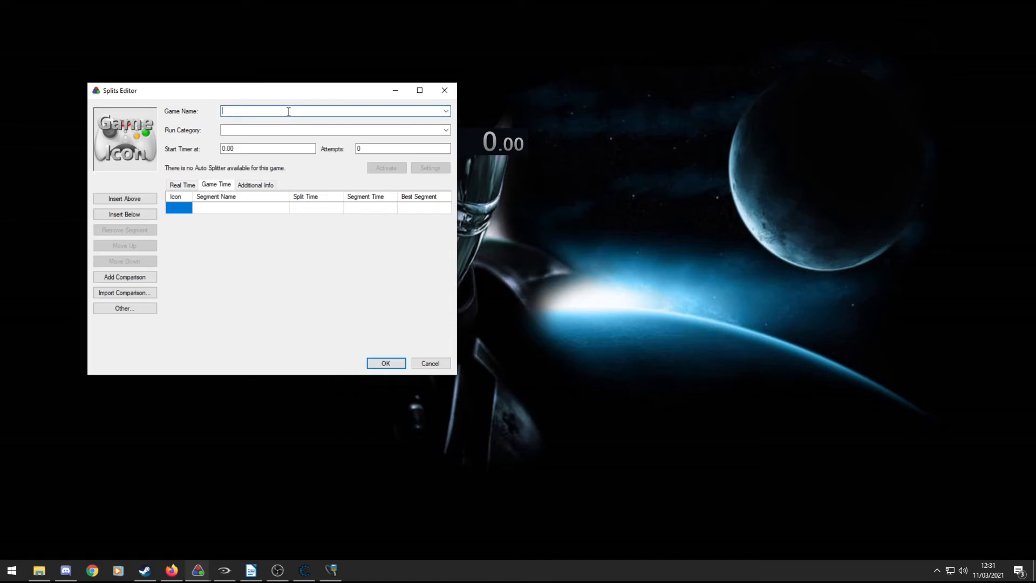
pyautogui.write('Halo')
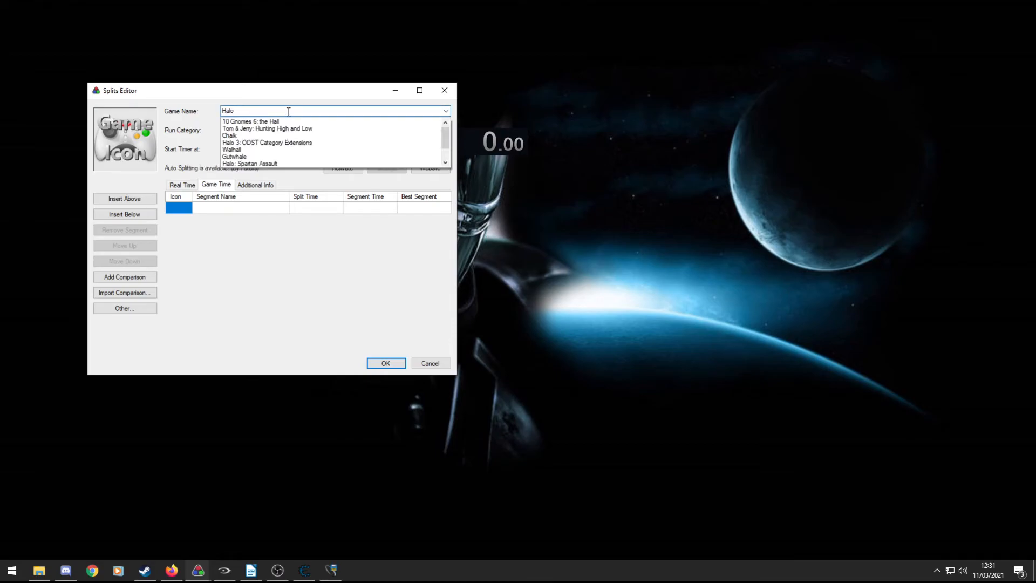
pyautogui.write(': The')
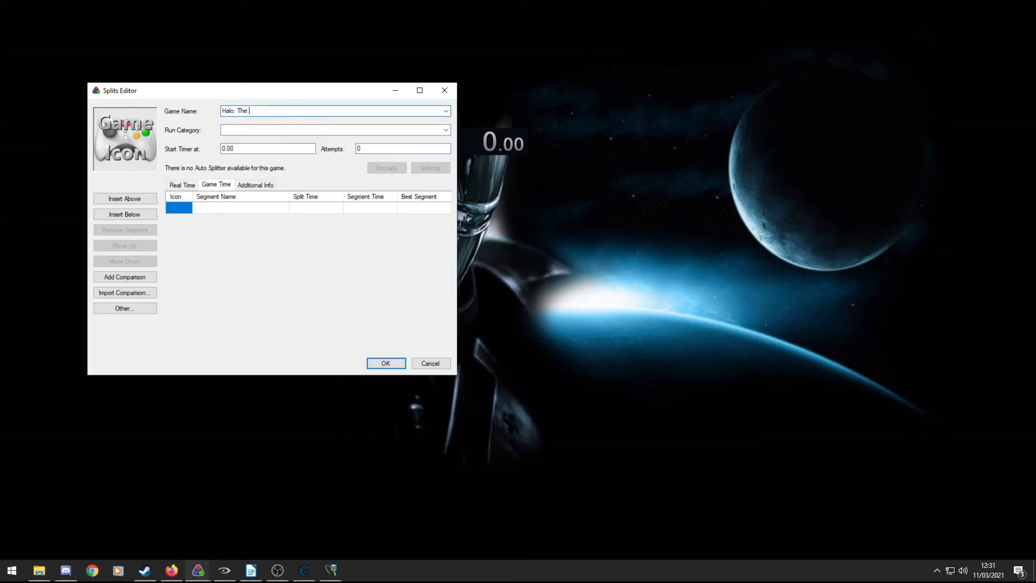
pyautogui.write('Master Chief')
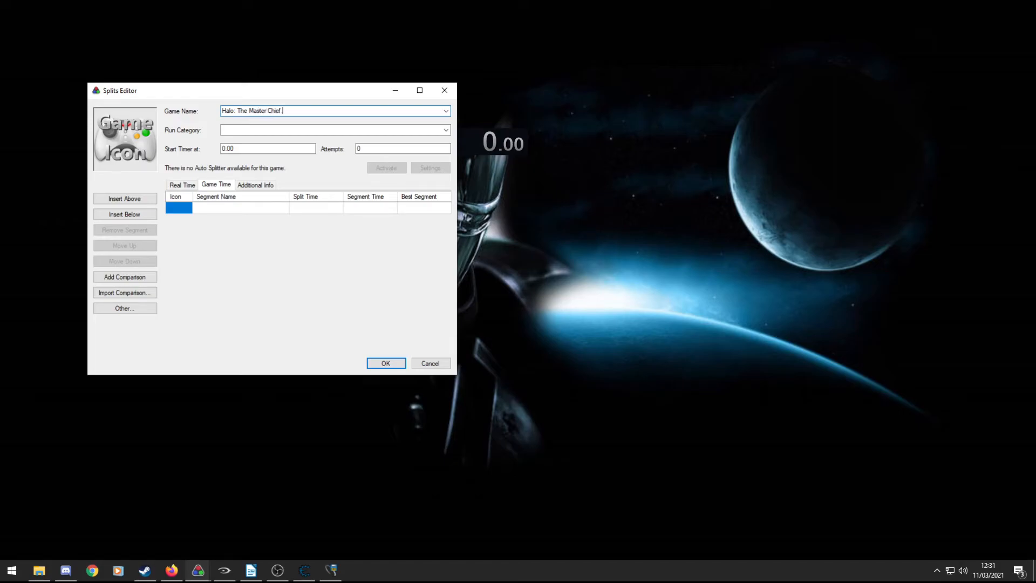
pyautogui.write('Collection')
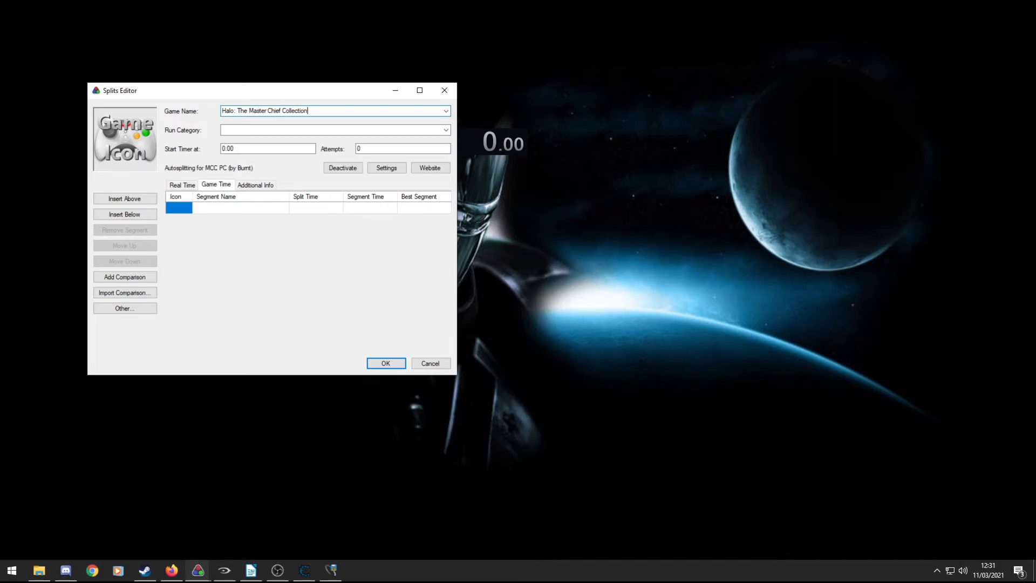
pyautogui.moveTo(154, 172)
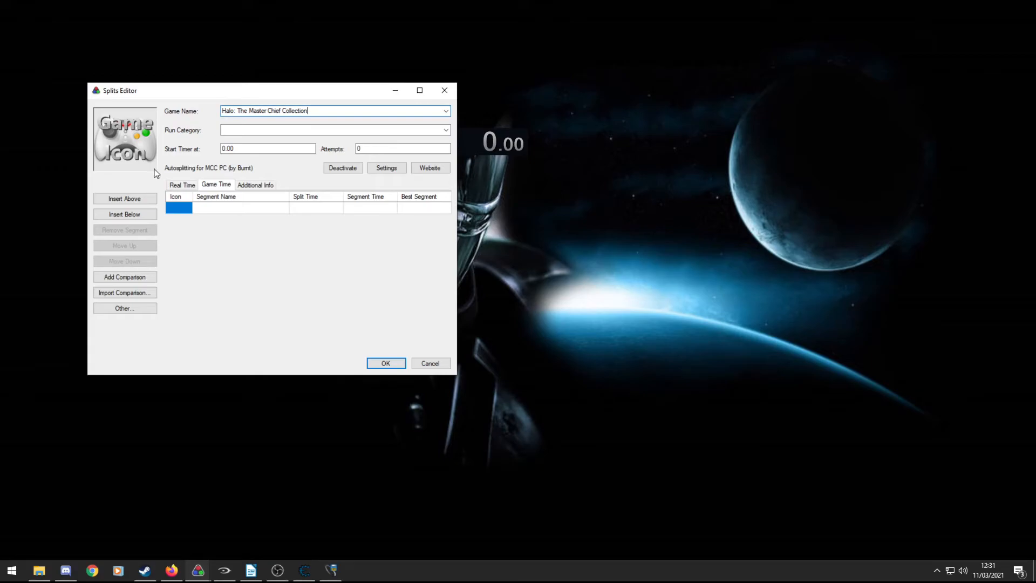
pyautogui.moveTo(200, 170)
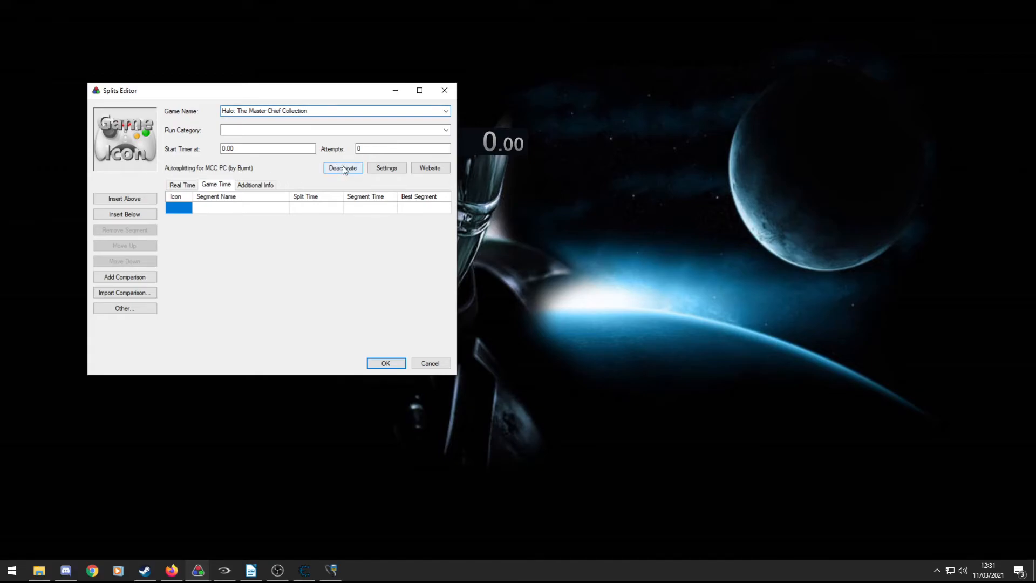
# Activate the 'Autosplitting for MCC PC (by Burnt)' auto splitter.
pyautogui.click(342, 168)
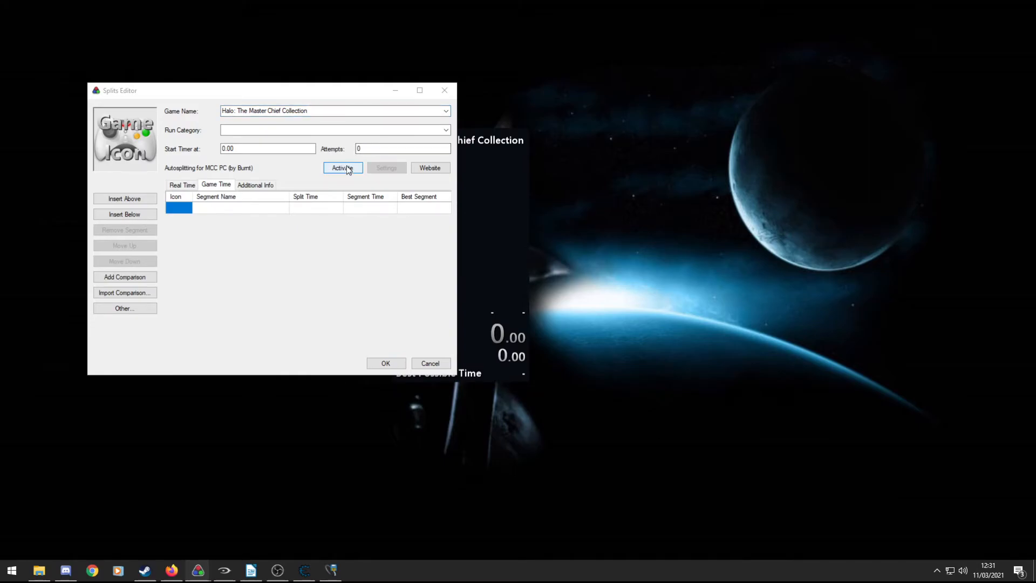
pyautogui.click(342, 167)
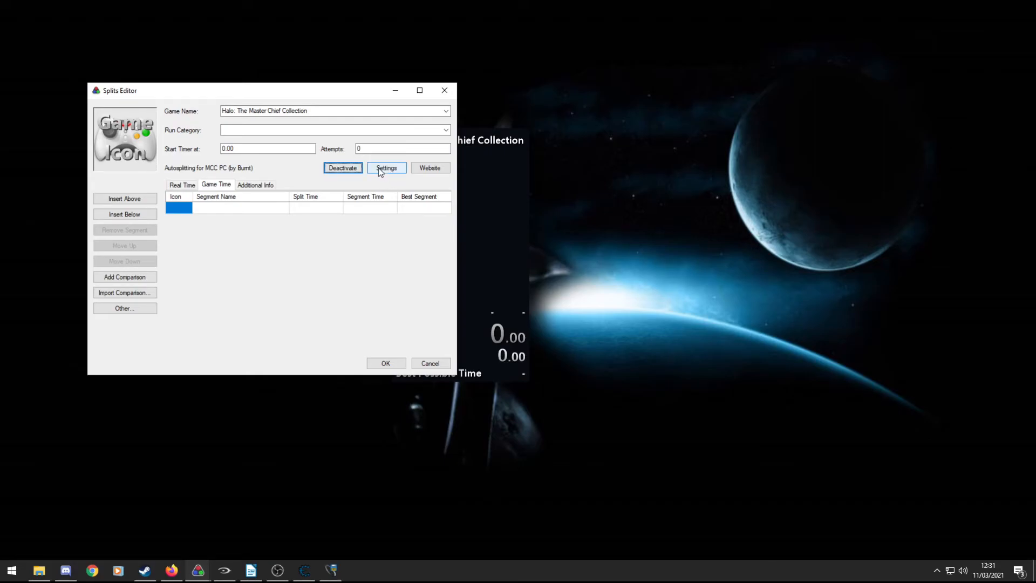
pyautogui.click(386, 167)
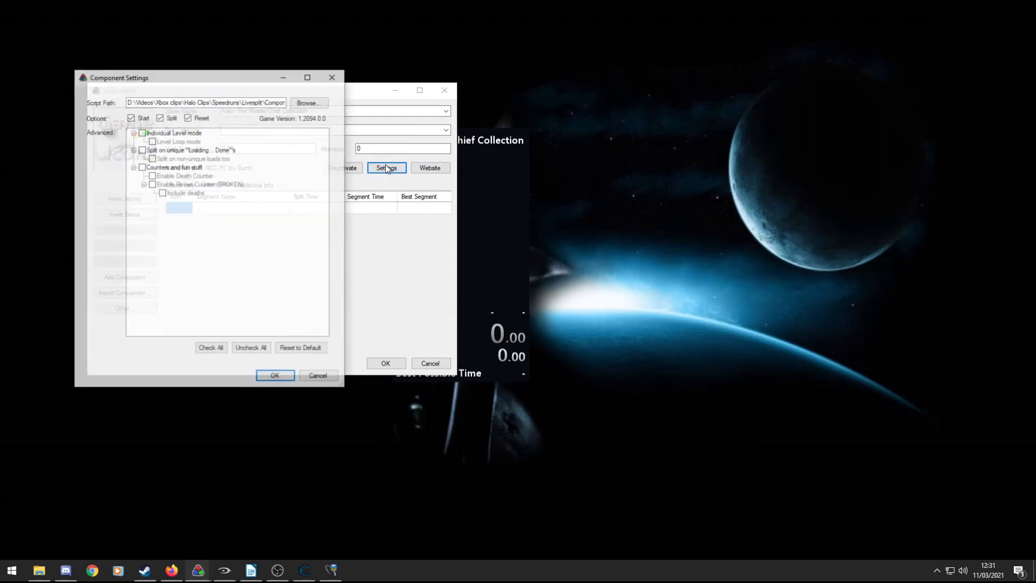
pyautogui.click(317, 375)
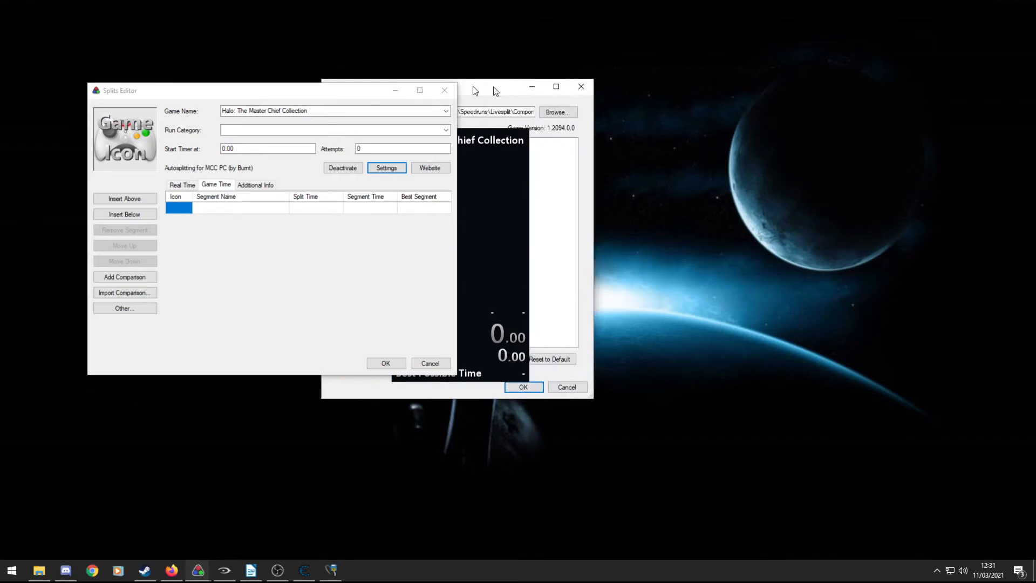
pyautogui.click(386, 167)
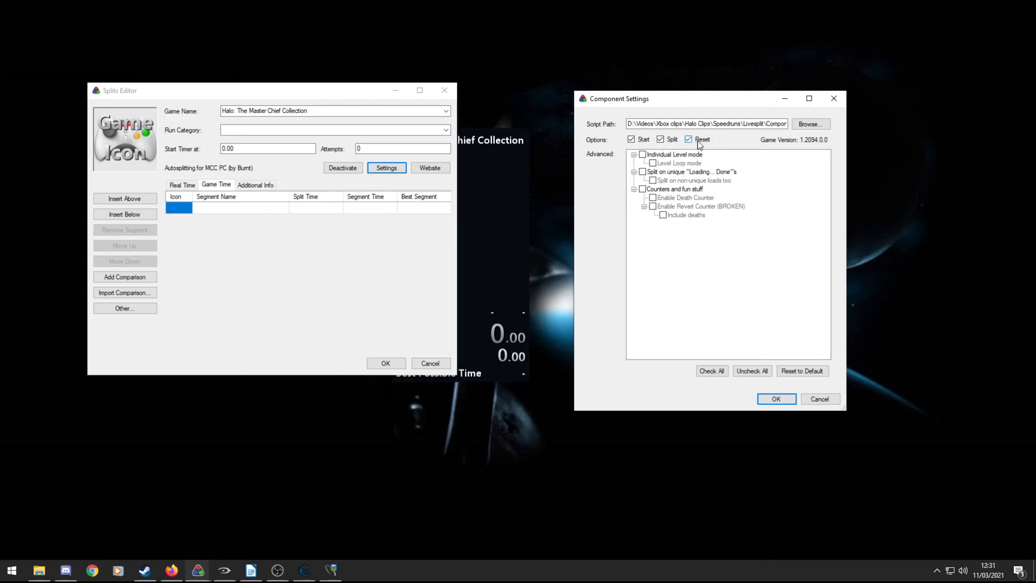
pyautogui.moveTo(642, 154)
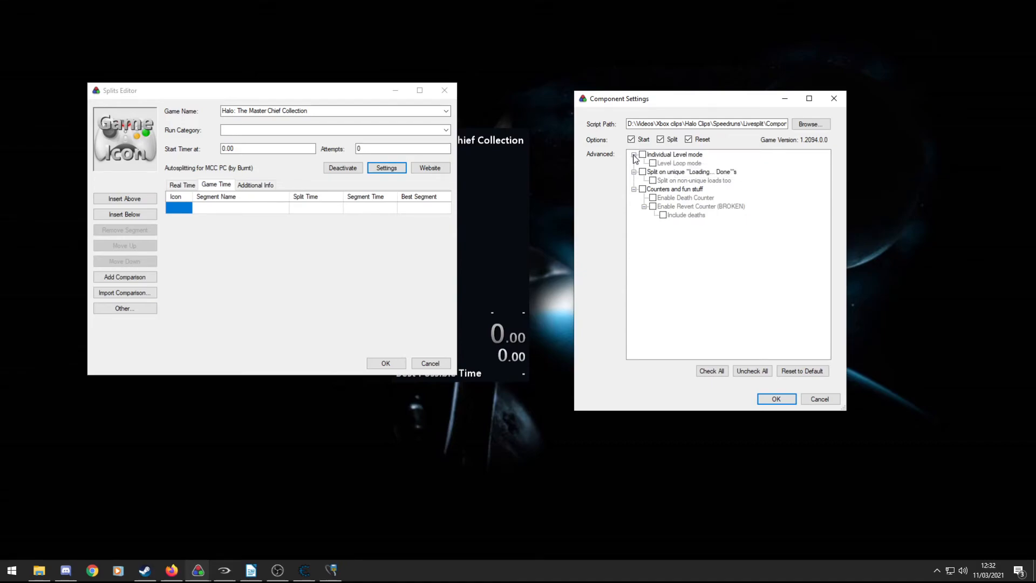
pyautogui.moveTo(672, 155)
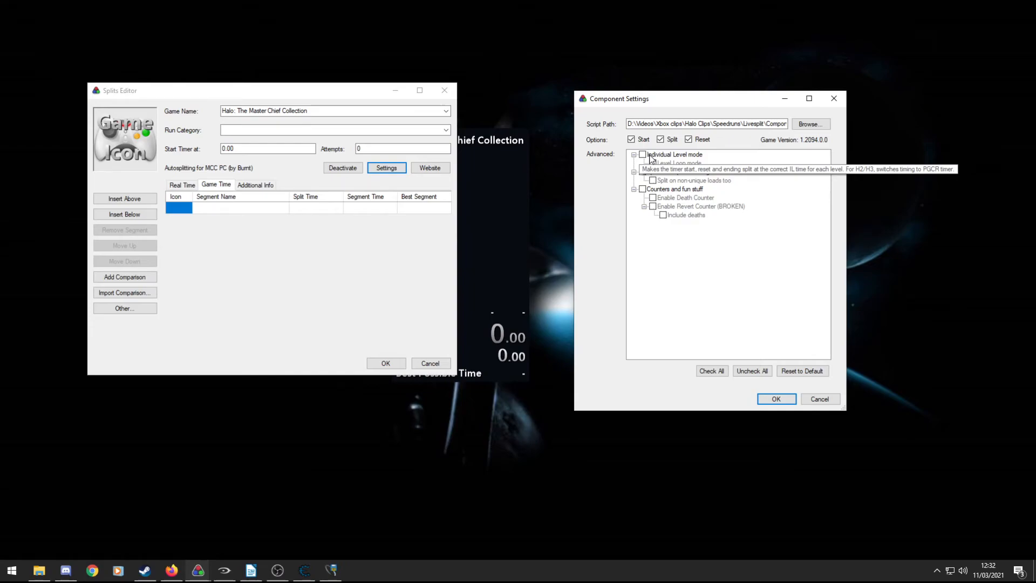
pyautogui.moveTo(694, 180)
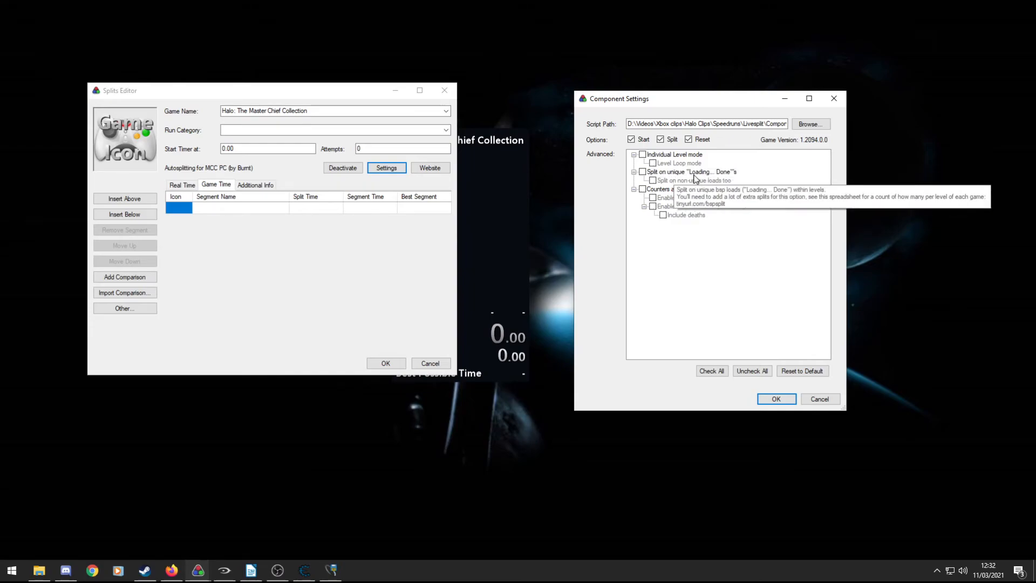
pyautogui.moveTo(735, 177)
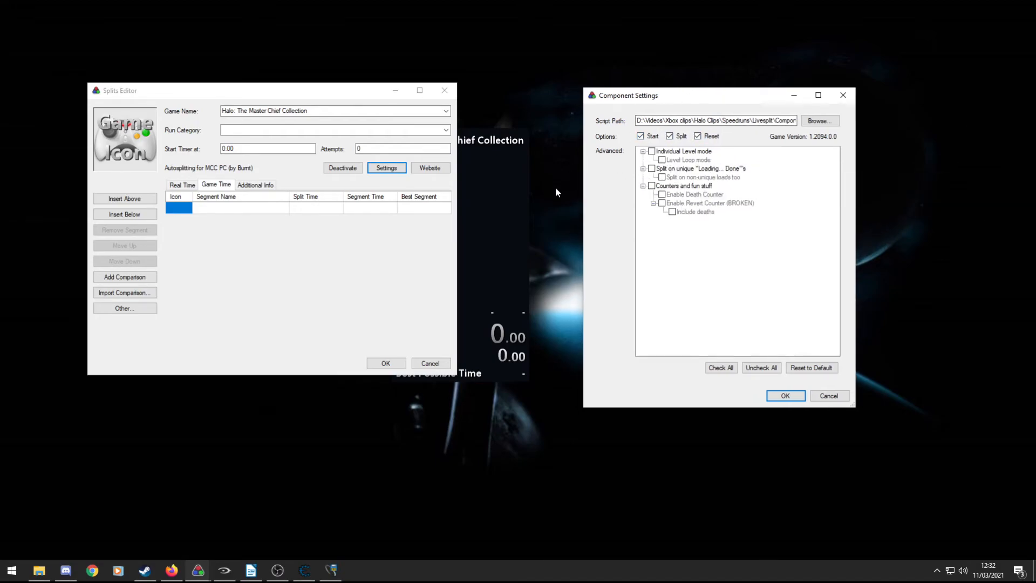
pyautogui.moveTo(522, 223)
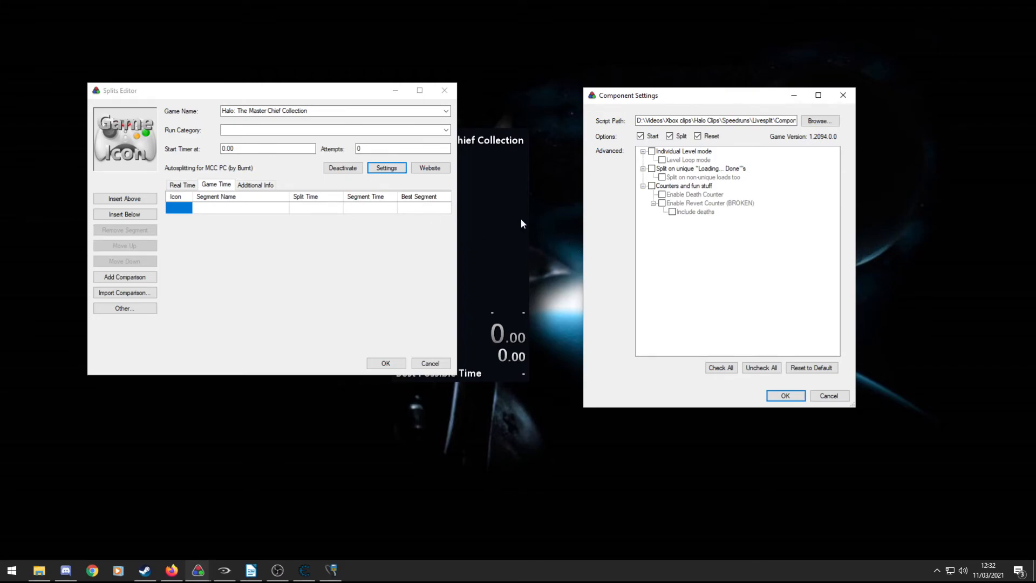
pyautogui.moveTo(488, 100)
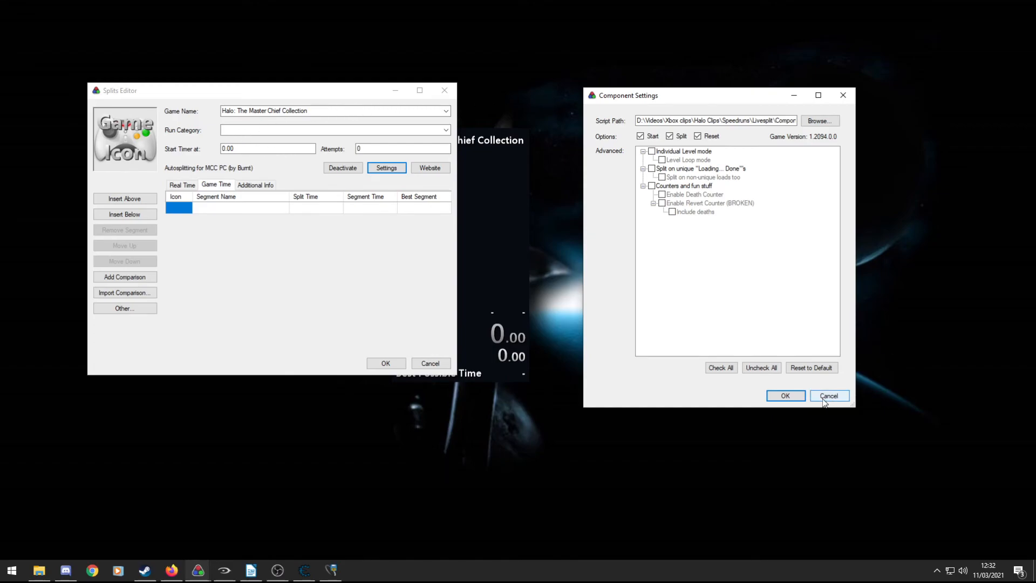
pyautogui.click(827, 395)
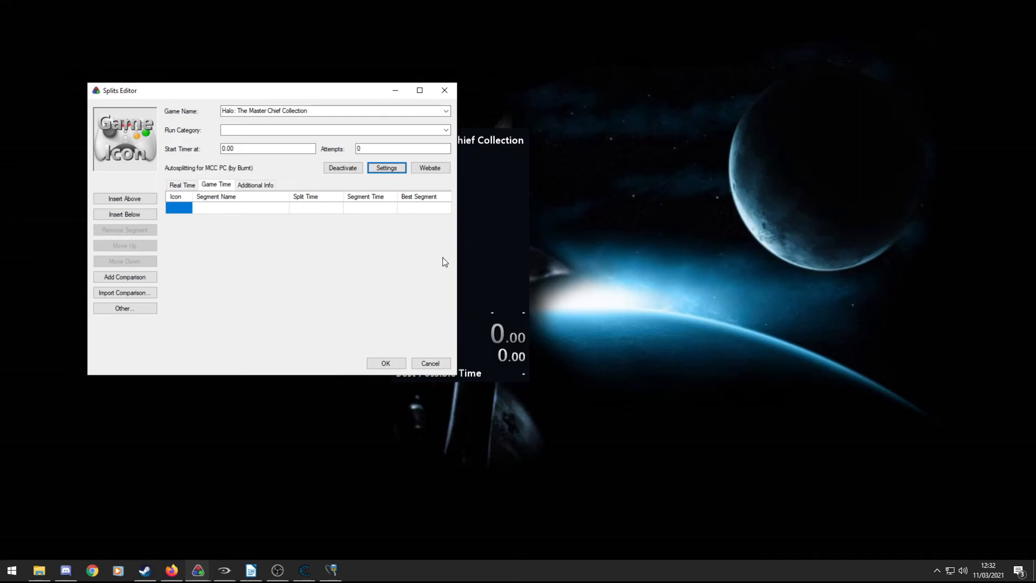
pyautogui.moveTo(558, 213)
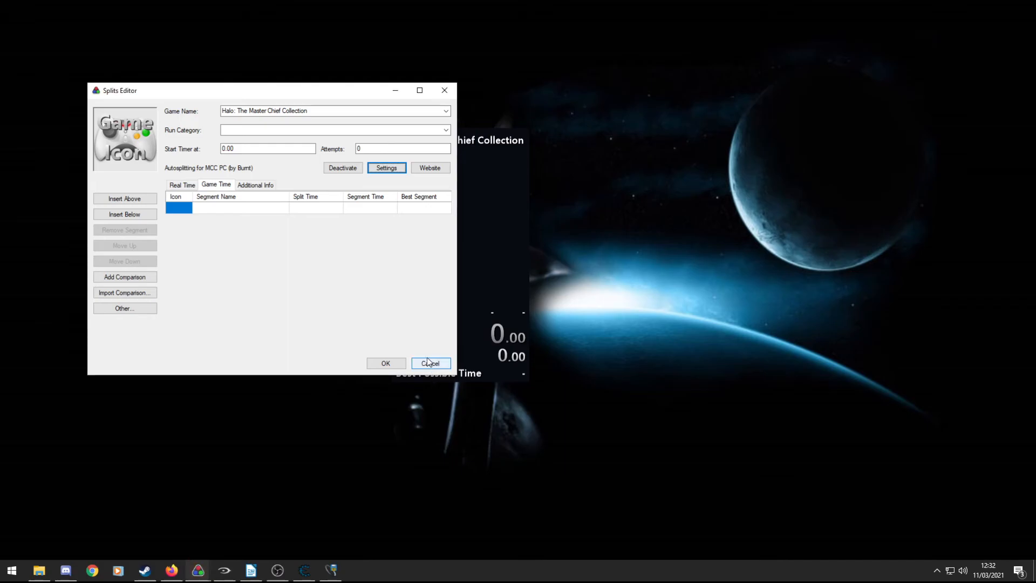
# Cancel the Splits Editor and minimise Firefox so only the desktop shows.
pyautogui.click(430, 362)
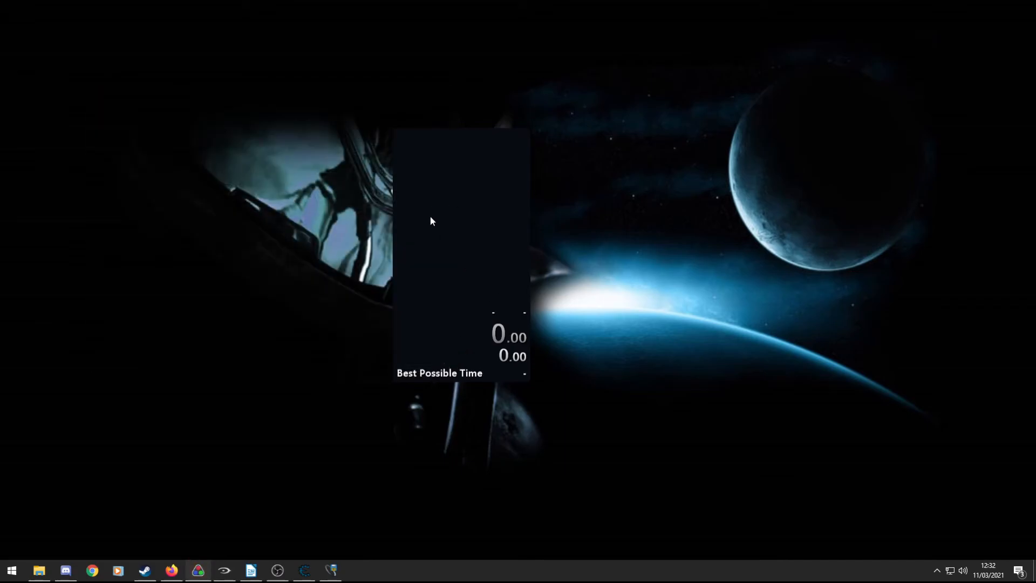
pyautogui.moveTo(478, 256)
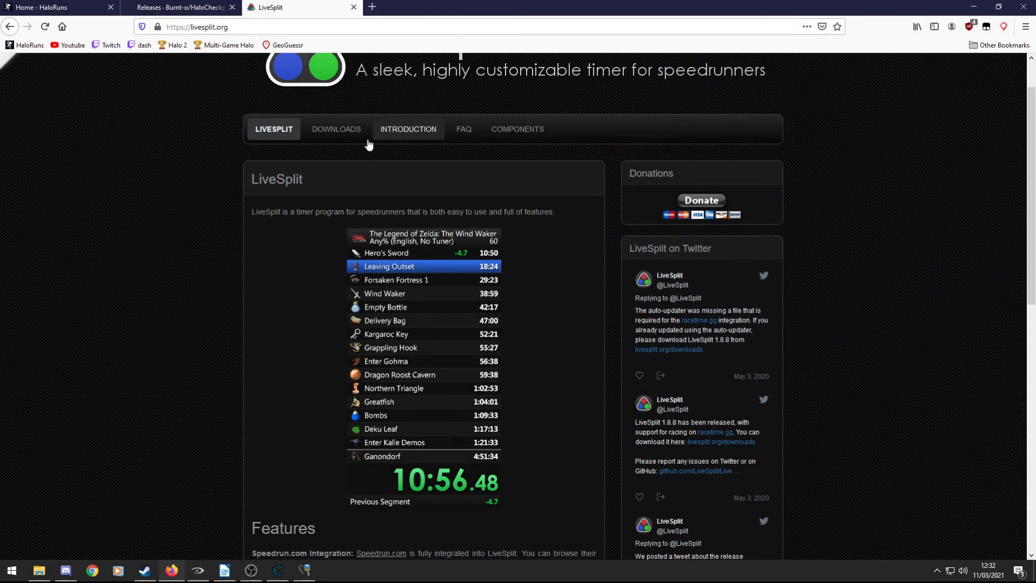
pyautogui.moveTo(199, 155)
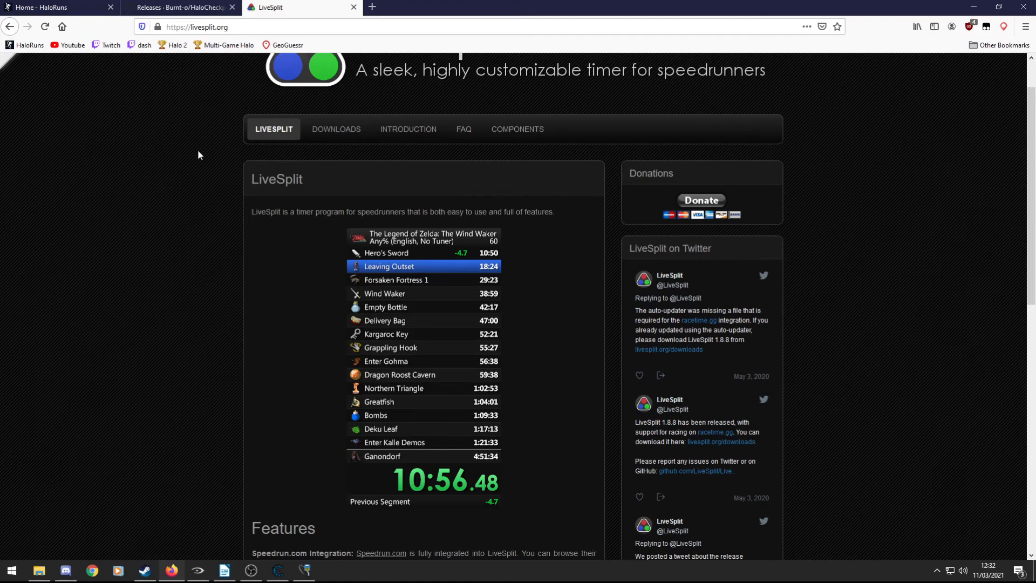
pyautogui.moveTo(190, 115)
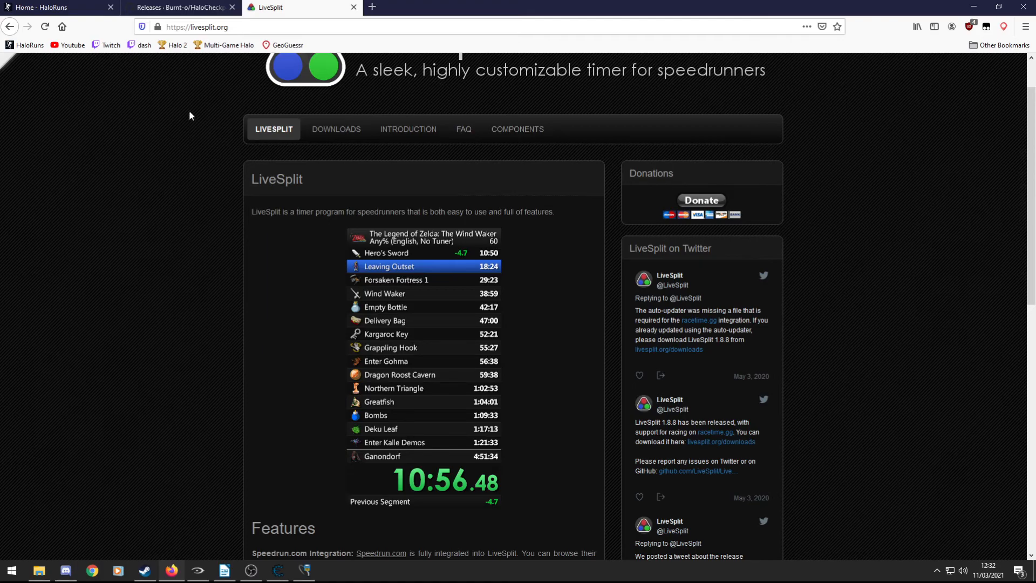
pyautogui.moveTo(999, 6)
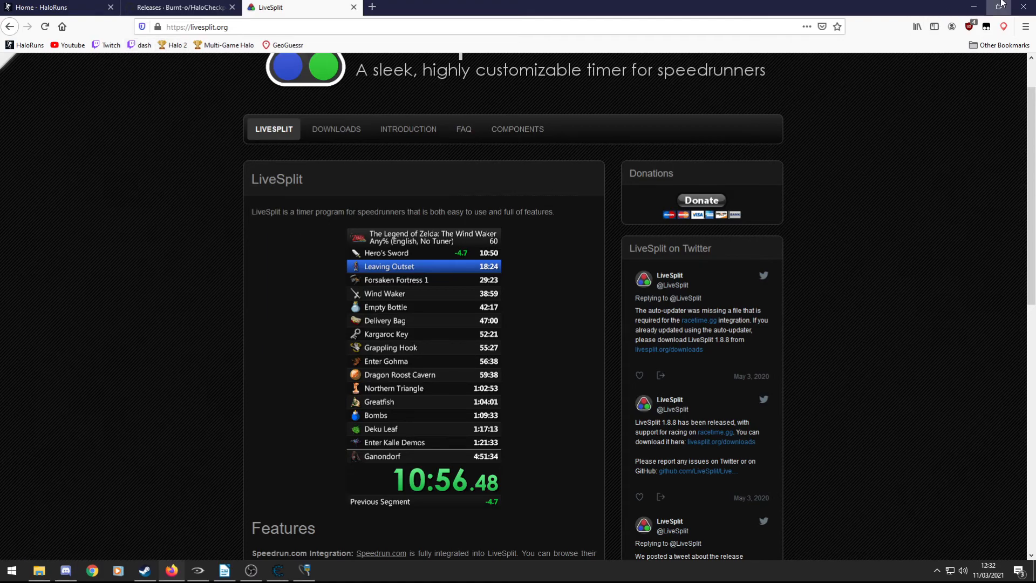
pyautogui.click(1000, 6)
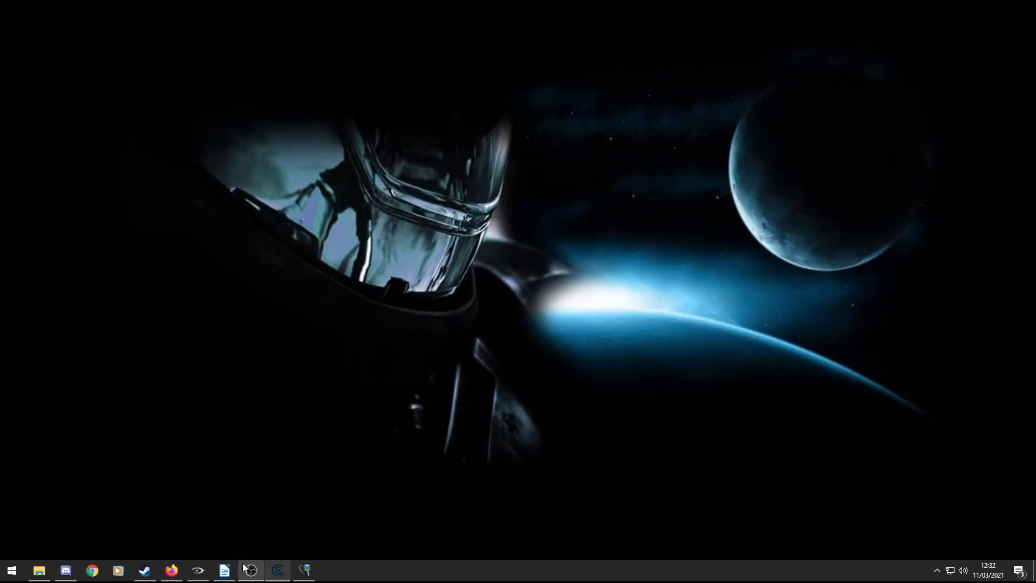
pyautogui.moveTo(198, 570)
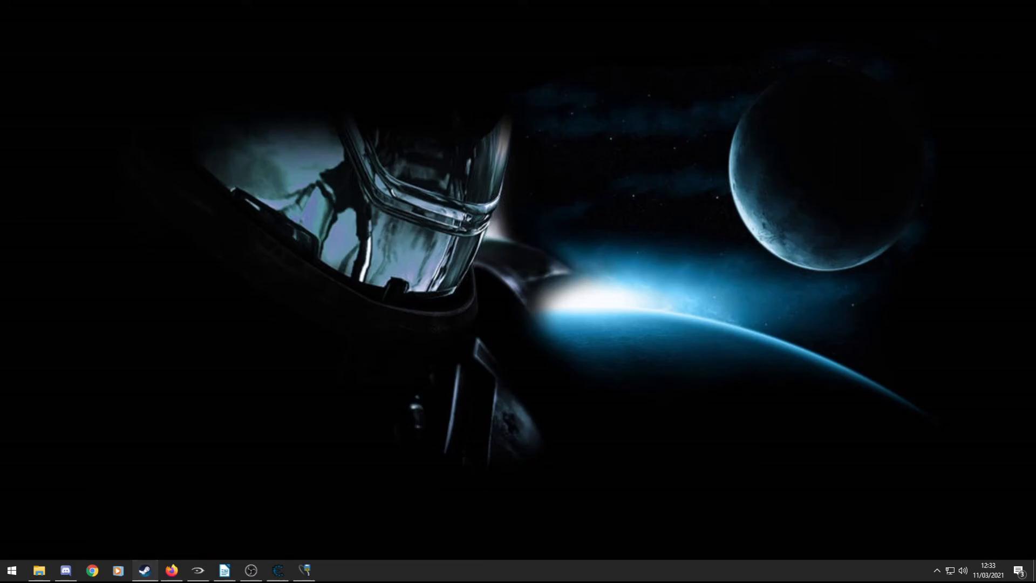
# Bring up Steam's Halo: The Master Chief Collection page and stop the running game.
pyautogui.click(144, 569)
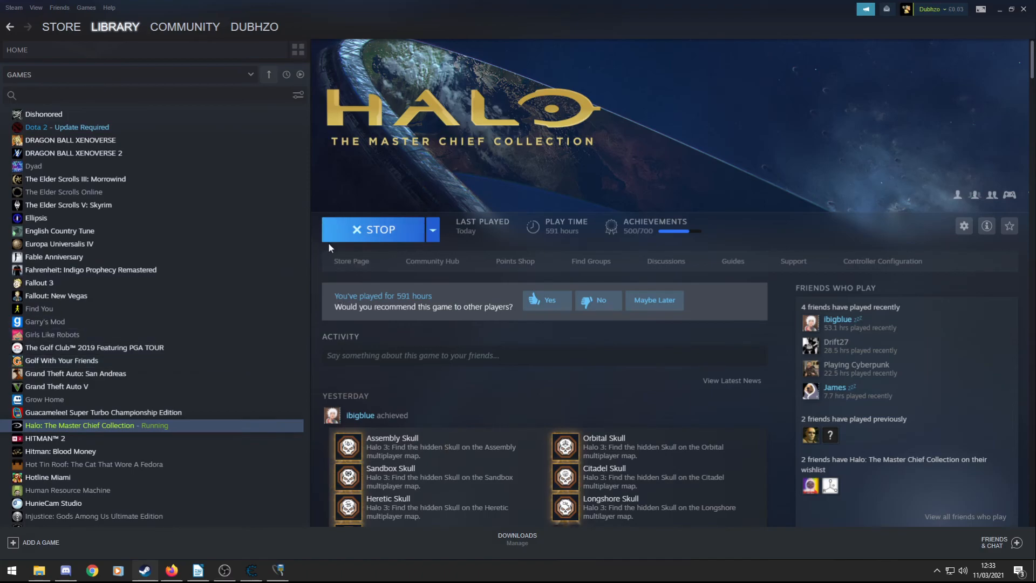
pyautogui.moveTo(482, 199)
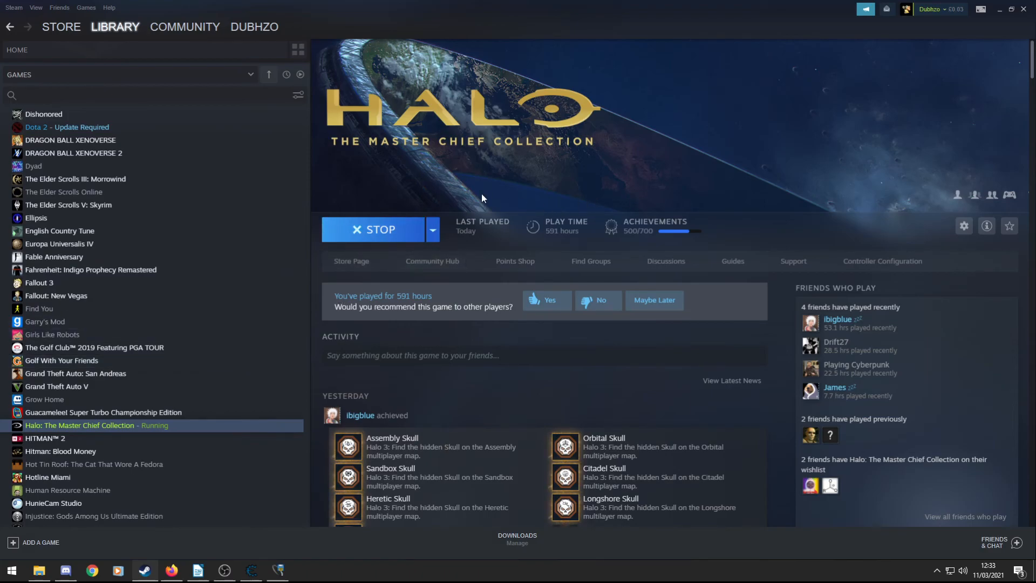
pyautogui.click(375, 229)
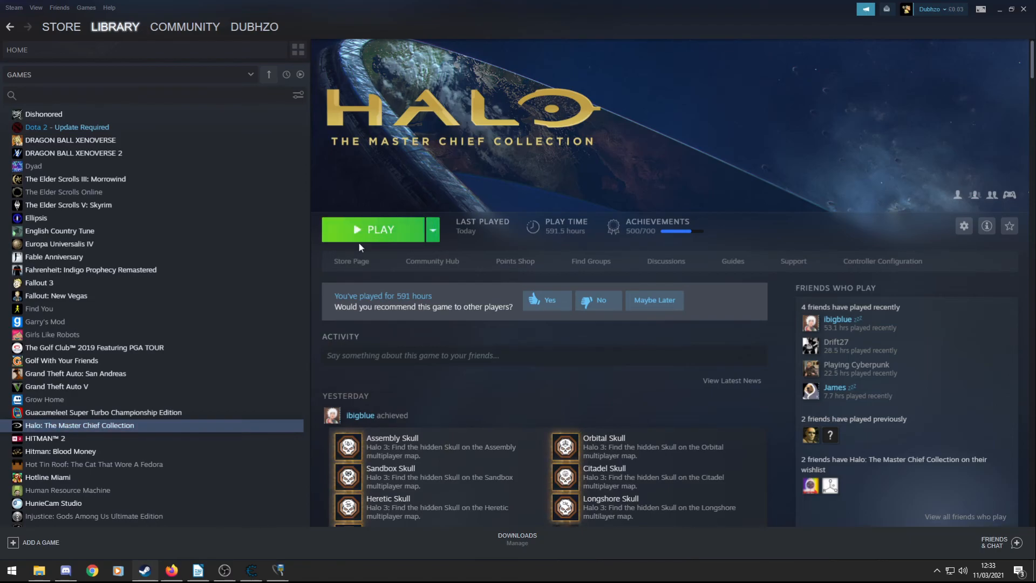
# Launch Halo: The Master Chief Collection with the 'MCC Anti-Cheat Disabled' option.
pyautogui.click(373, 229)
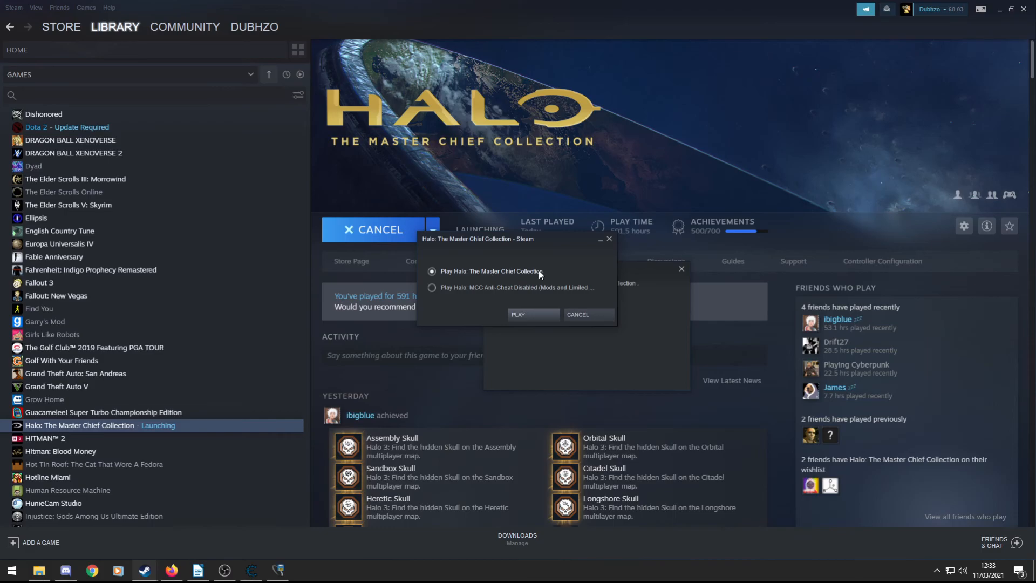
pyautogui.moveTo(508, 278)
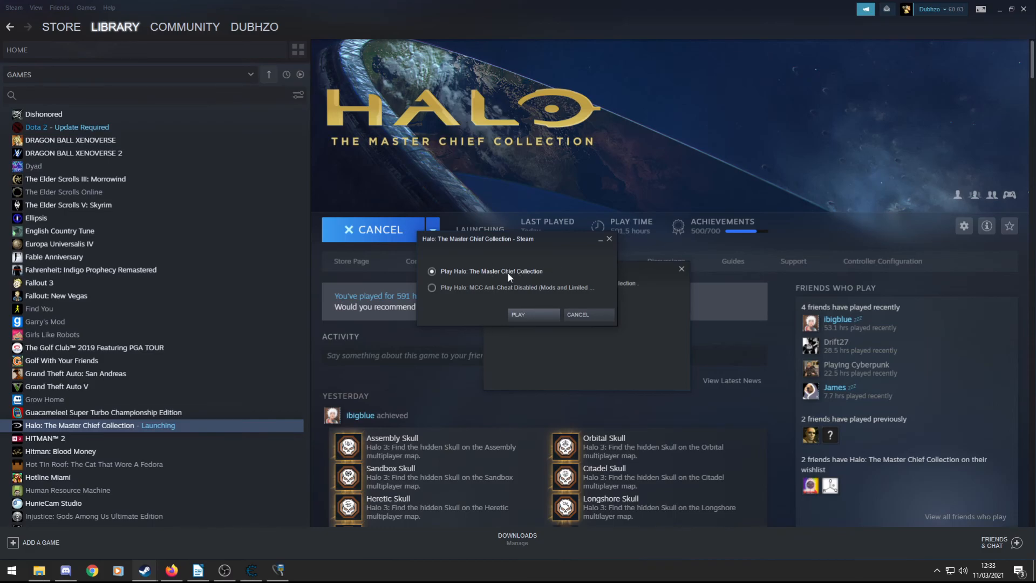
pyautogui.click(432, 287)
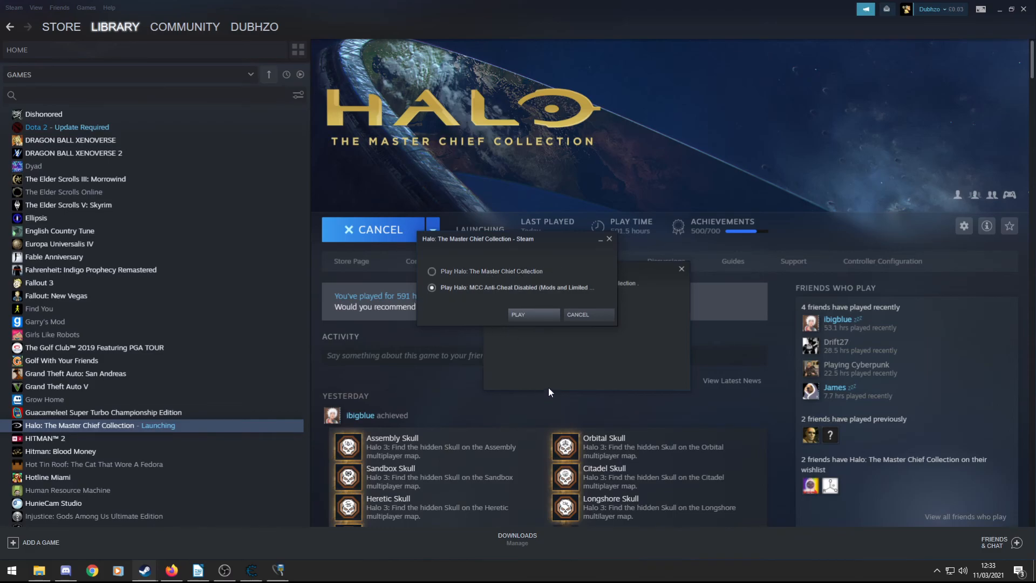
pyautogui.moveTo(519, 298)
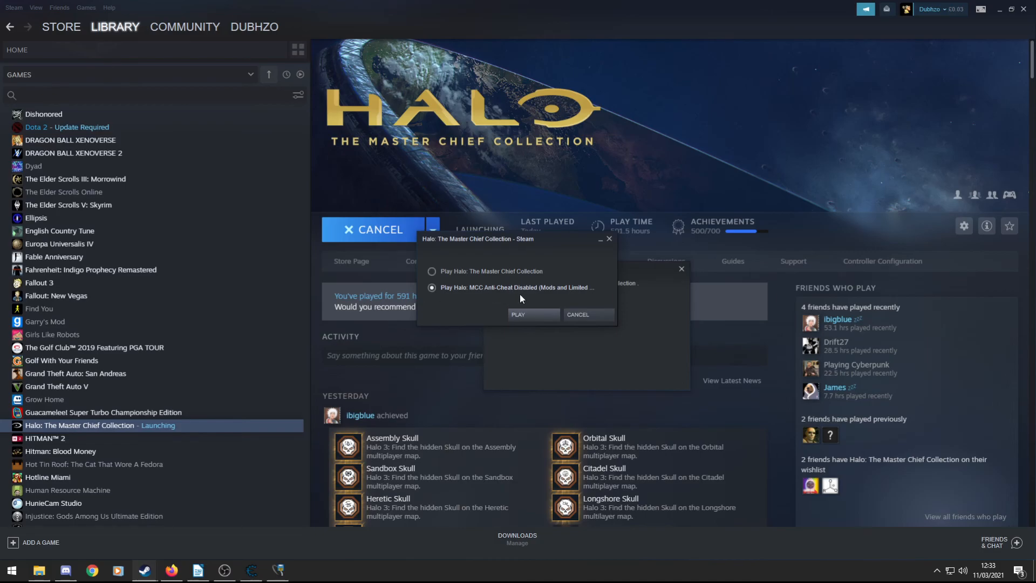
pyautogui.moveTo(463, 284)
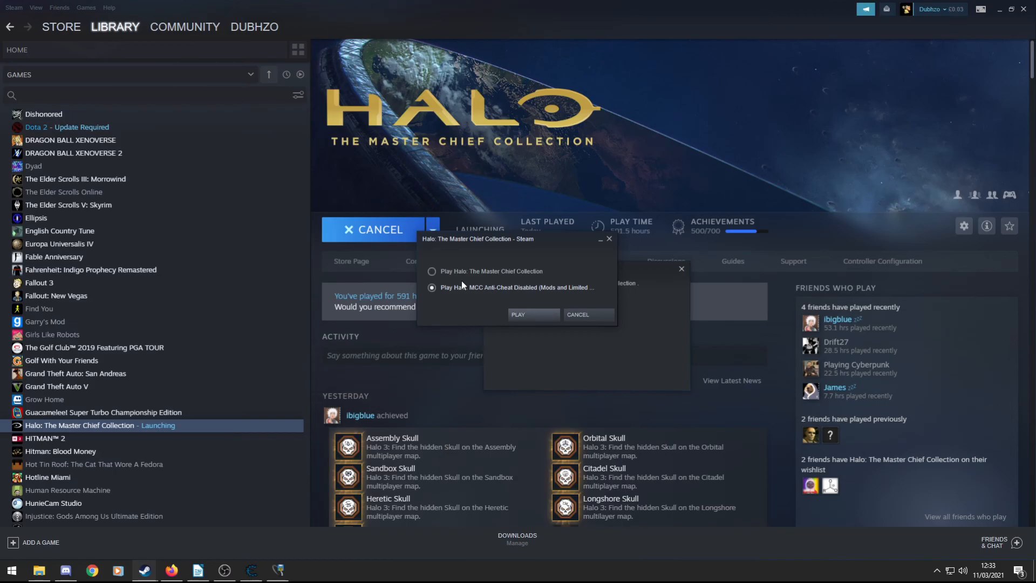
pyautogui.moveTo(542, 290)
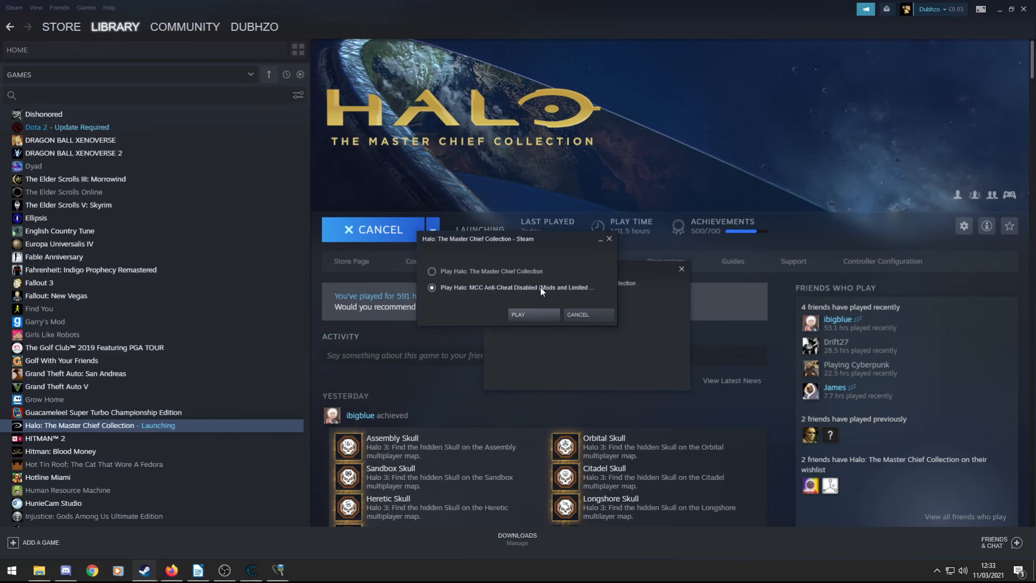
pyautogui.click(518, 314)
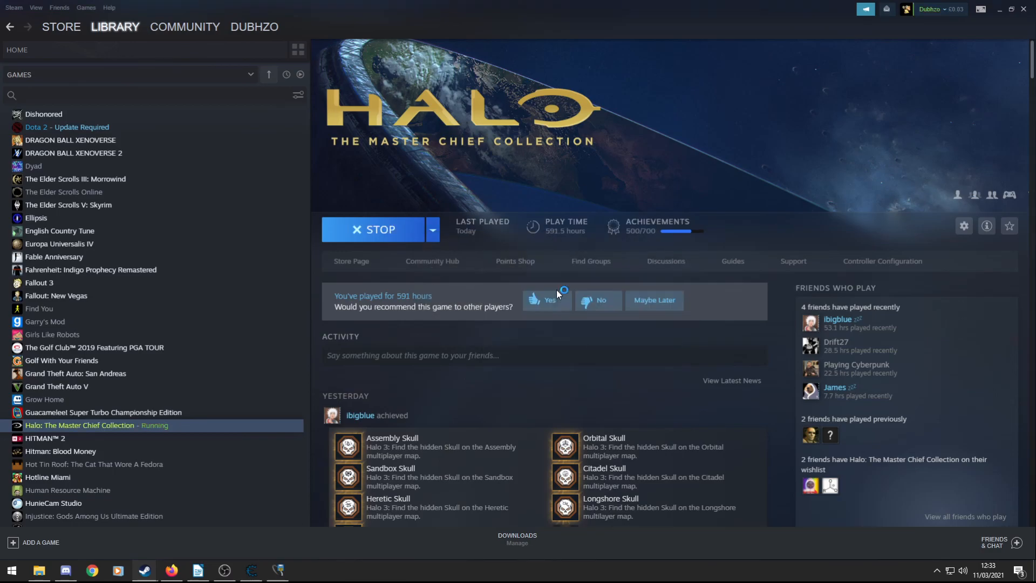